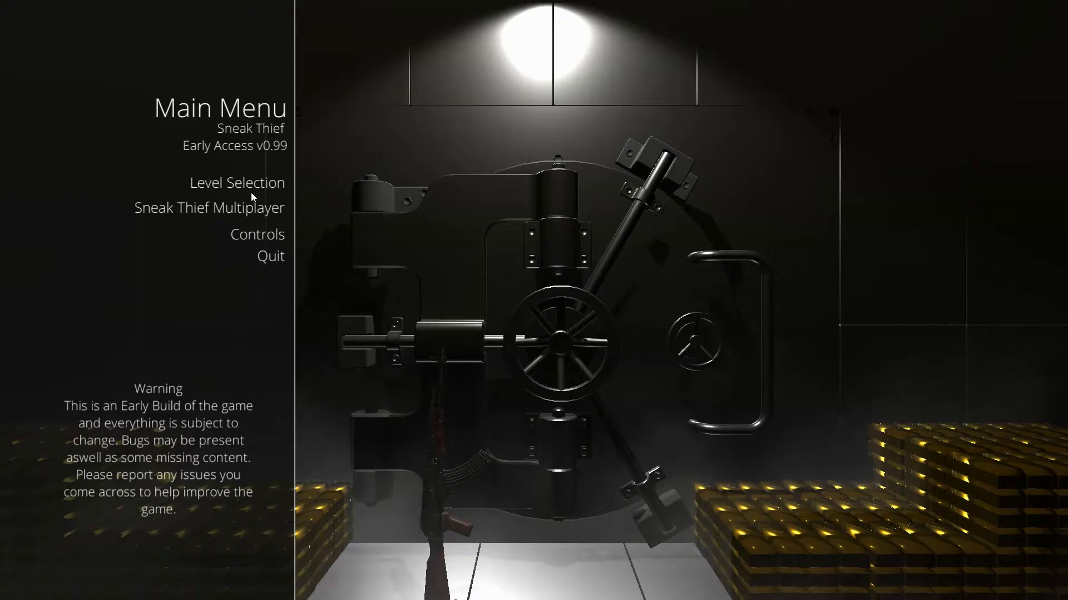
# Step: Bring up the Level Selection list from the main menu
pyautogui.click(236, 183)
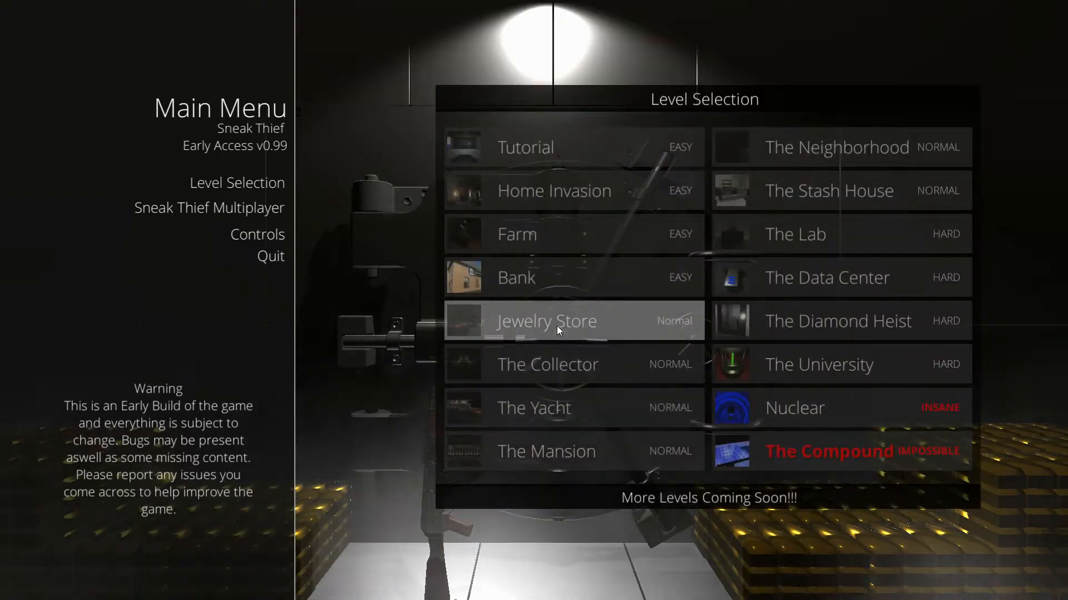
pyautogui.moveTo(811, 233)
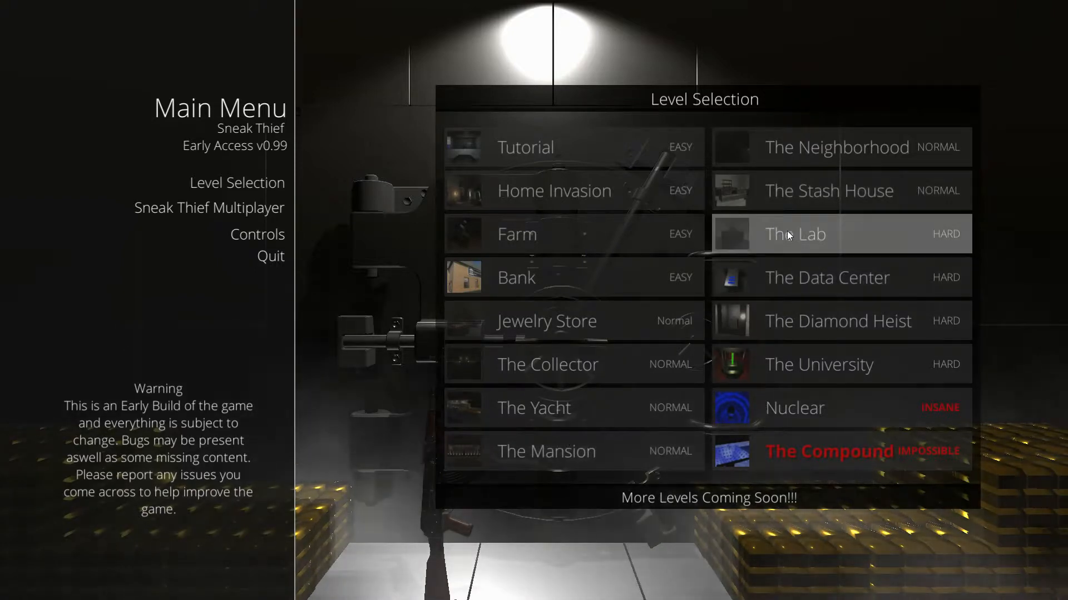
pyautogui.moveTo(579, 278)
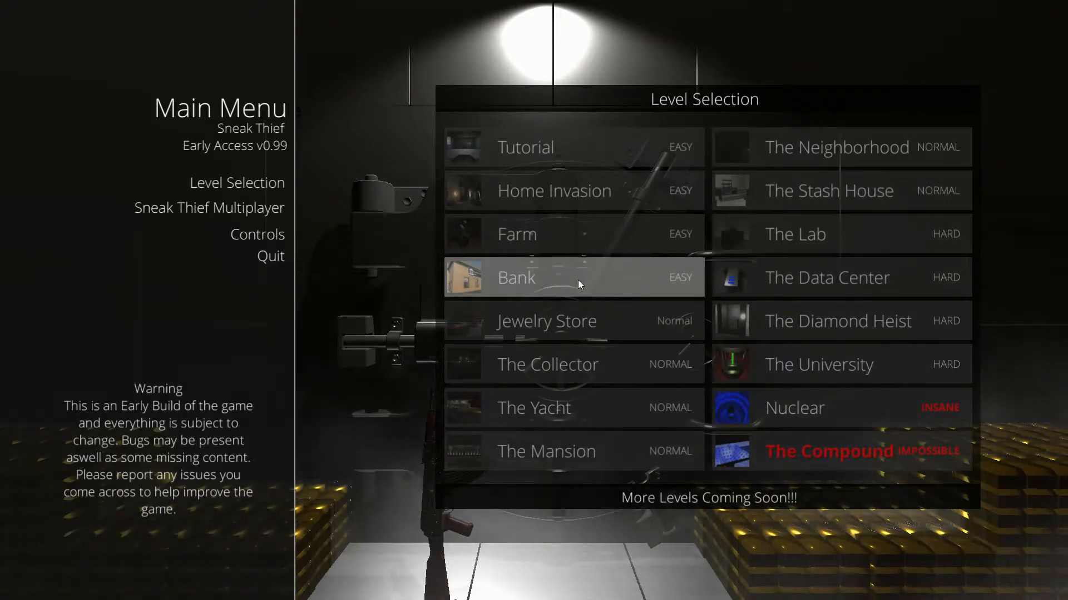
# Step: Start the Bank level and wait for it to load
pyautogui.click(571, 277)
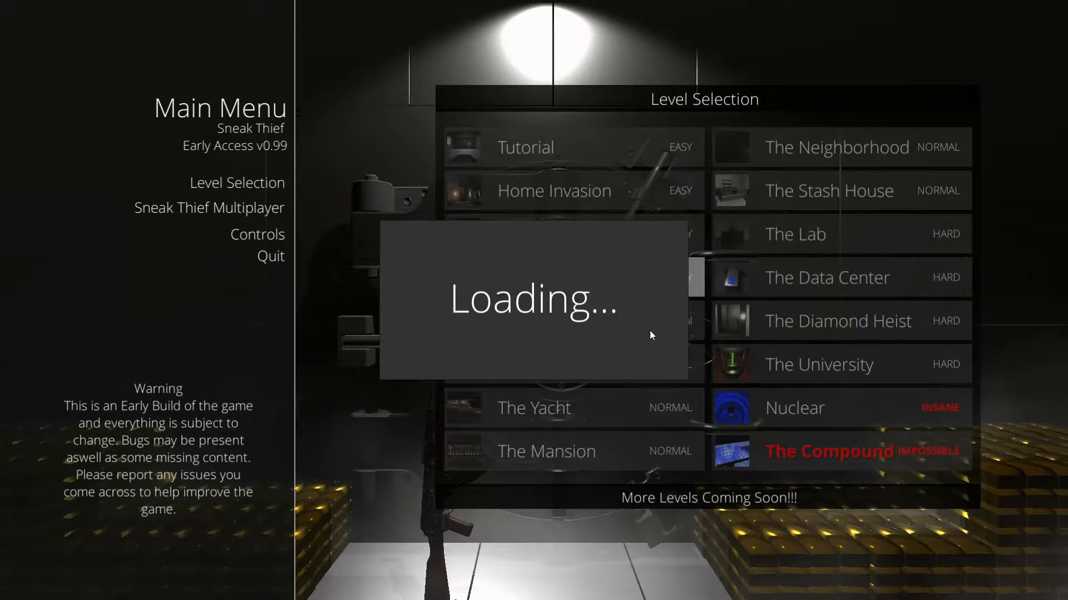
pyautogui.moveTo(656, 315)
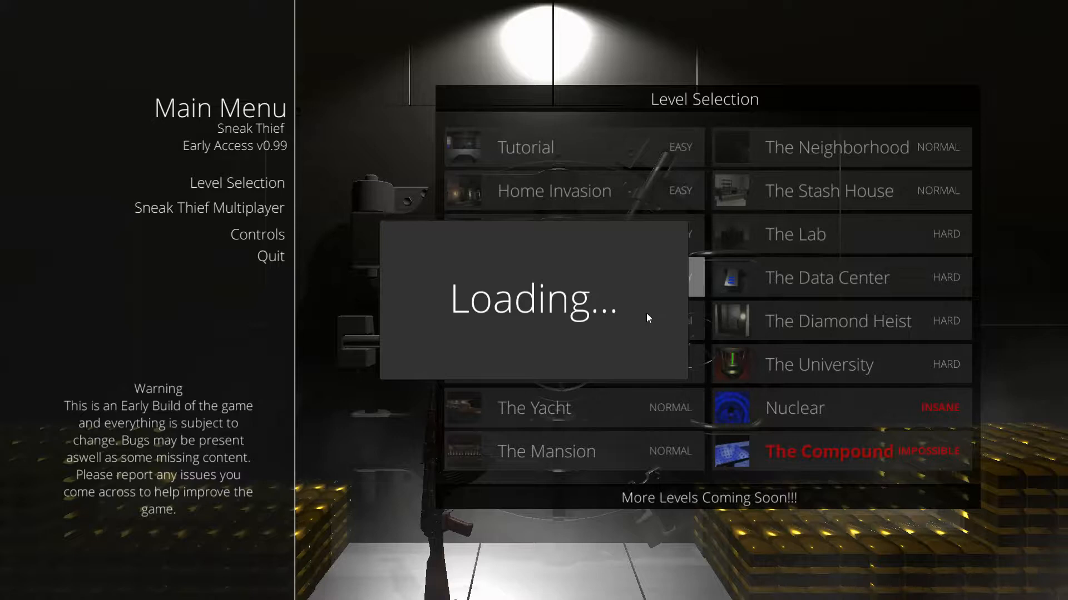
pyautogui.moveTo(604, 365)
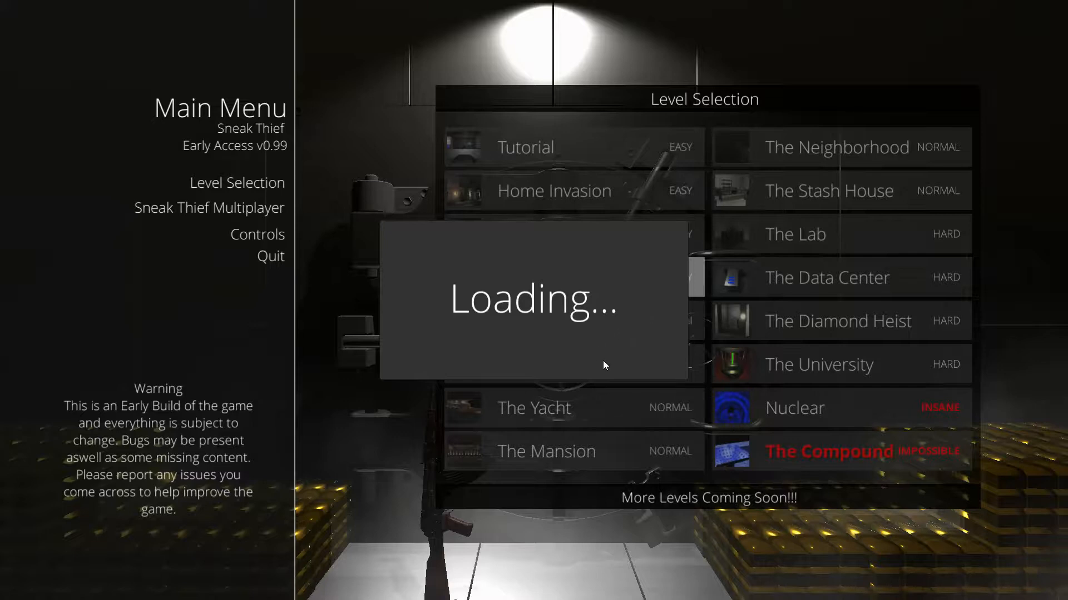
pyautogui.moveTo(611, 382)
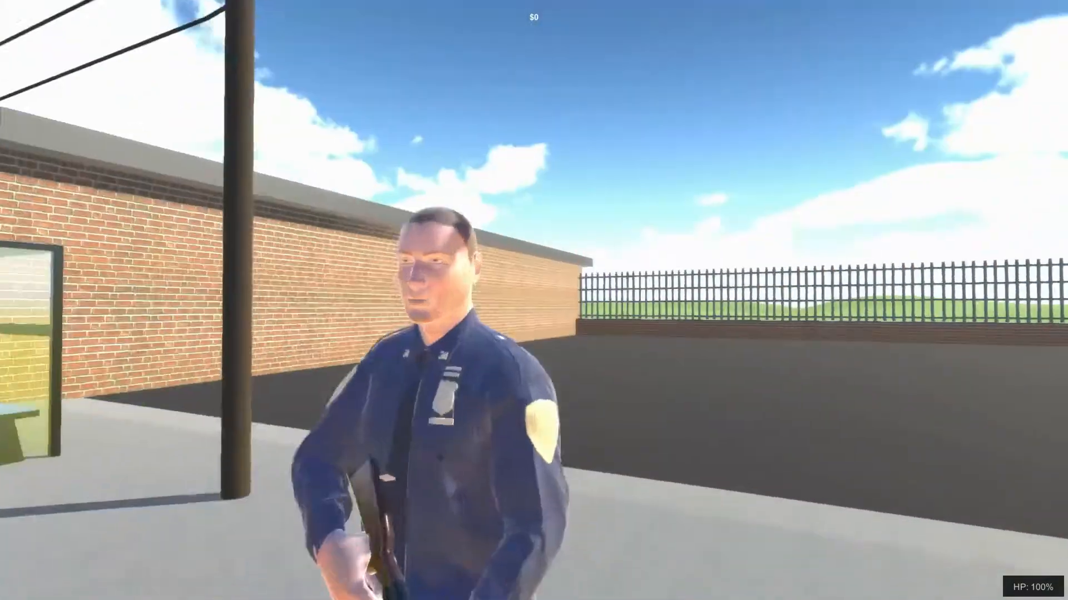
pyautogui.moveTo(534, 300)
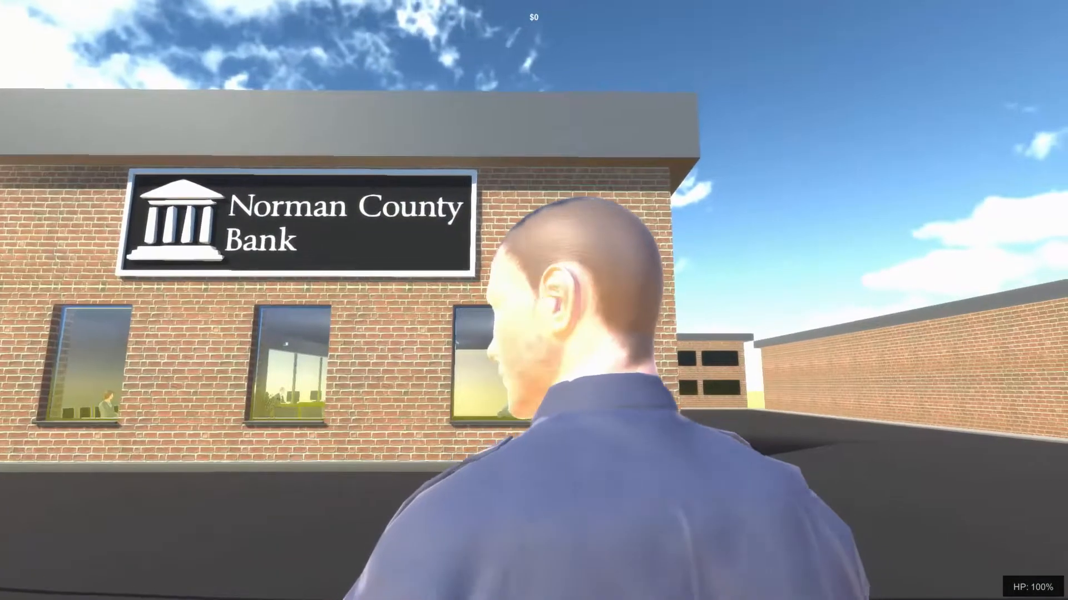
pyautogui.moveTo(534, 300)
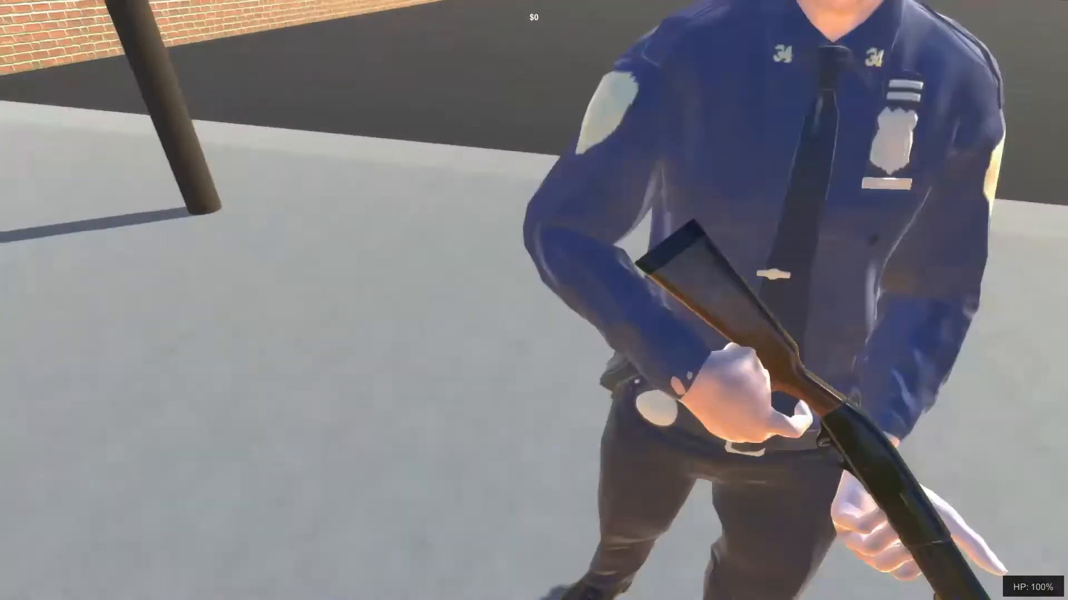
# Step: Attack the police officer outside Norman County Bank until killed
pyautogui.click(534, 300)
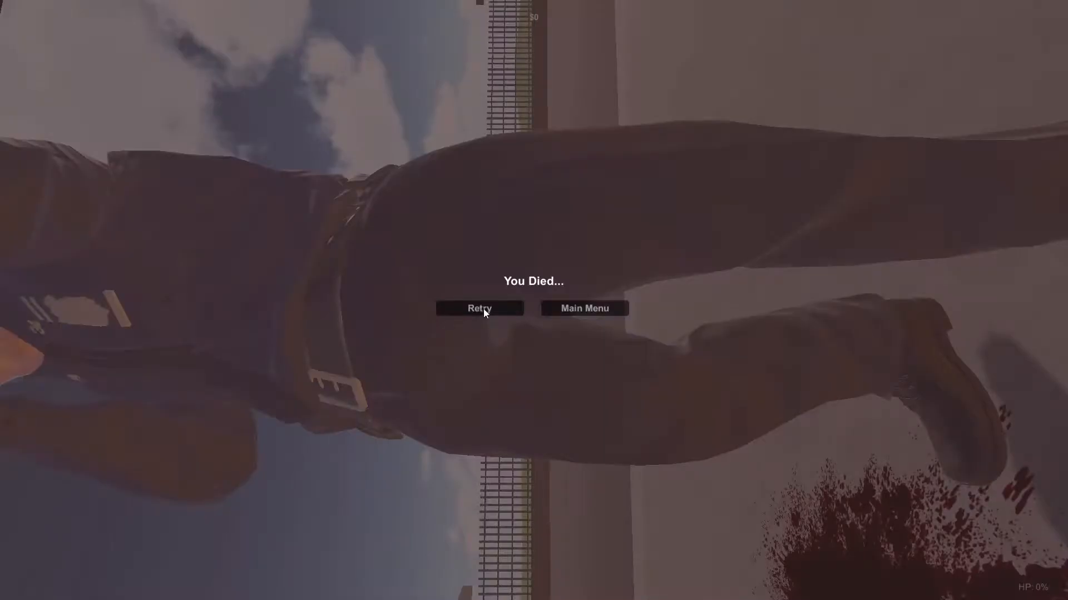
# Step: Retry the Bank level after dying and head into the back alleys
pyautogui.click(478, 308)
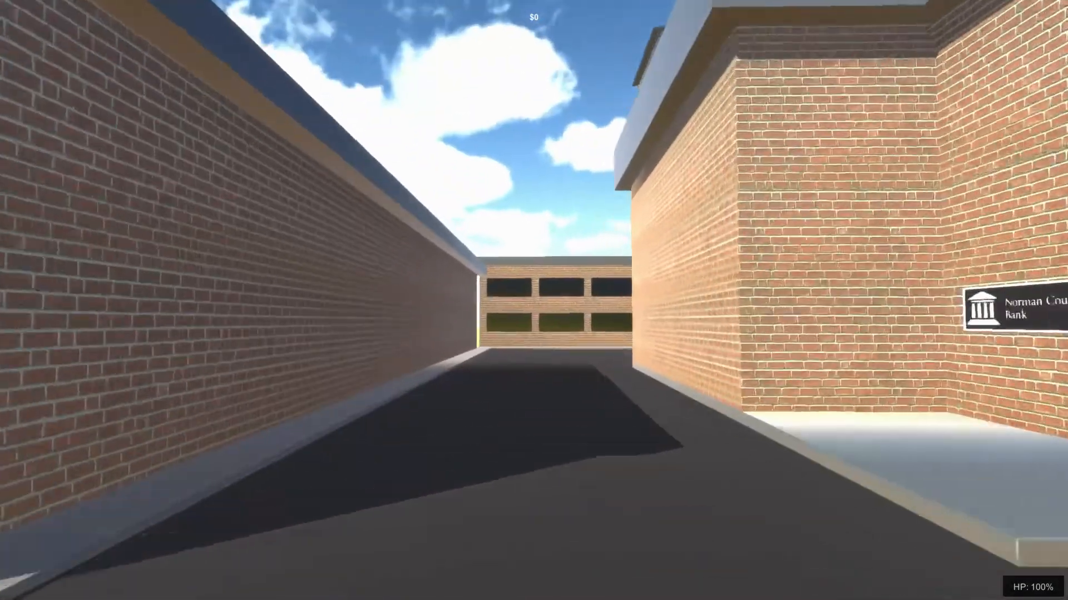
pyautogui.moveTo(534, 301)
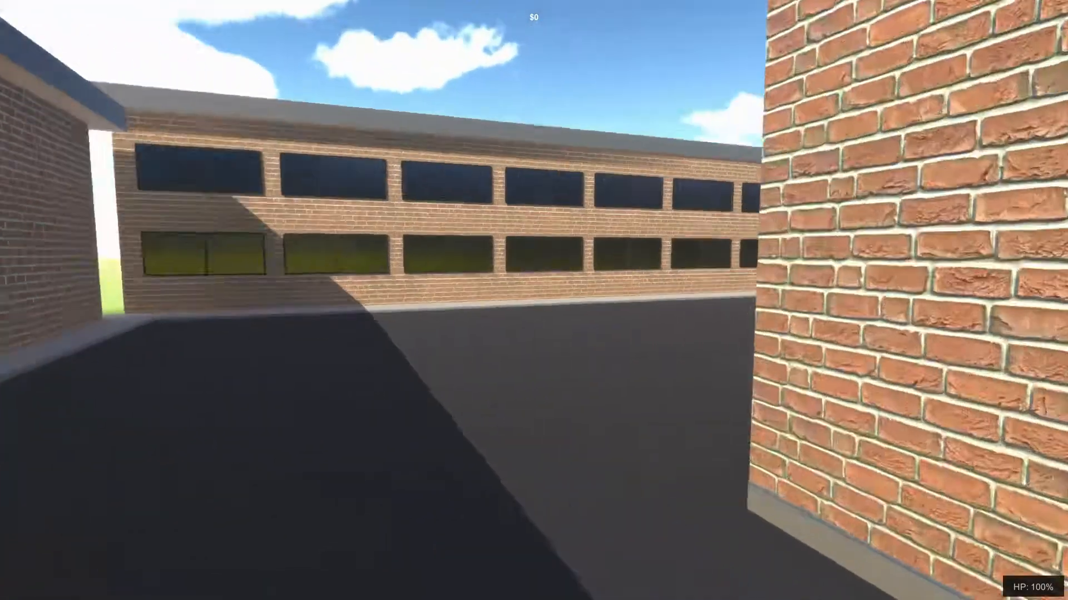
pyautogui.moveTo(534, 300)
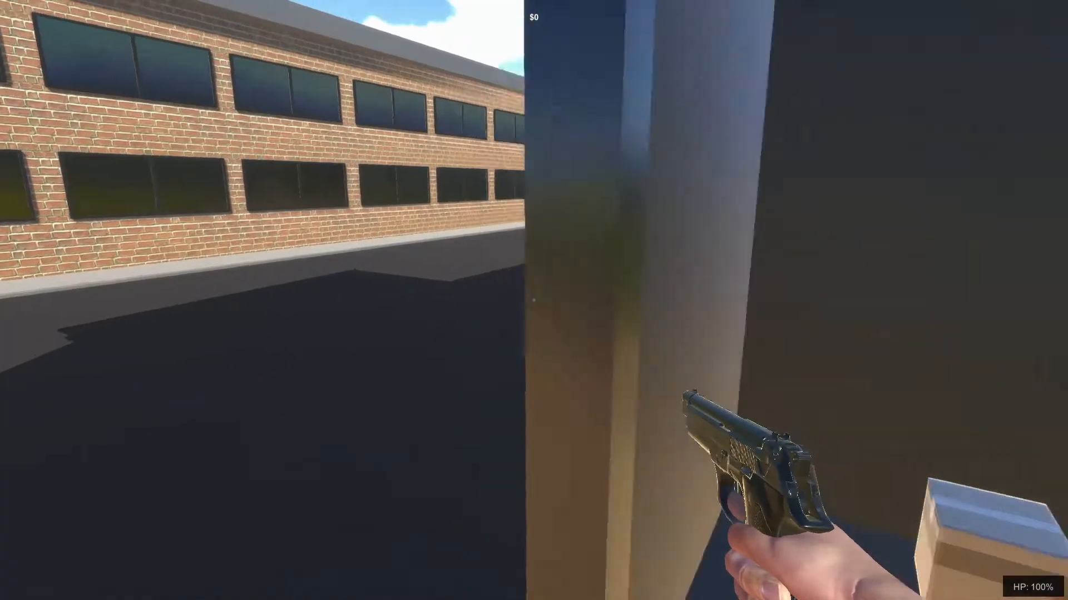
pyautogui.moveTo(533, 300)
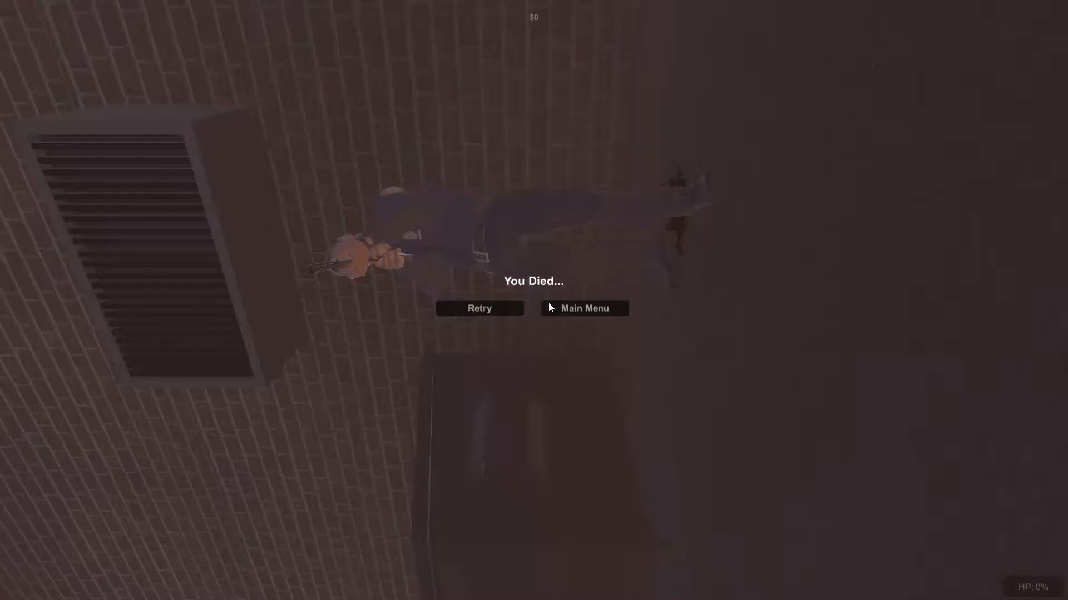
pyautogui.moveTo(480, 327)
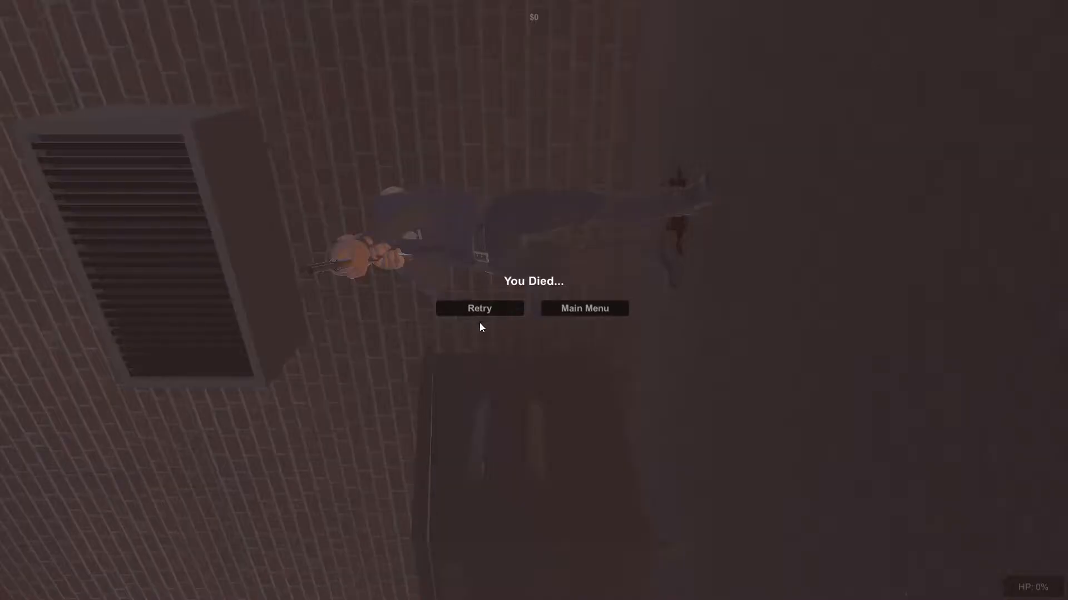
# Step: Retry again and walk forward toward the bank's side entrance
pyautogui.click(478, 308)
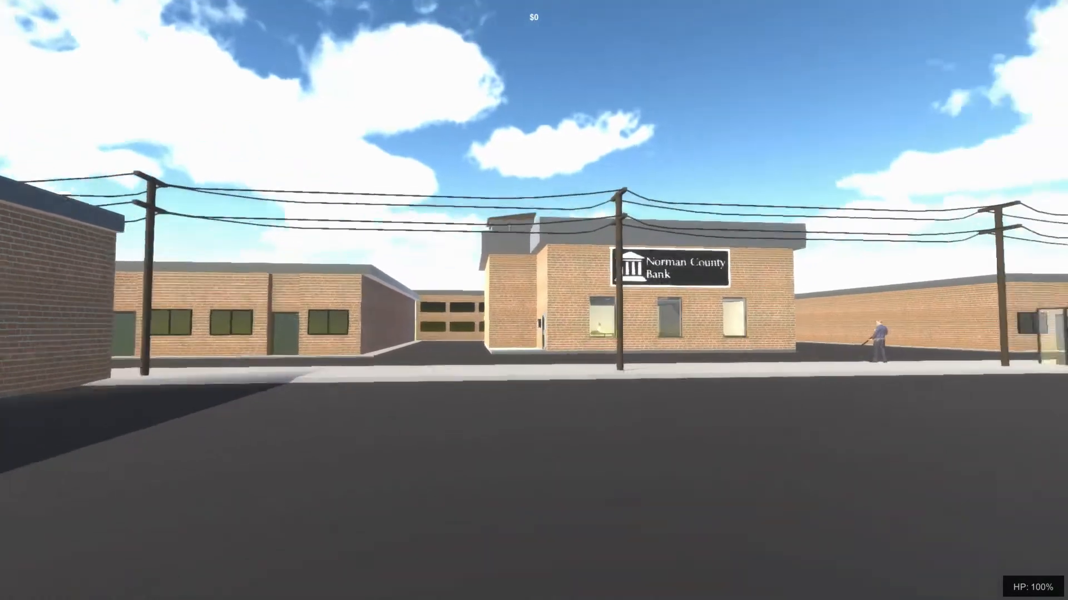
pyautogui.press('w')
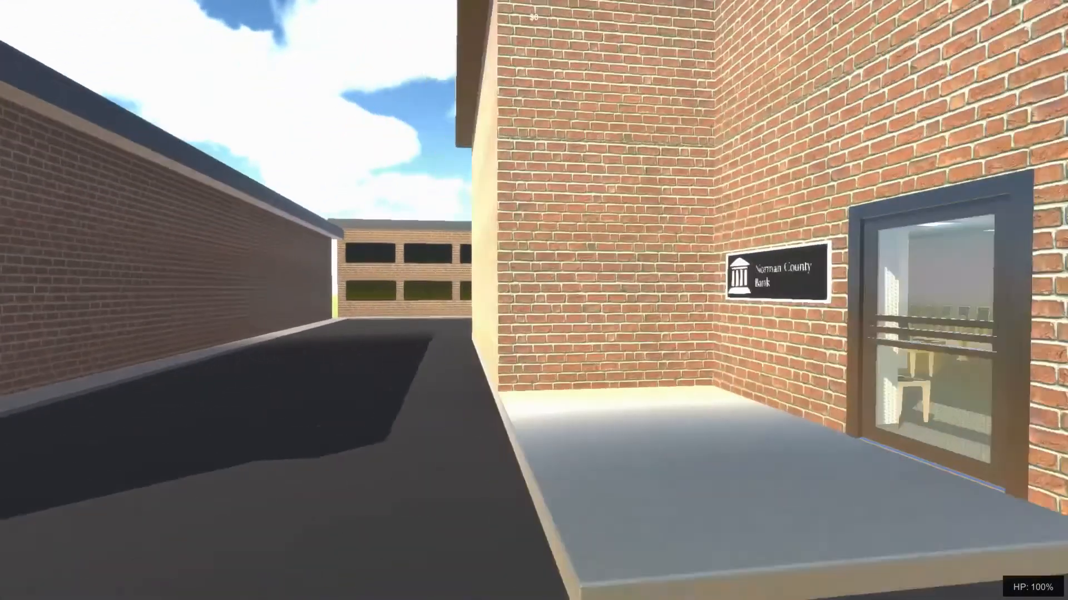
pyautogui.moveTo(533, 300)
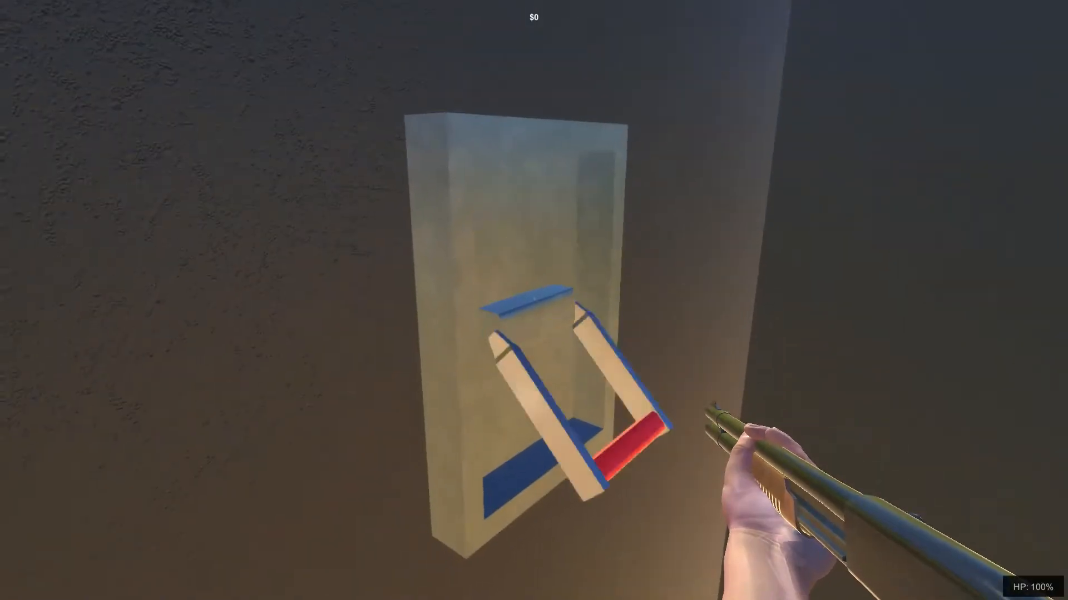
pyautogui.moveTo(533, 300)
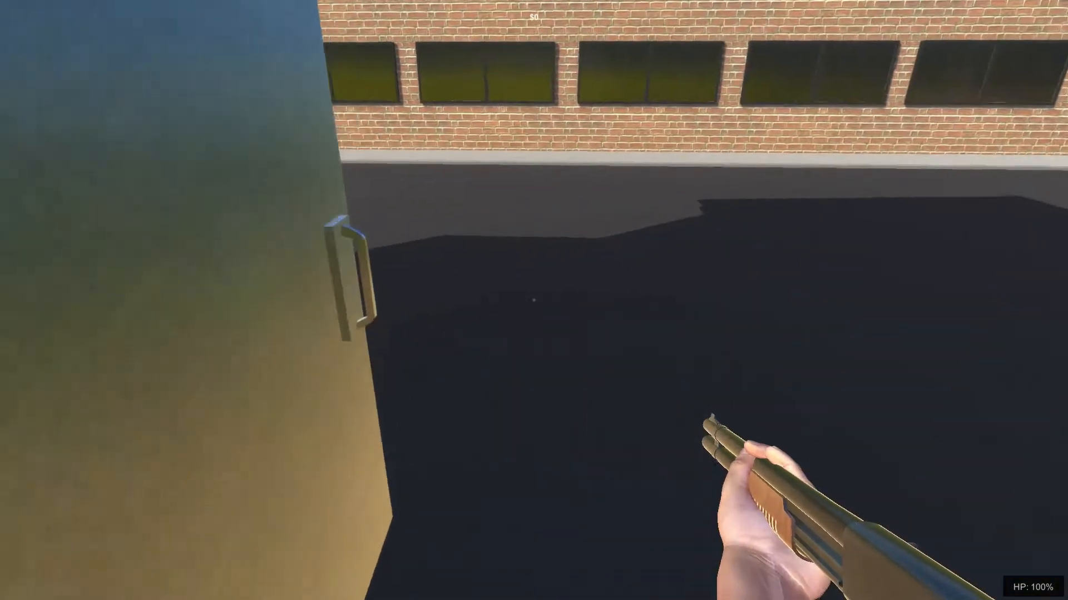
pyautogui.moveTo(534, 301)
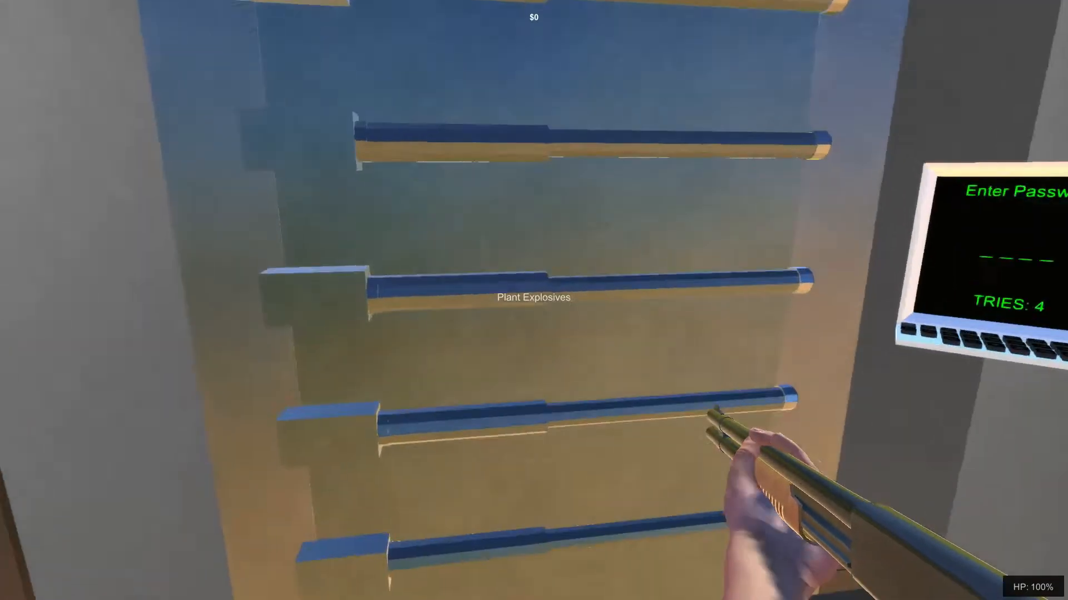
pyautogui.moveTo(534, 300)
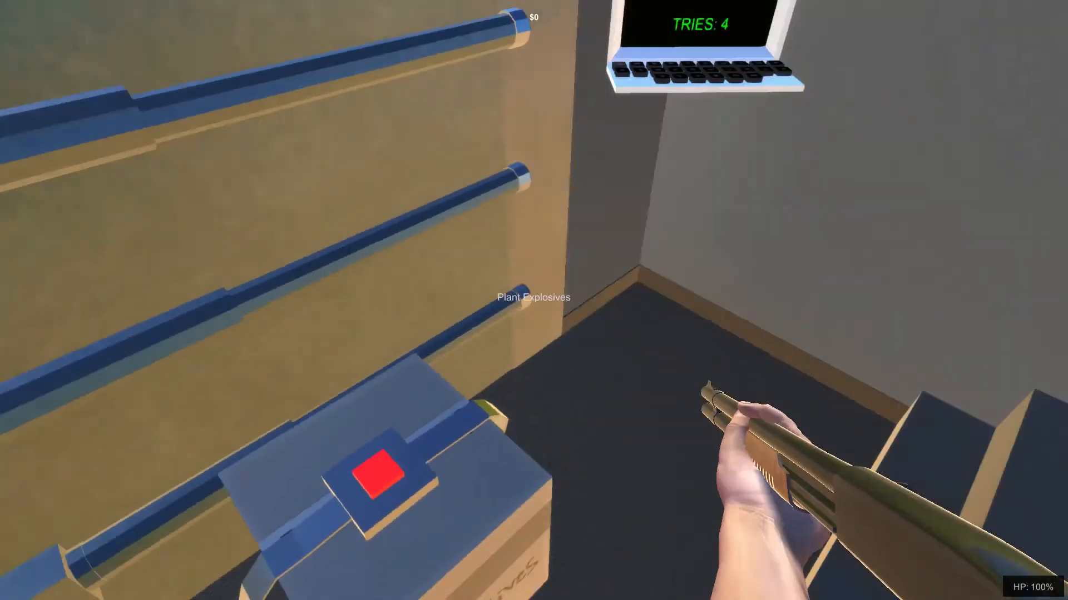
pyautogui.moveTo(534, 300)
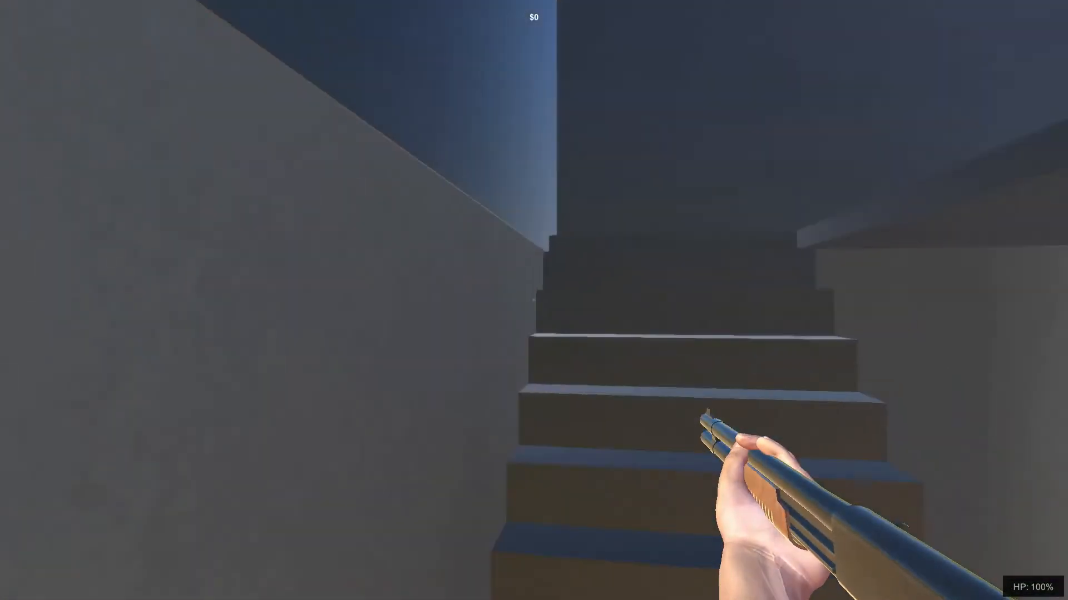
pyautogui.moveTo(534, 300)
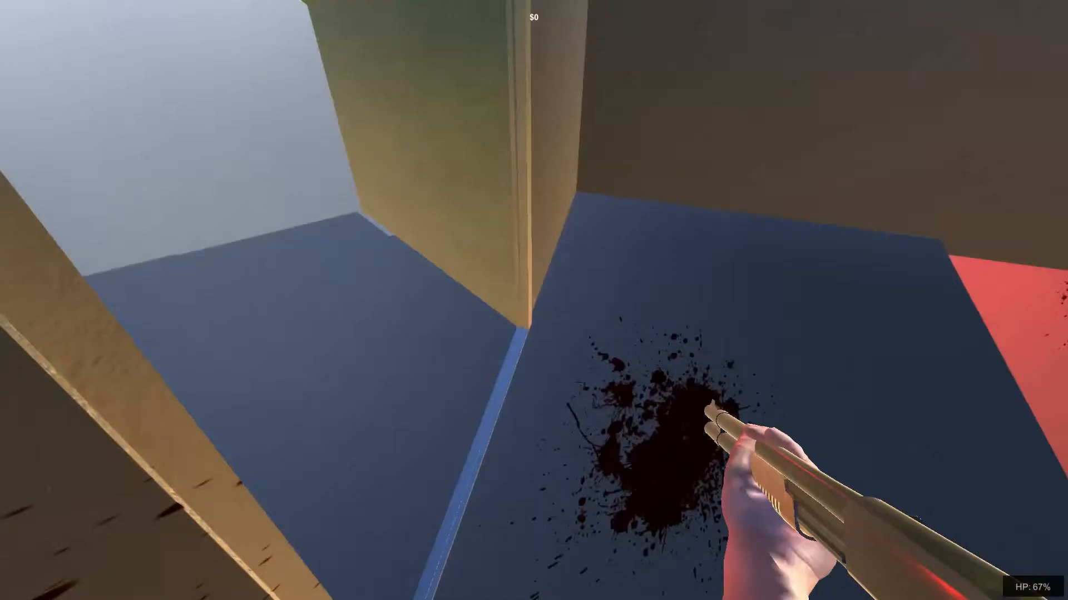
pyautogui.moveTo(534, 300)
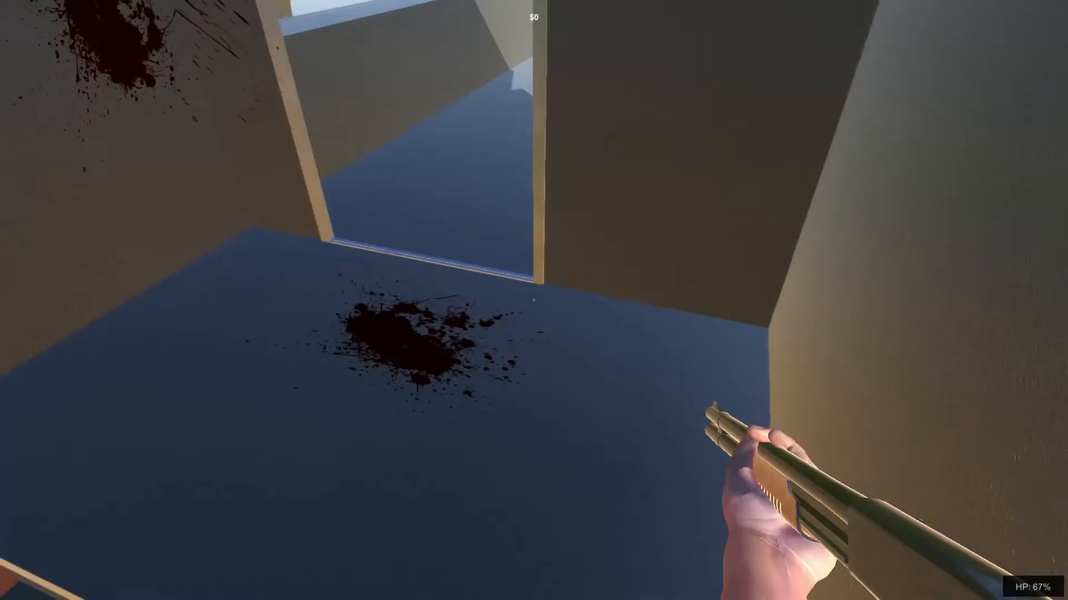
pyautogui.moveTo(534, 300)
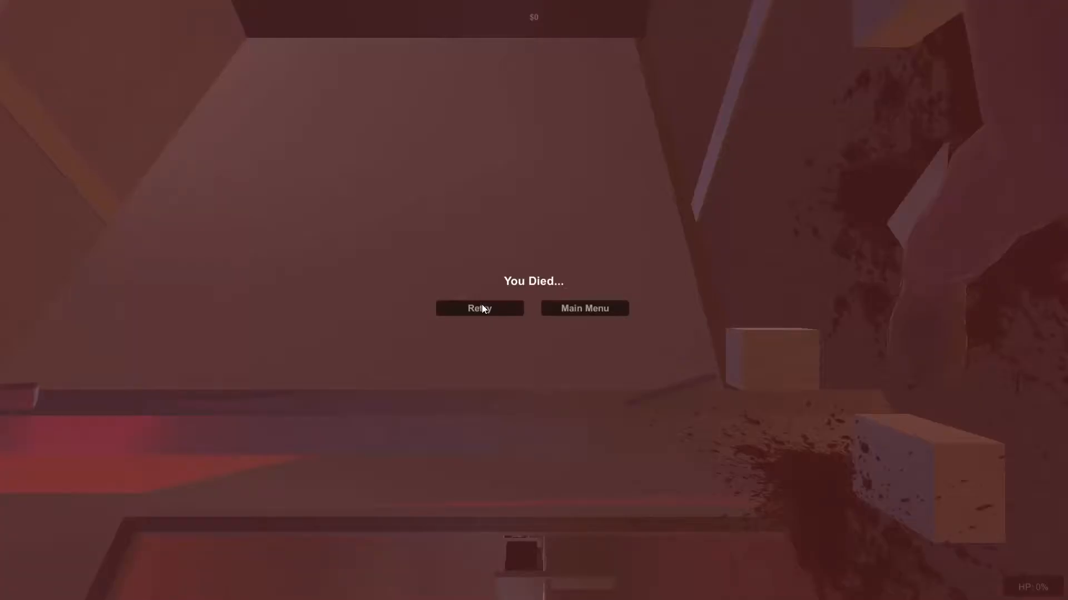
# Step: Retry the level and approach the armed officer, ending in another death
pyautogui.click(478, 308)
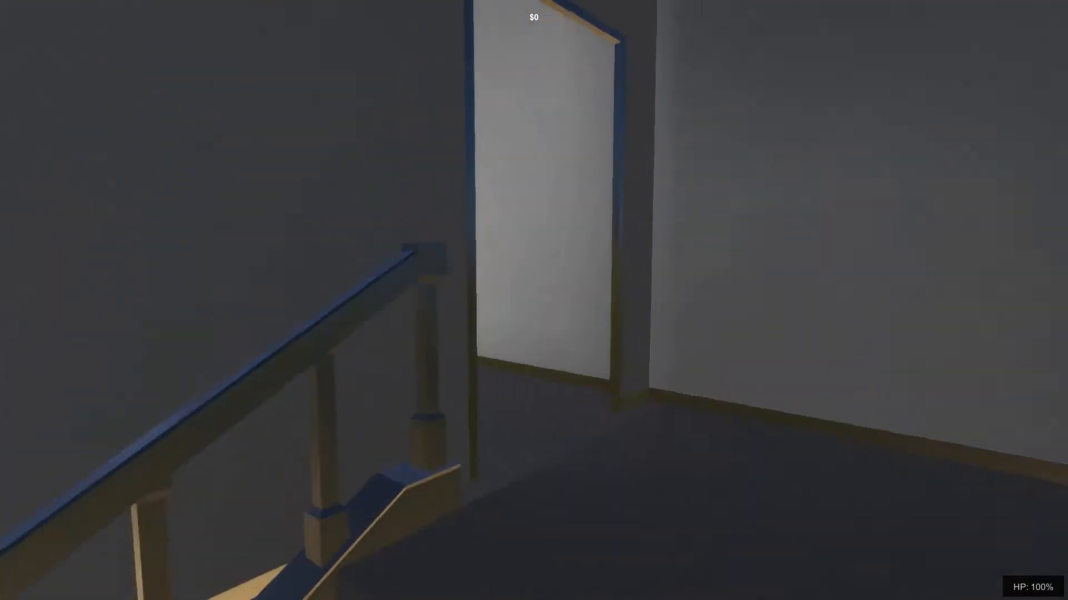
pyautogui.moveTo(534, 300)
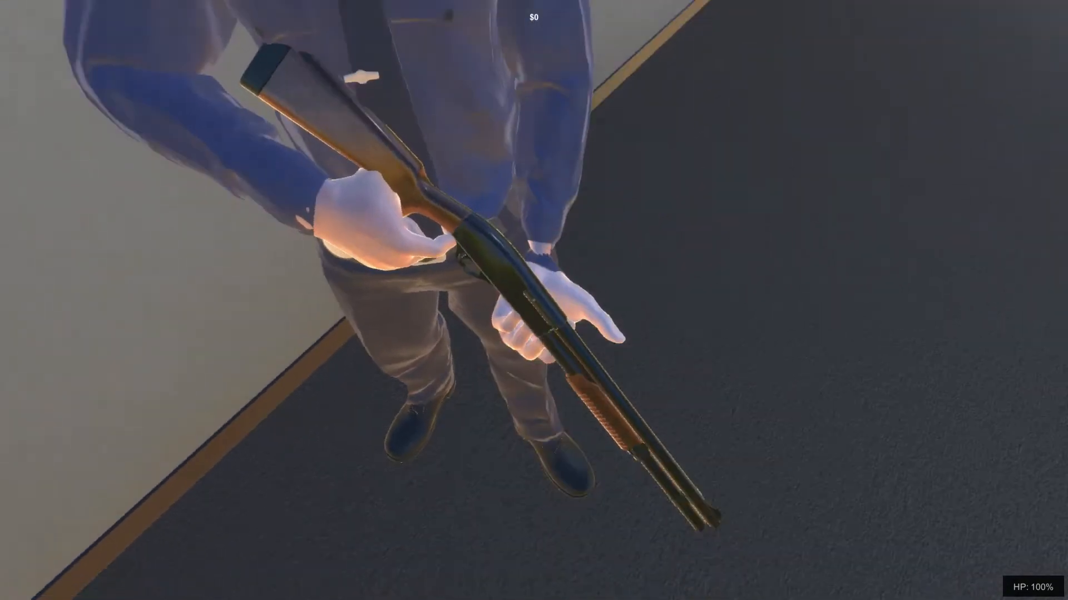
pyautogui.moveTo(534, 300)
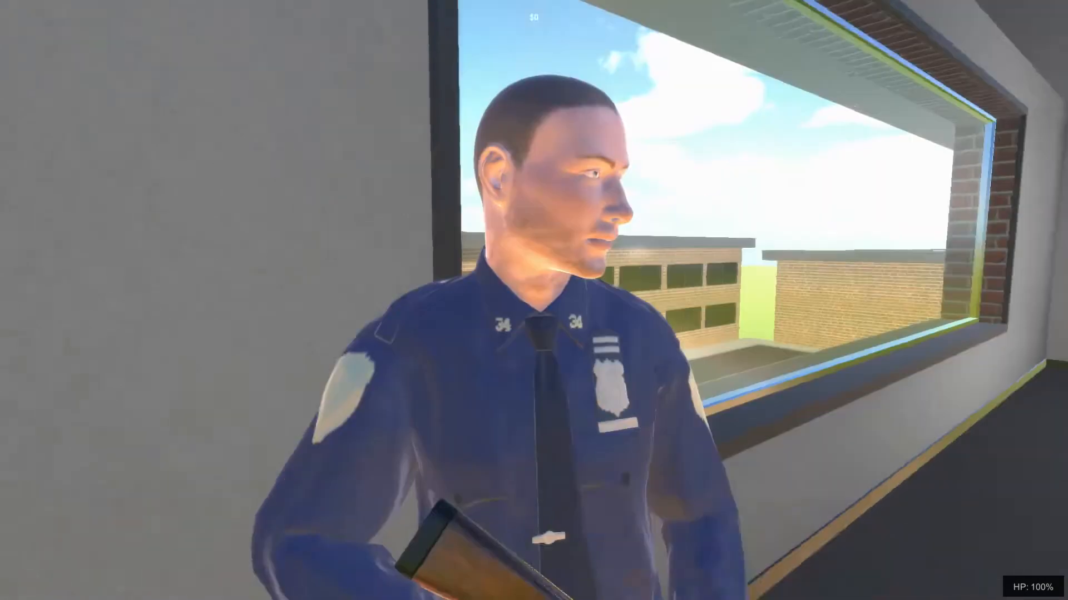
pyautogui.click(534, 300)
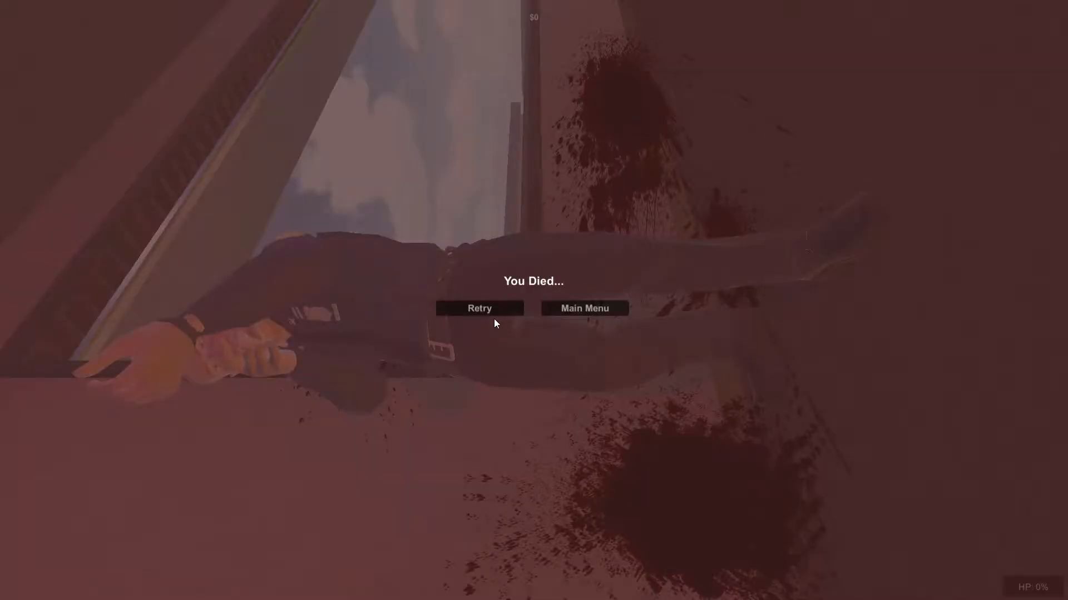
# Step: Retry once more and reach the password laptop keypad
pyautogui.click(478, 308)
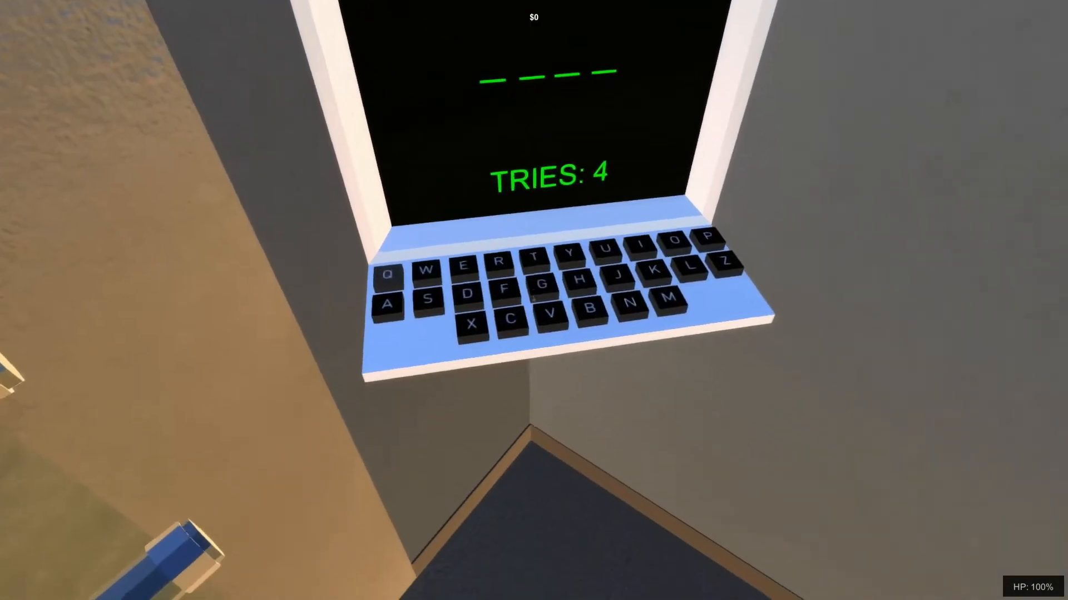
pyautogui.moveTo(534, 300)
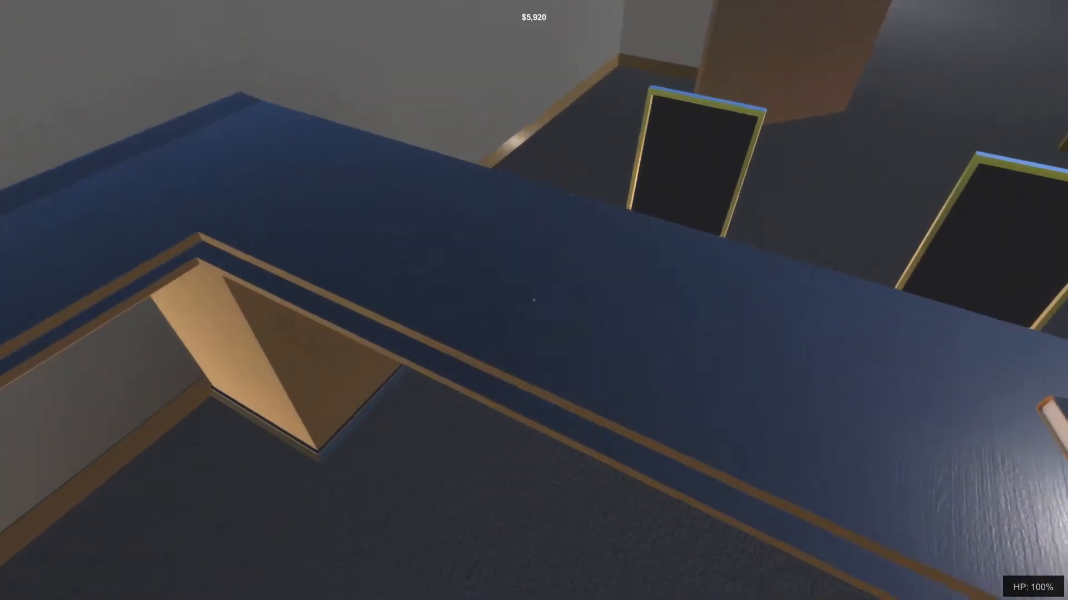
pyautogui.moveTo(534, 300)
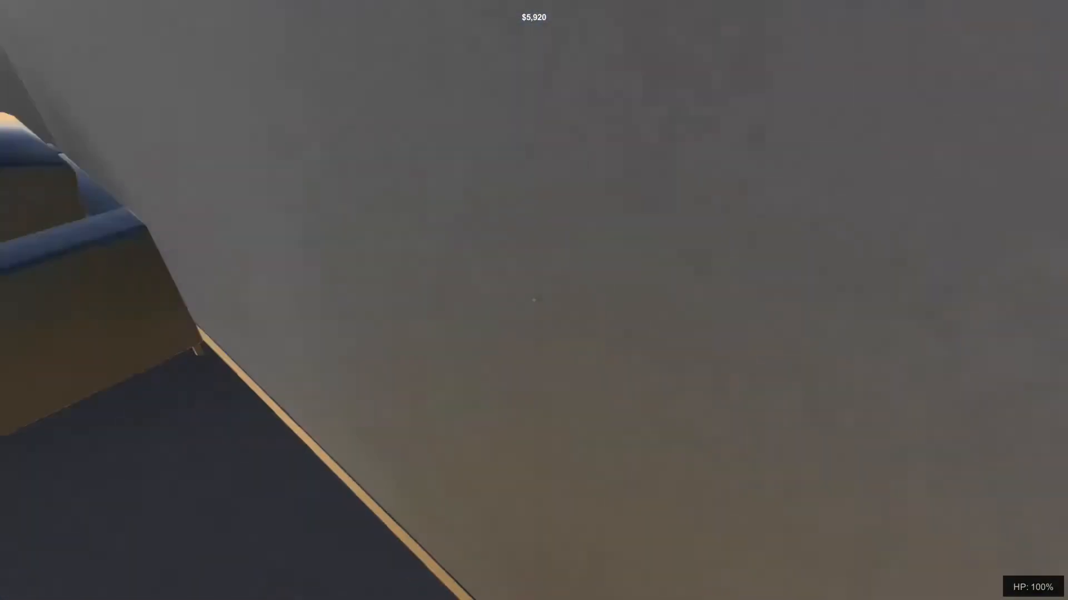
pyautogui.moveTo(534, 300)
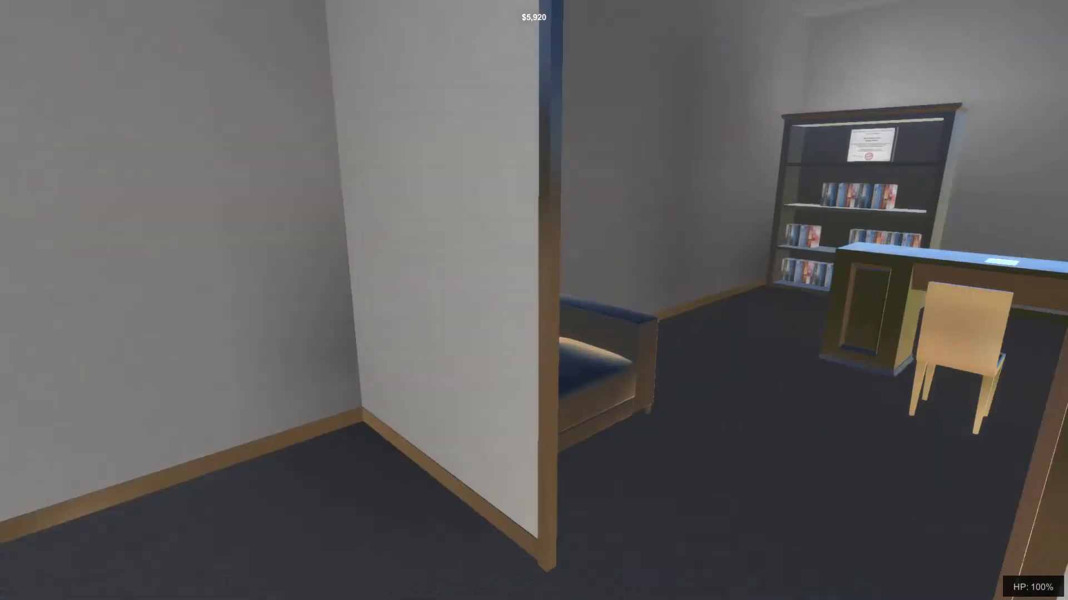
pyautogui.moveTo(533, 300)
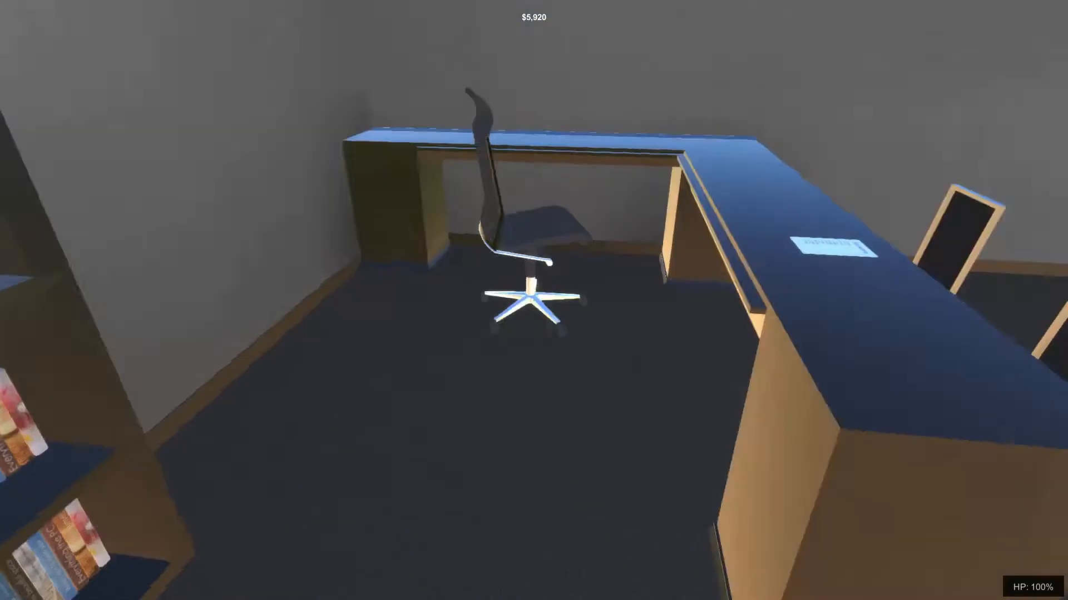
# Step: Move through the bank offices past the desks and staff toward the rooftop
pyautogui.click(824, 247)
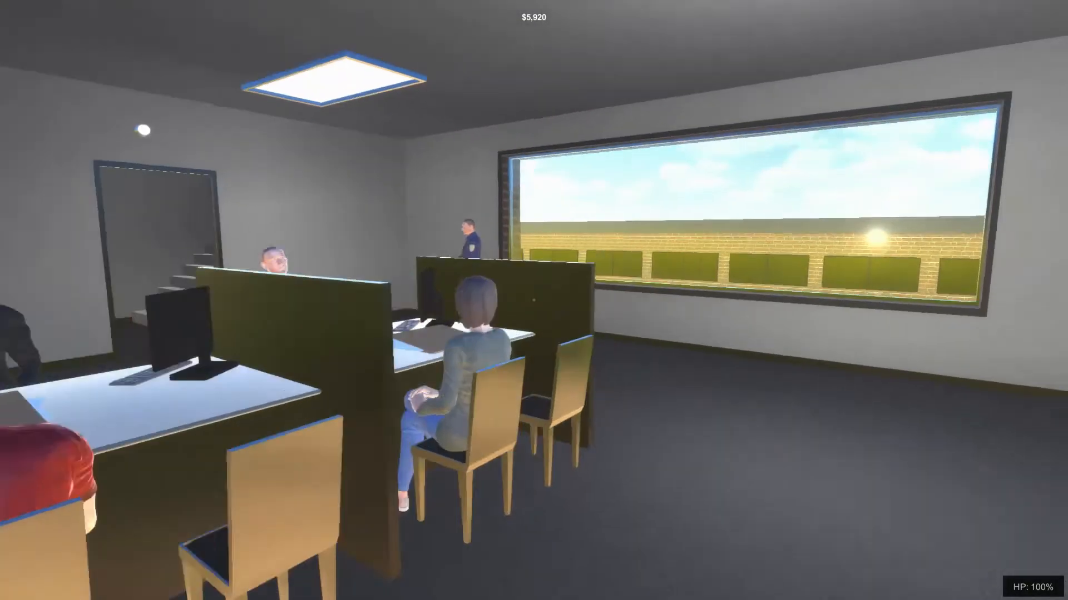
pyautogui.moveTo(534, 300)
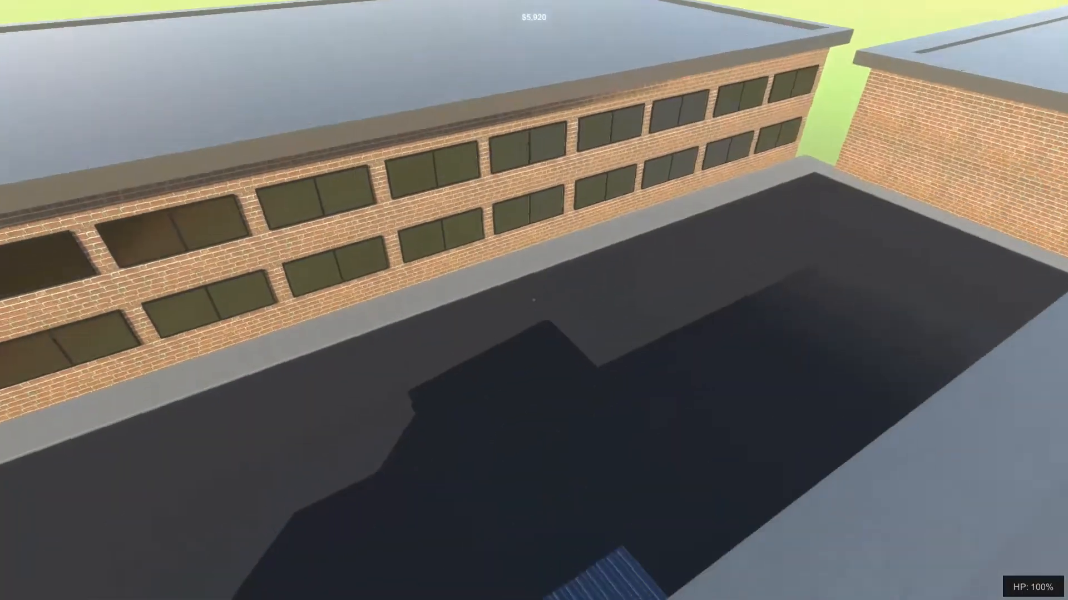
pyautogui.moveTo(534, 300)
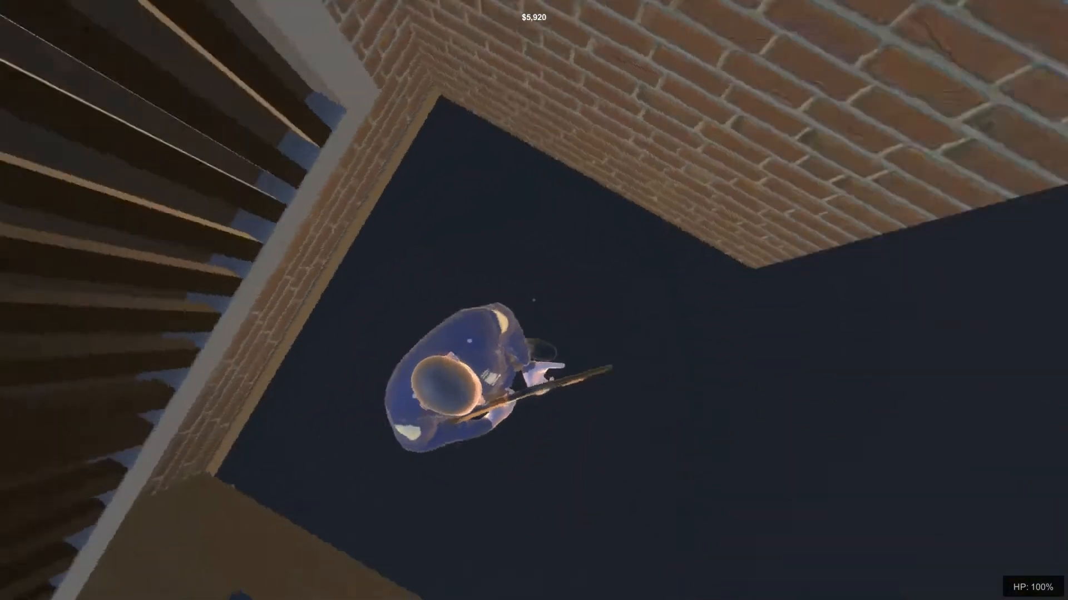
pyautogui.moveTo(534, 300)
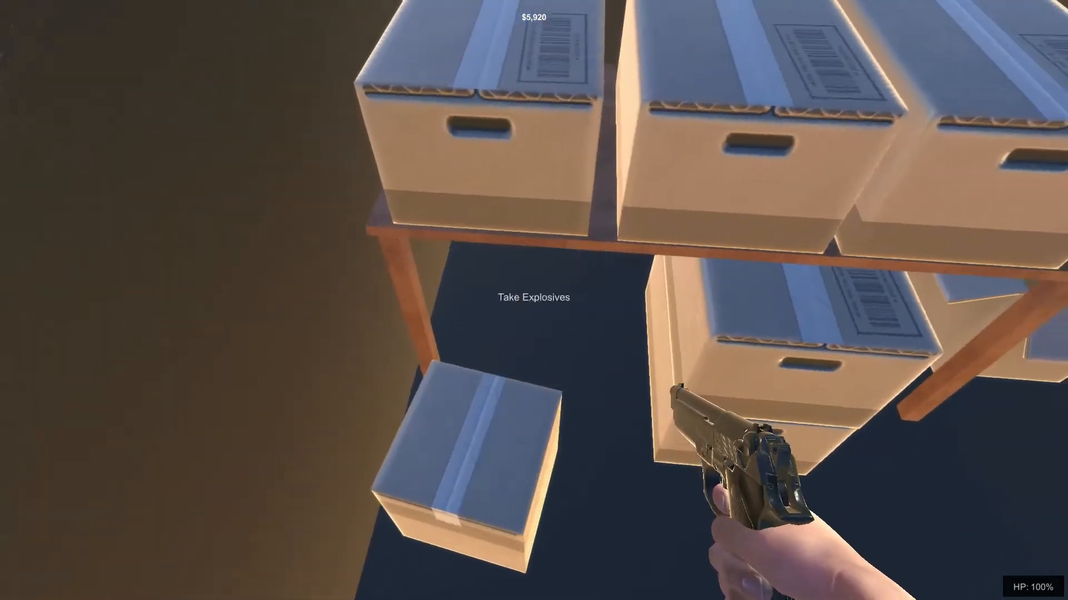
pyautogui.moveTo(534, 300)
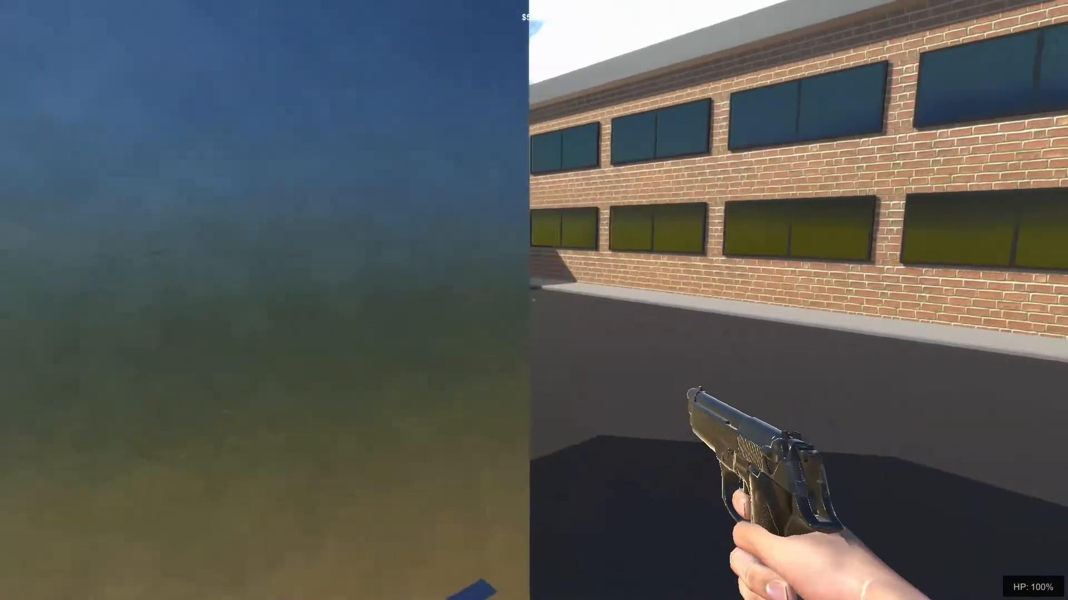
pyautogui.moveTo(534, 300)
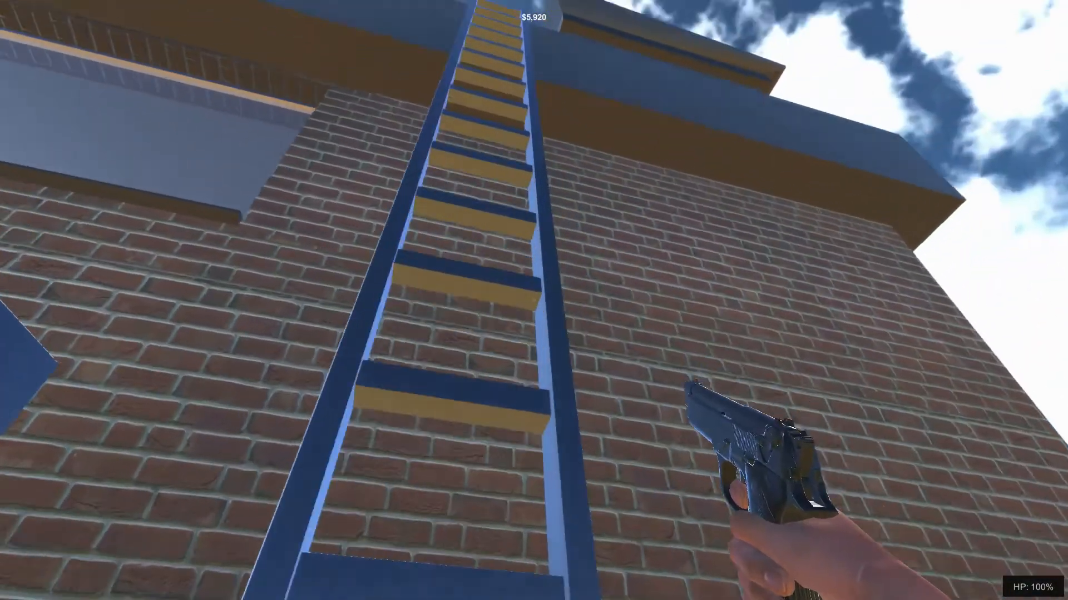
pyautogui.moveTo(534, 300)
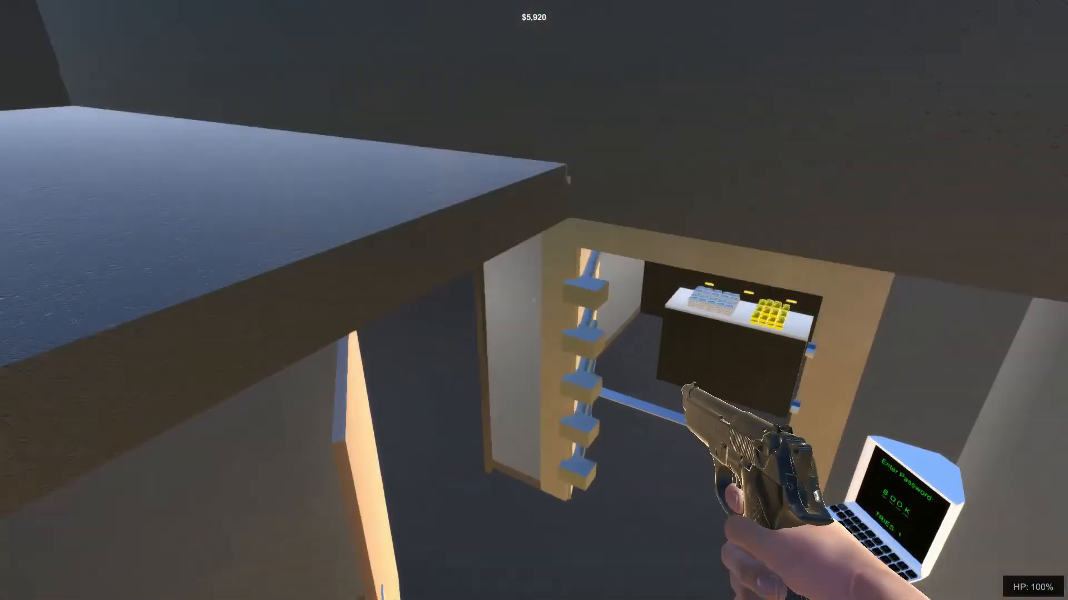
pyautogui.moveTo(534, 300)
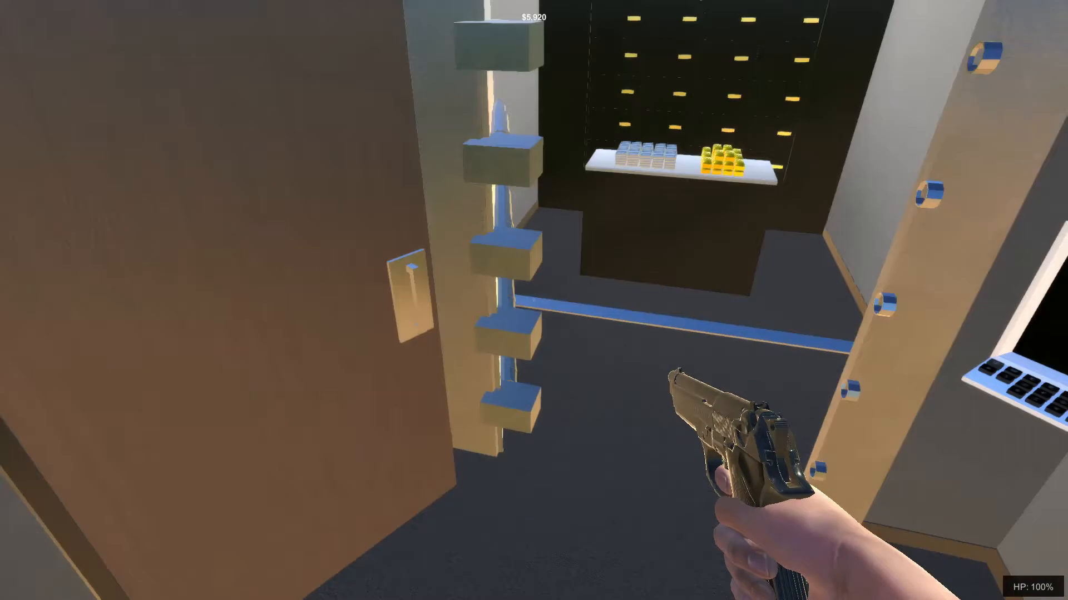
pyautogui.moveTo(534, 300)
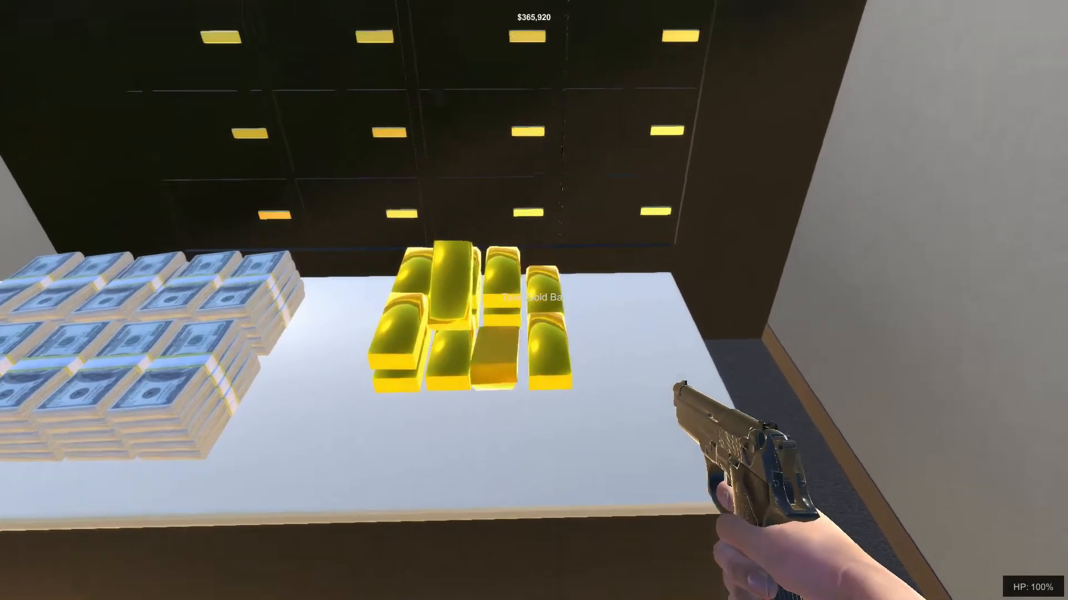
# Step: Take the gold bars from the vault, raising the haul to $540,920
pyautogui.click(477, 320)
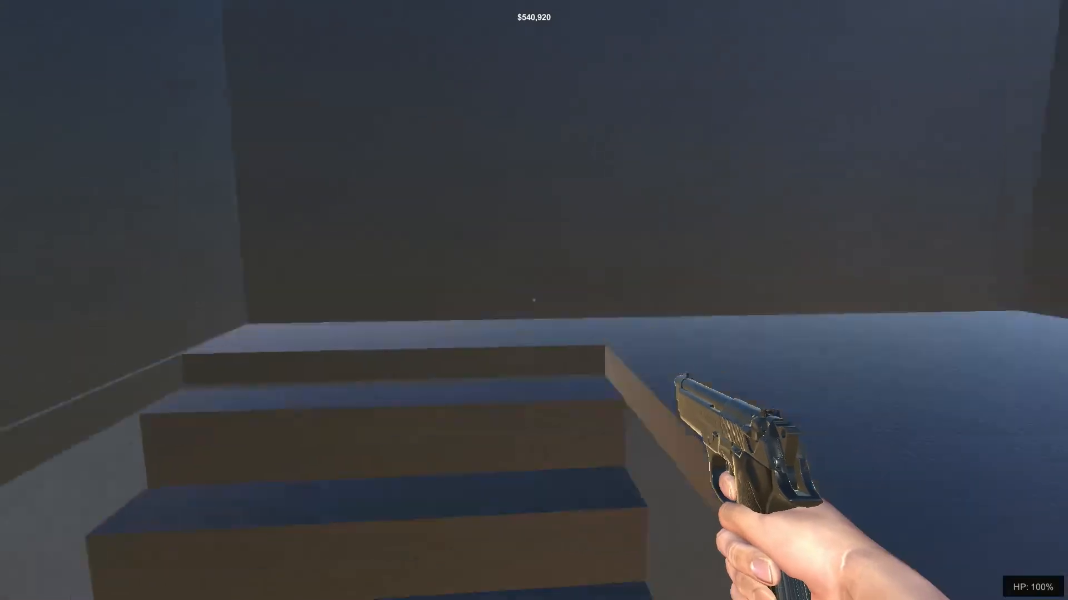
pyautogui.moveTo(534, 301)
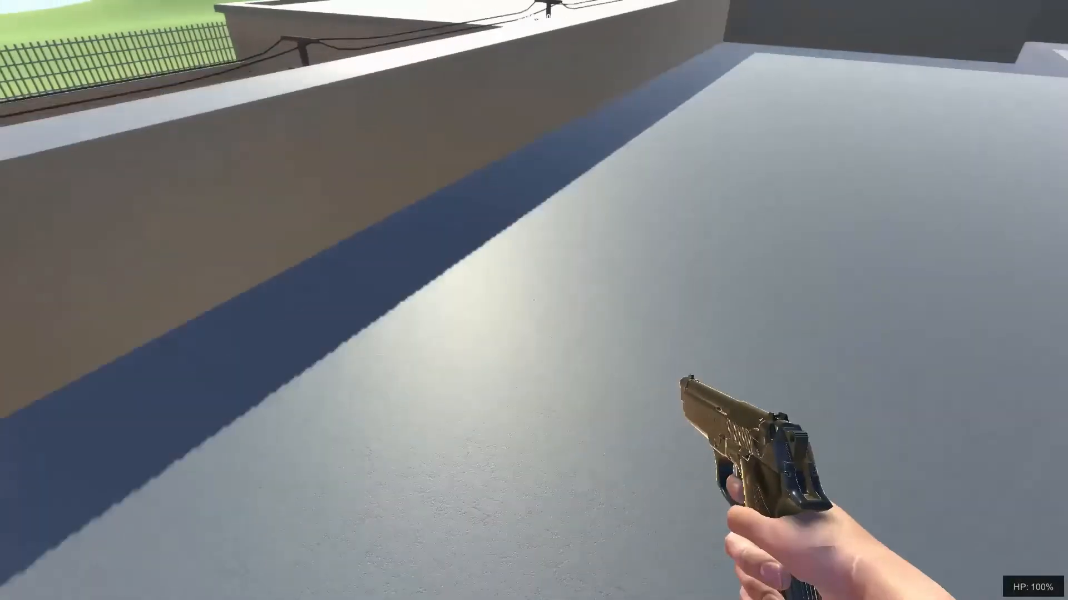
pyautogui.moveTo(534, 300)
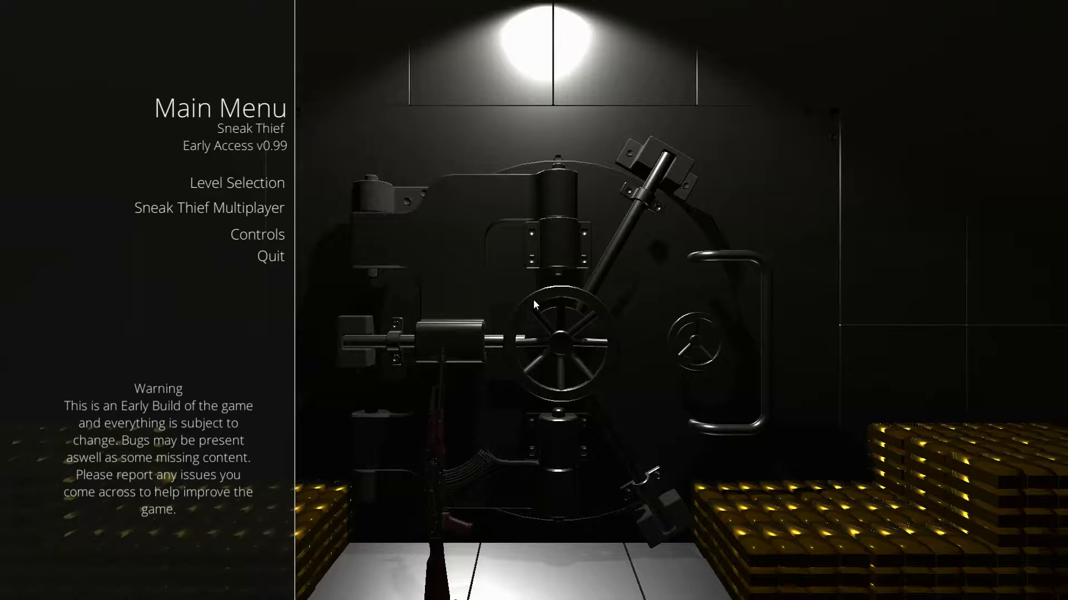
# Step: Choose the next level to play from the main menu
pyautogui.click(237, 183)
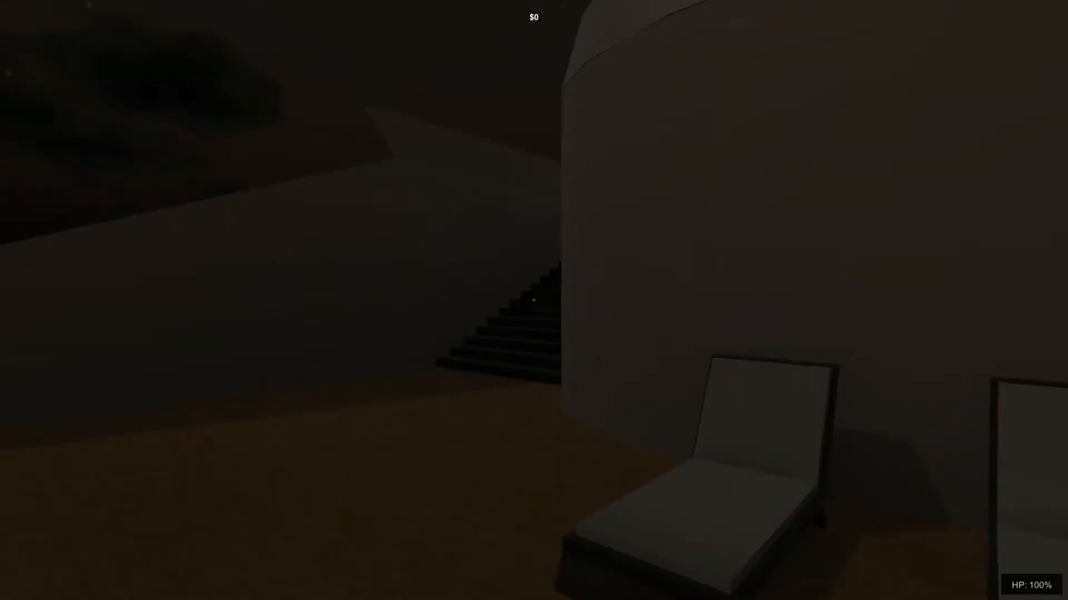
pyautogui.moveTo(534, 301)
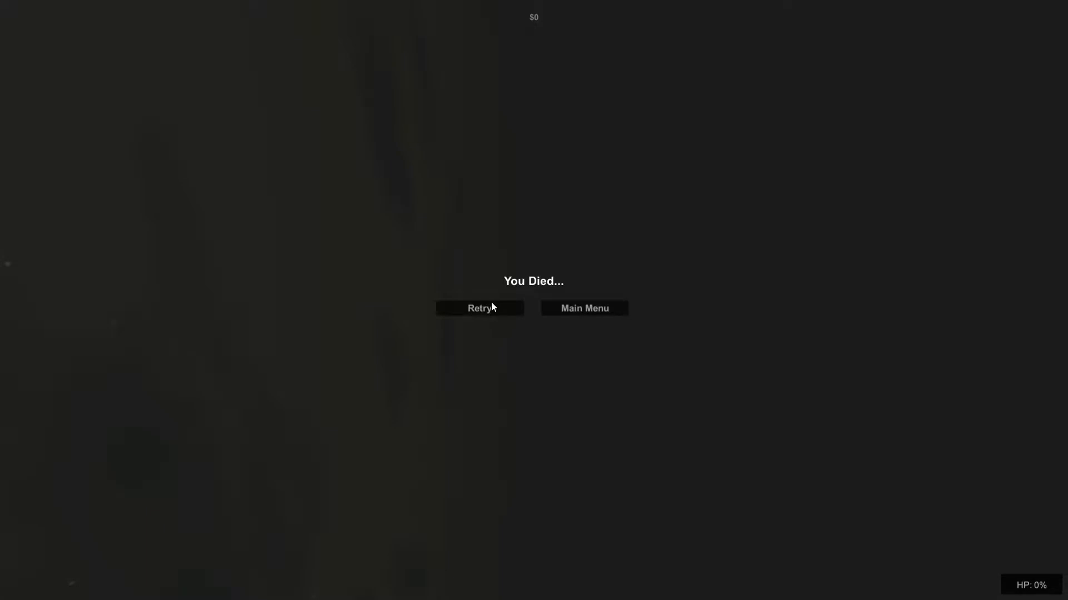
# Step: Retry the yacht level after dying on the dark deck, restoring full health
pyautogui.click(478, 308)
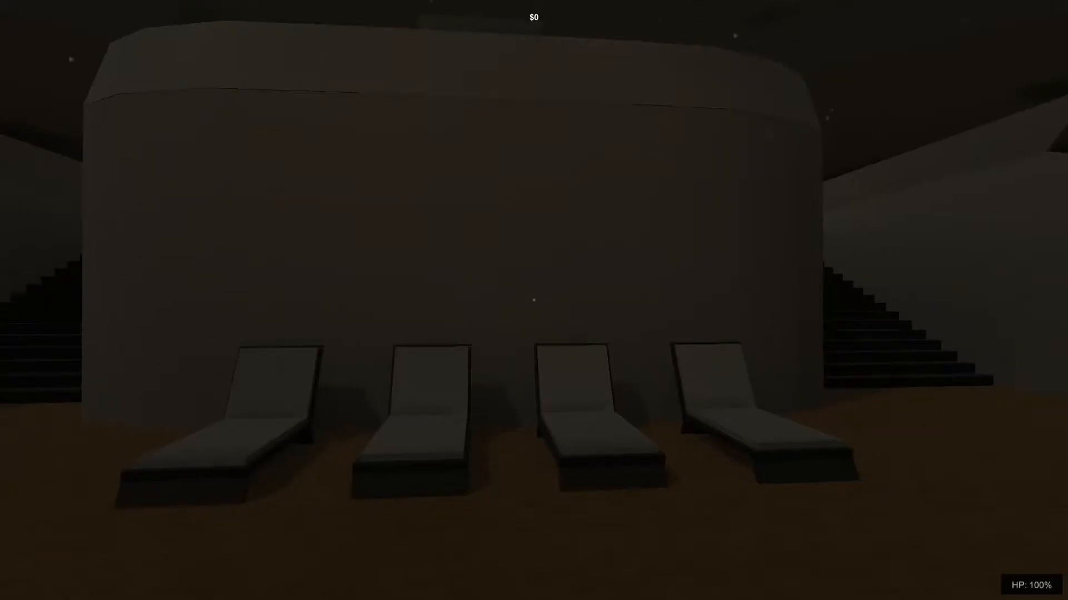
pyautogui.moveTo(534, 300)
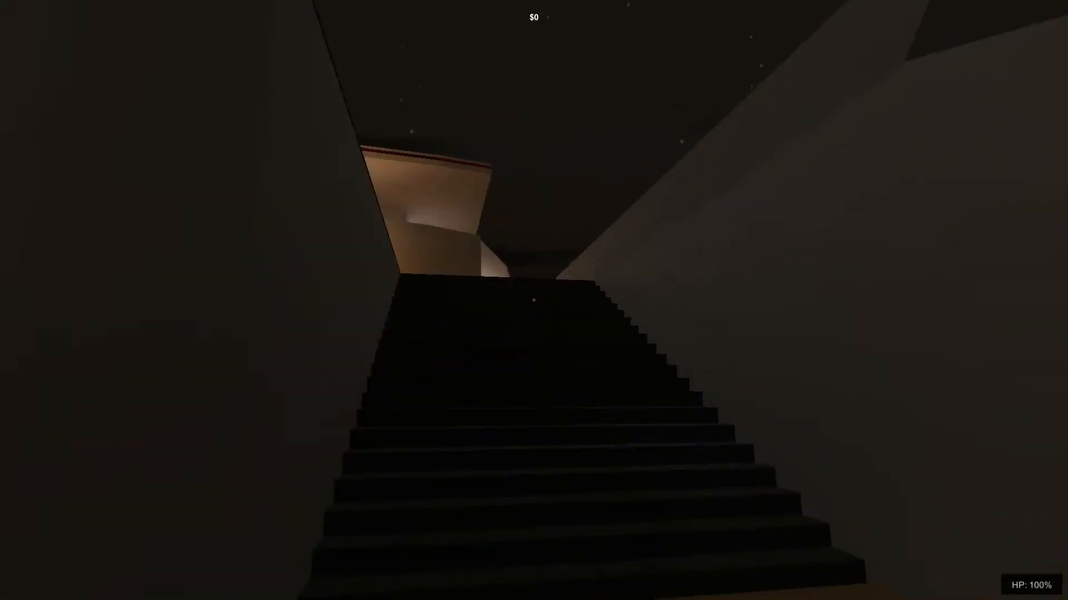
# Step: Toggle the flashlight on while climbing the staircase to the upper deck
pyautogui.press('w')
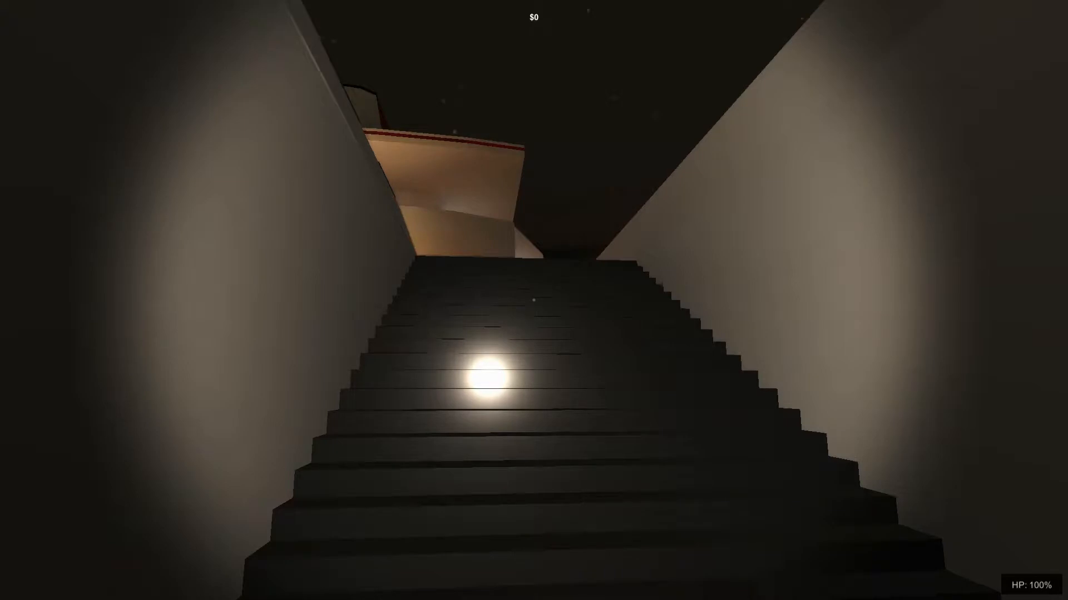
pyautogui.press('w')
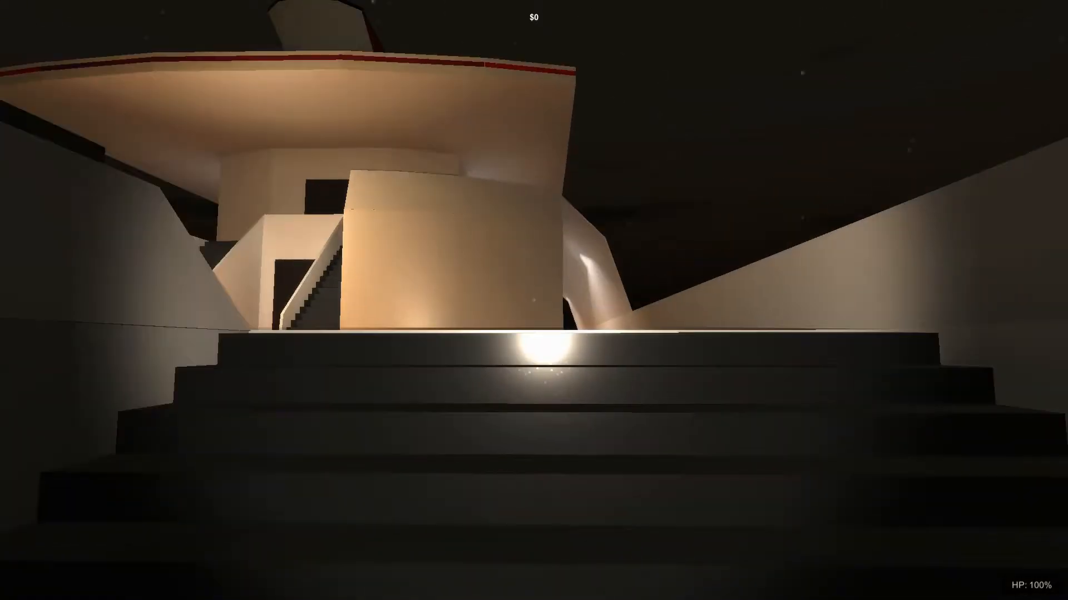
pyautogui.moveTo(533, 300)
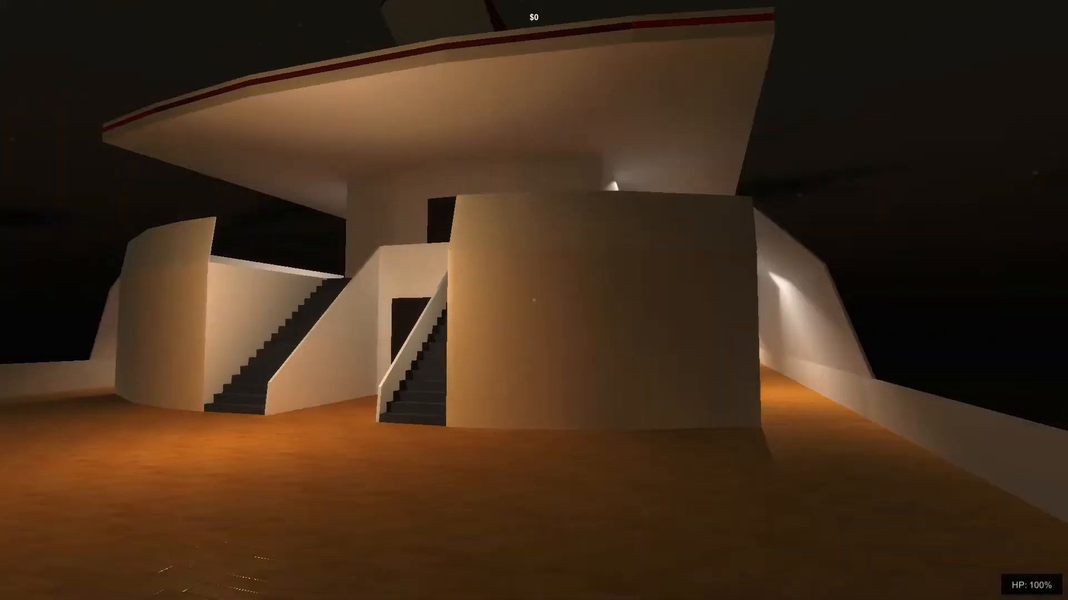
pyautogui.moveTo(534, 300)
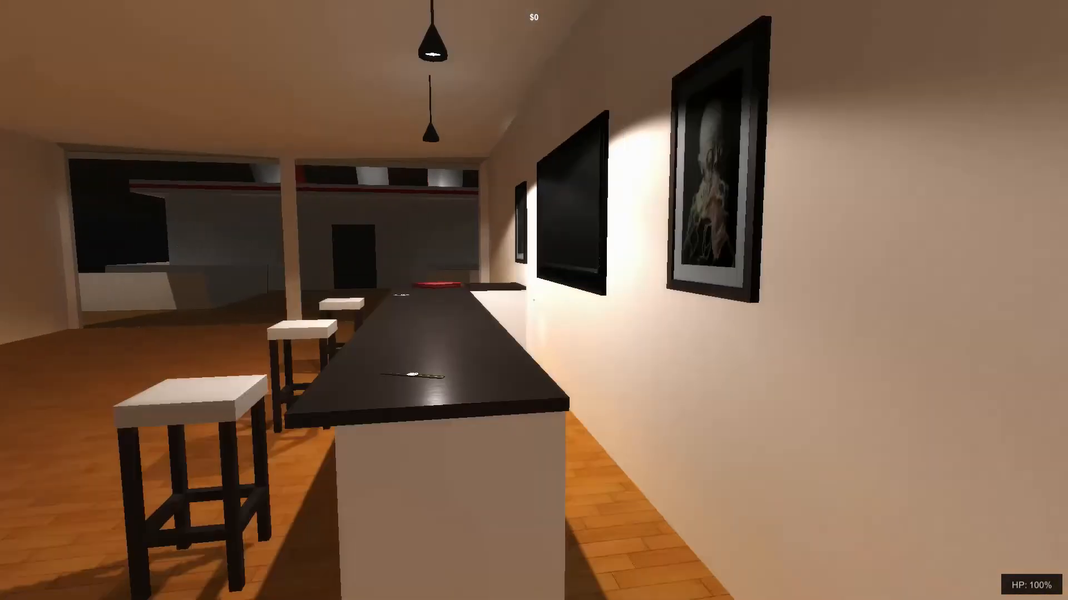
pyautogui.moveTo(534, 300)
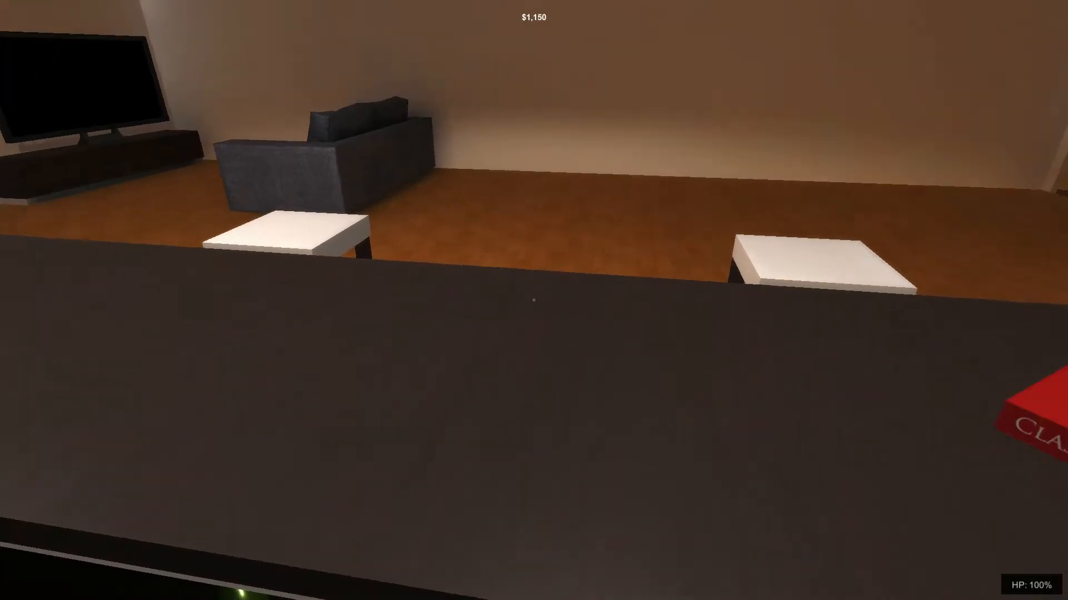
pyautogui.moveTo(534, 300)
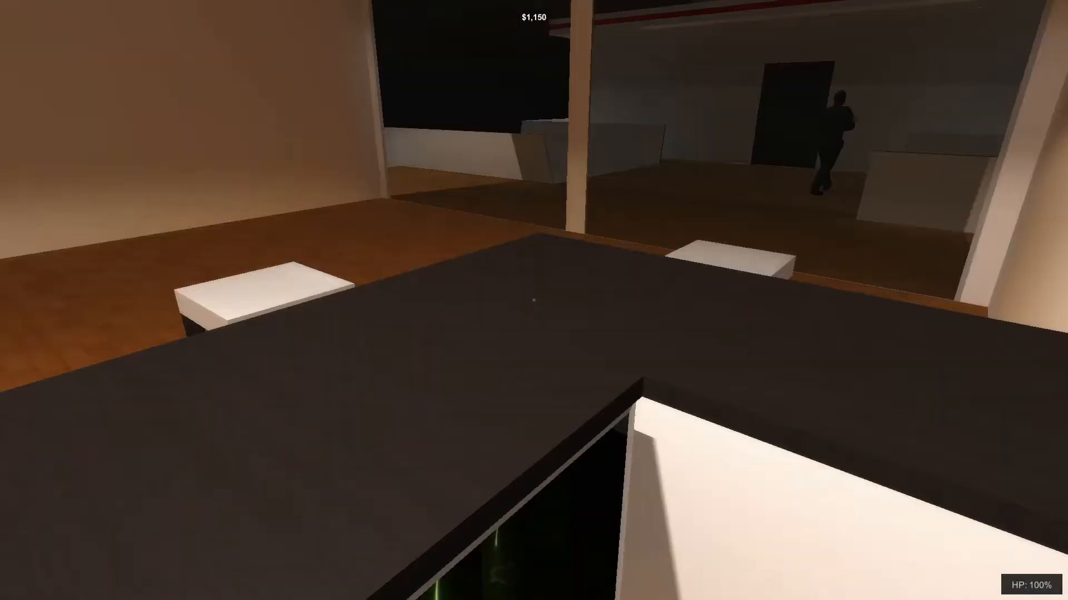
pyautogui.moveTo(534, 301)
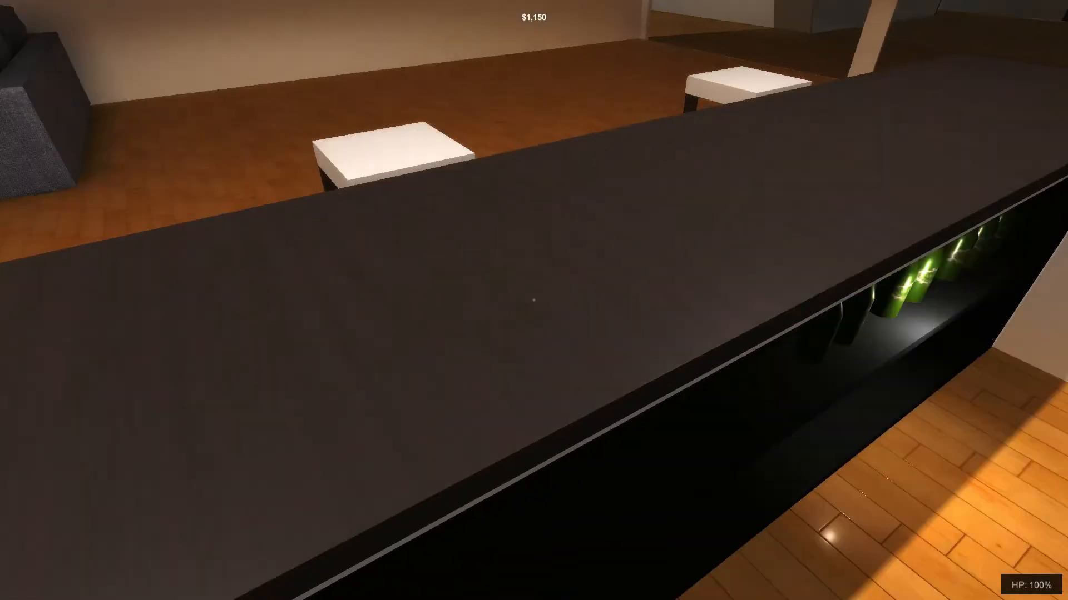
pyautogui.moveTo(534, 300)
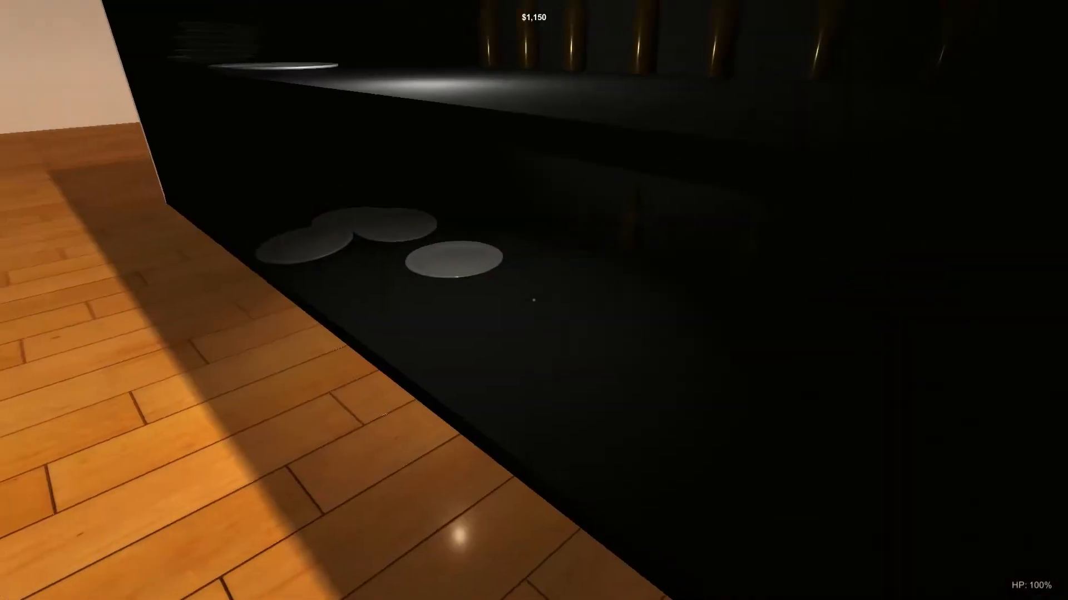
pyautogui.moveTo(534, 300)
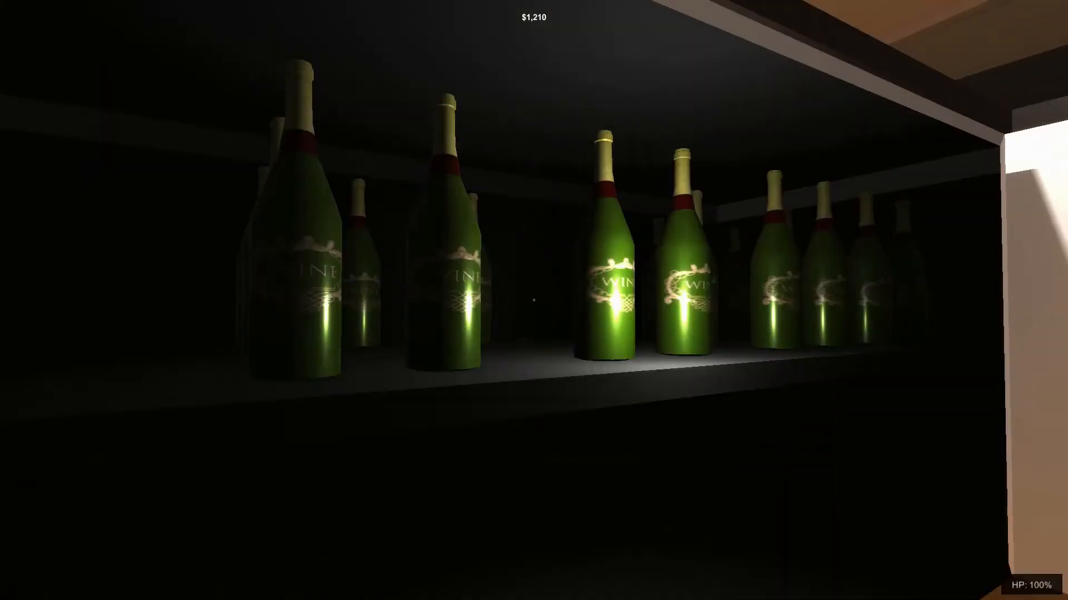
pyautogui.moveTo(534, 300)
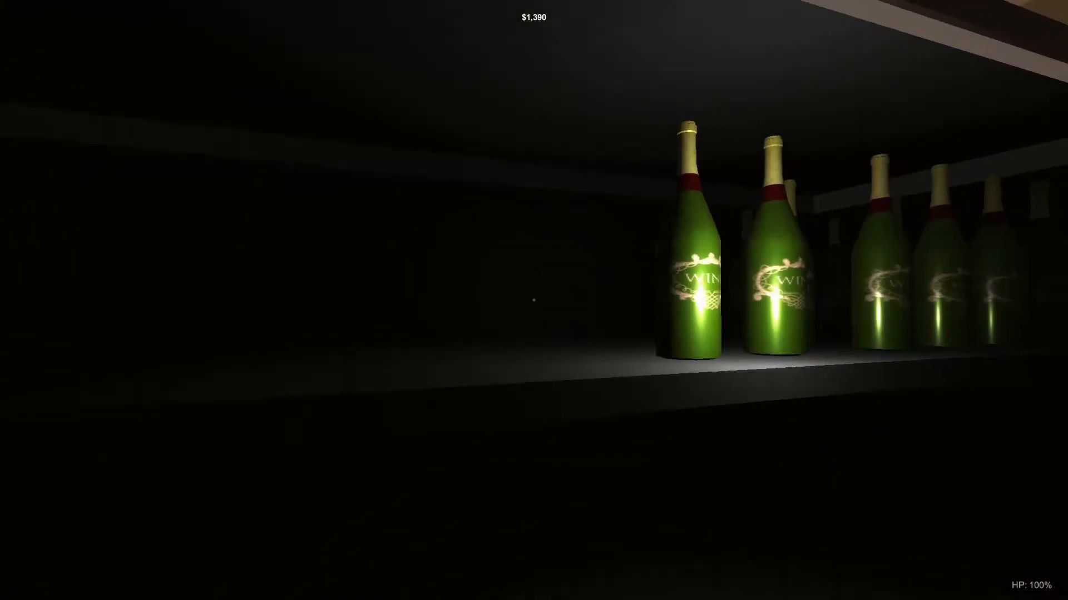
pyautogui.moveTo(534, 300)
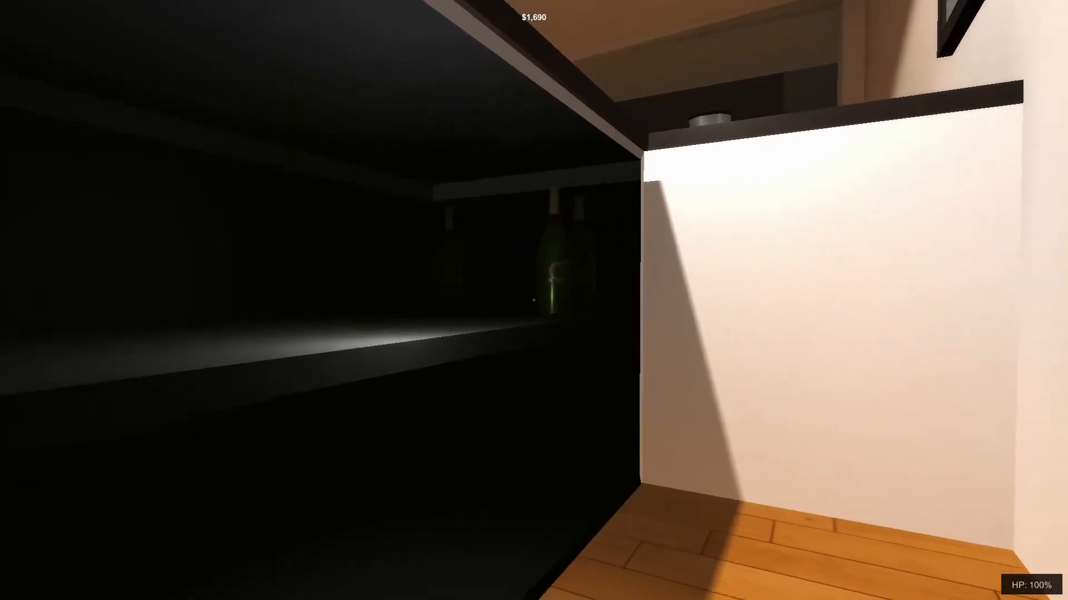
pyautogui.moveTo(534, 300)
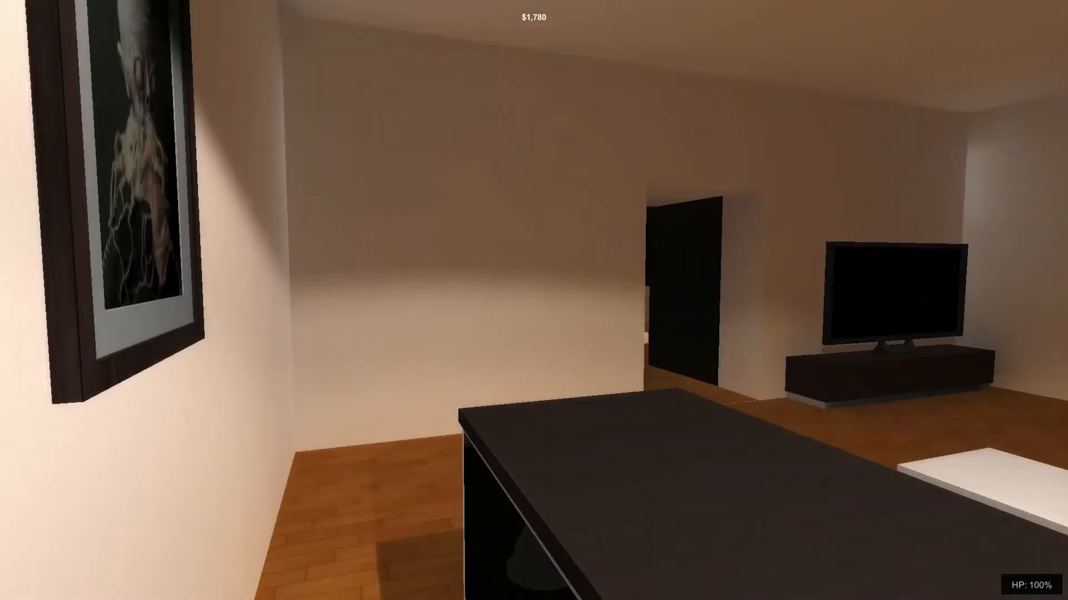
pyautogui.moveTo(534, 300)
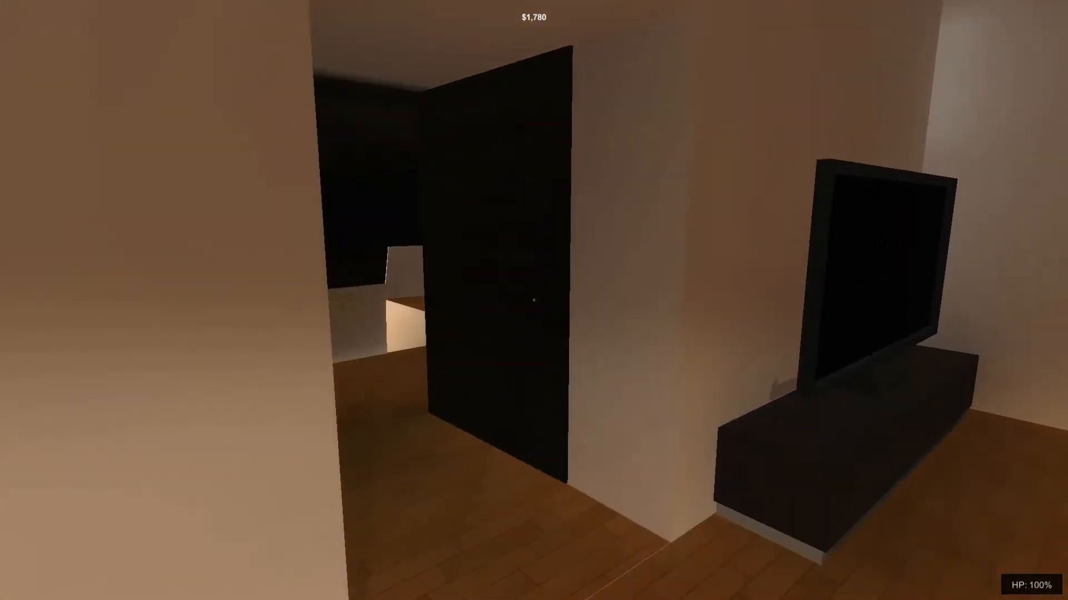
pyautogui.moveTo(534, 301)
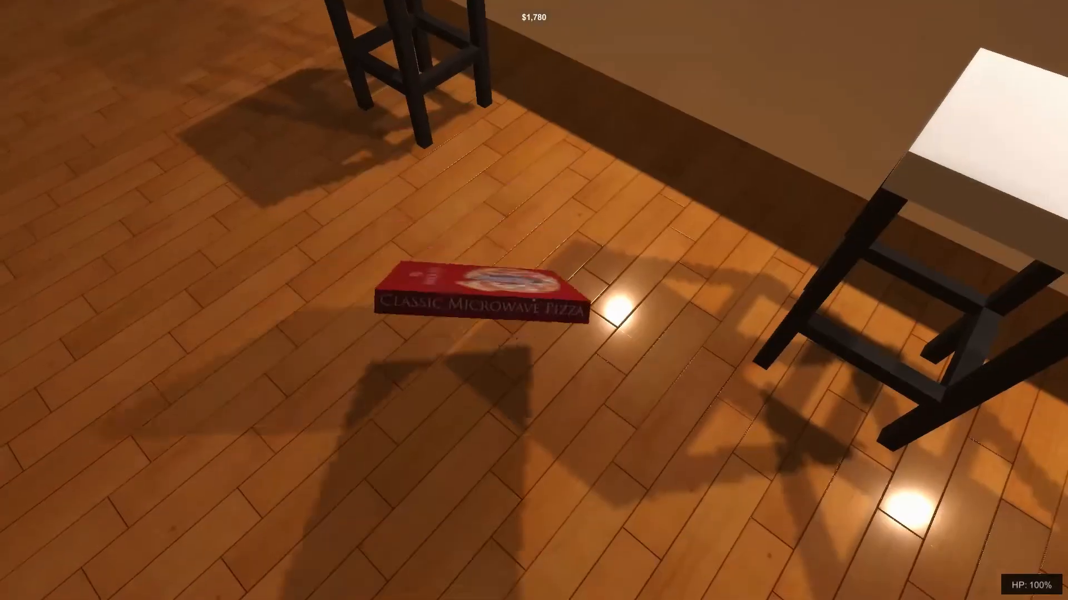
pyautogui.moveTo(534, 300)
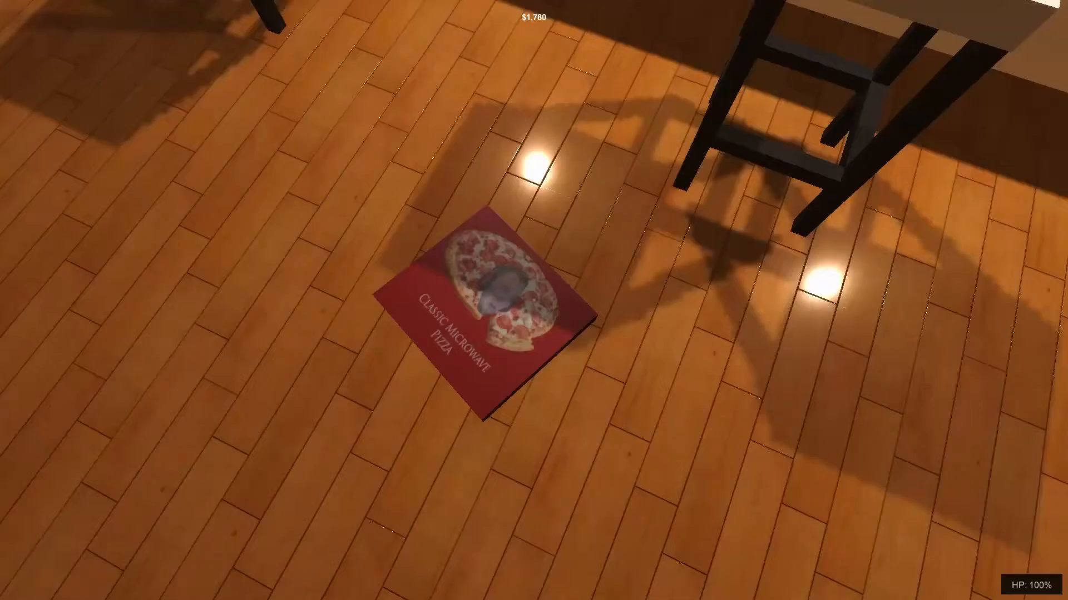
pyautogui.moveTo(534, 301)
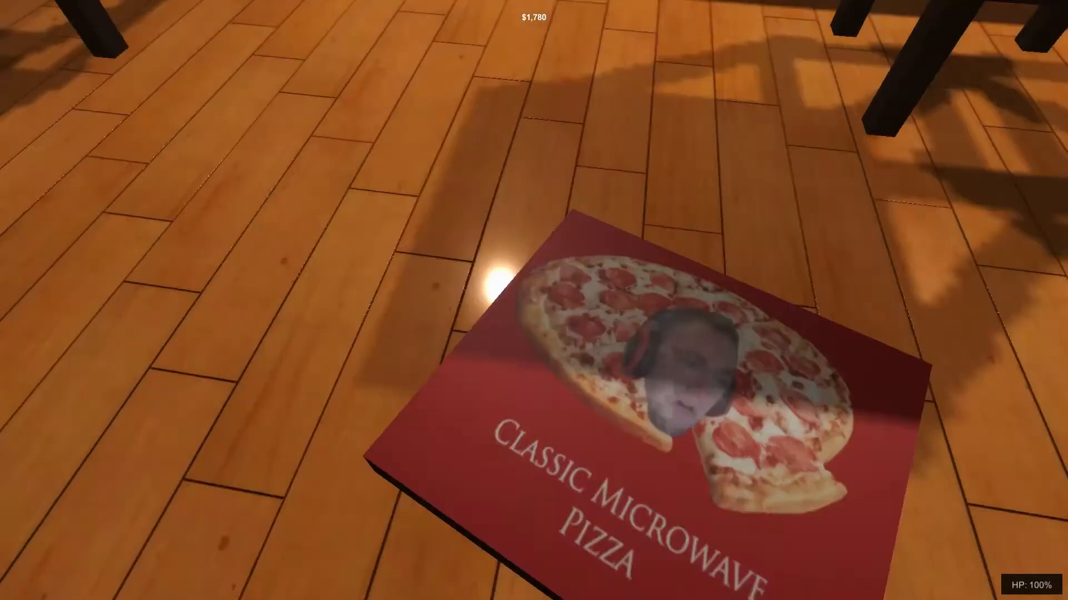
pyautogui.moveTo(534, 301)
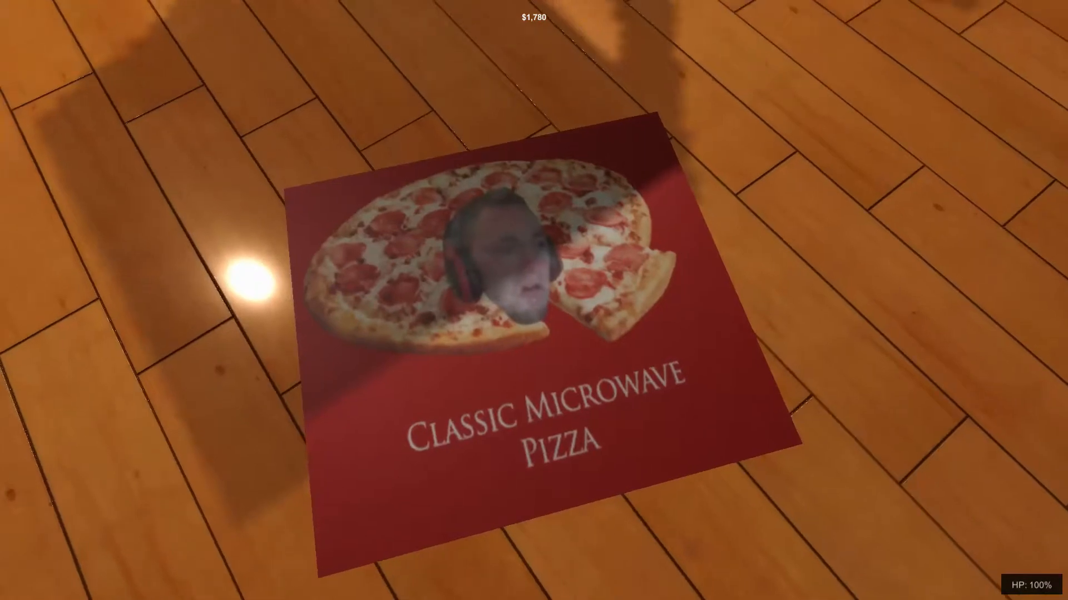
pyautogui.moveTo(533, 300)
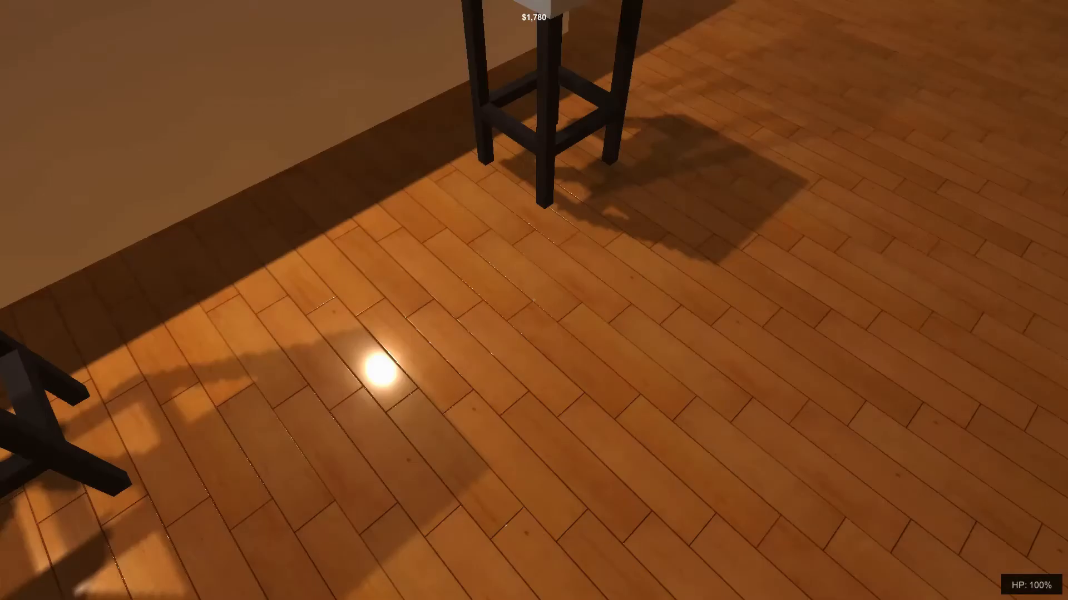
pyautogui.moveTo(534, 300)
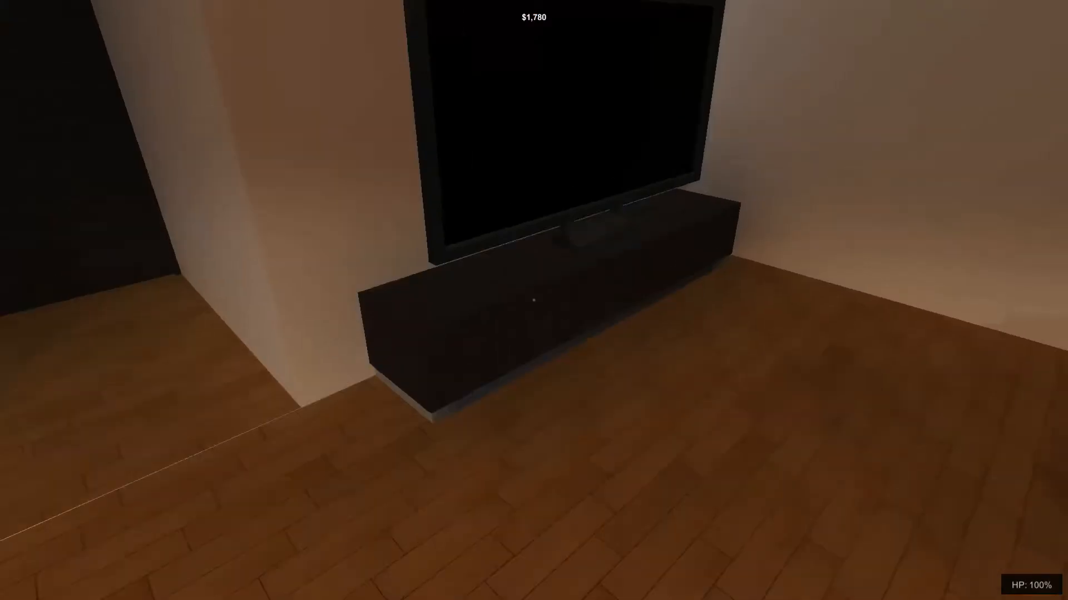
pyautogui.moveTo(534, 300)
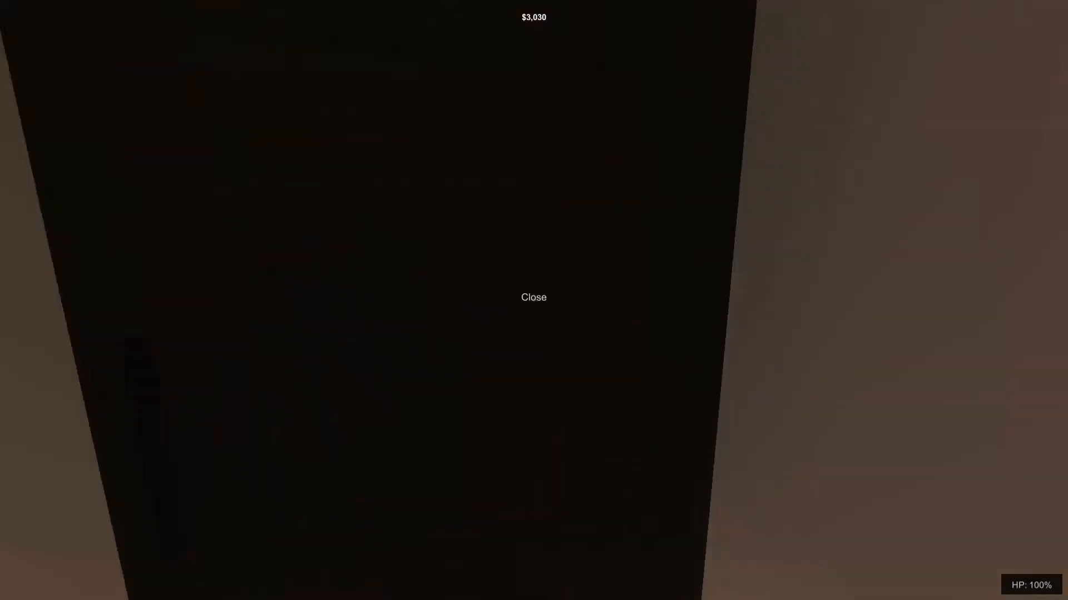
# Step: Shut the door ahead, then retry after dying to restart at $0
pyautogui.click(533, 298)
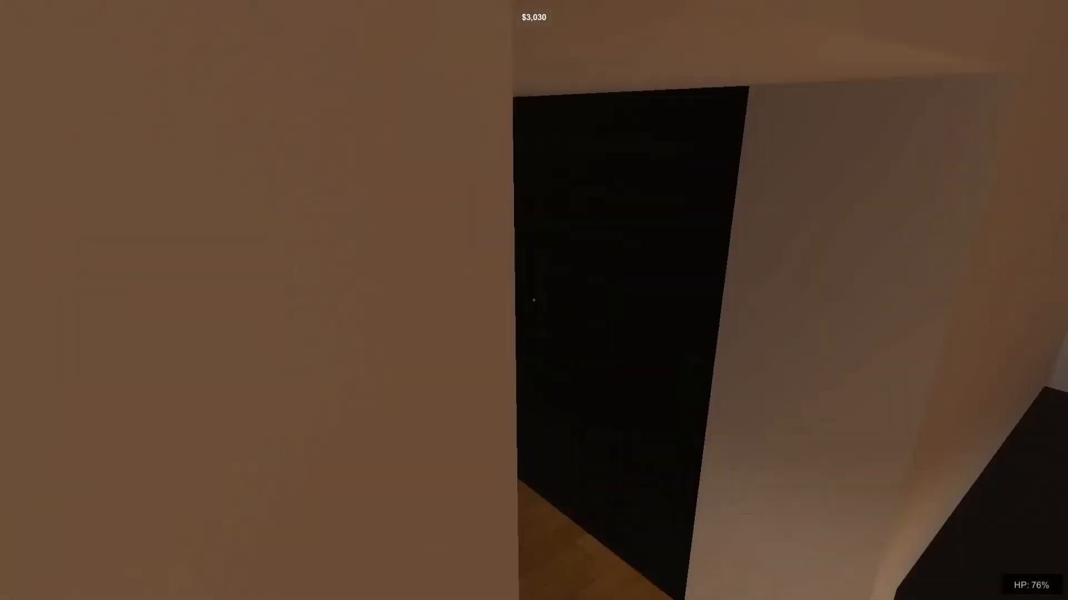
pyautogui.moveTo(466, 300)
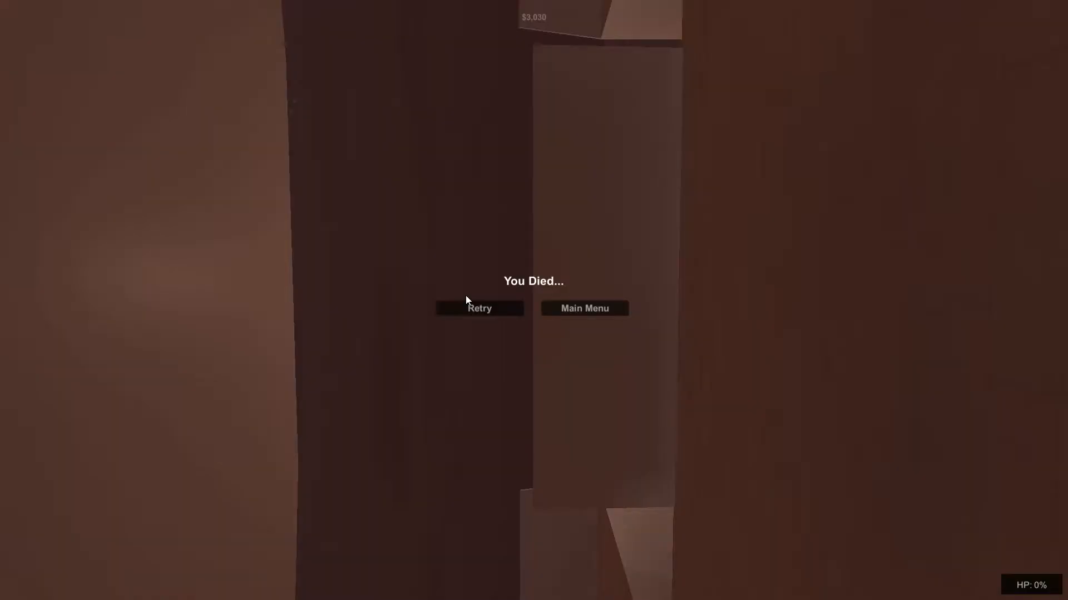
pyautogui.click(479, 308)
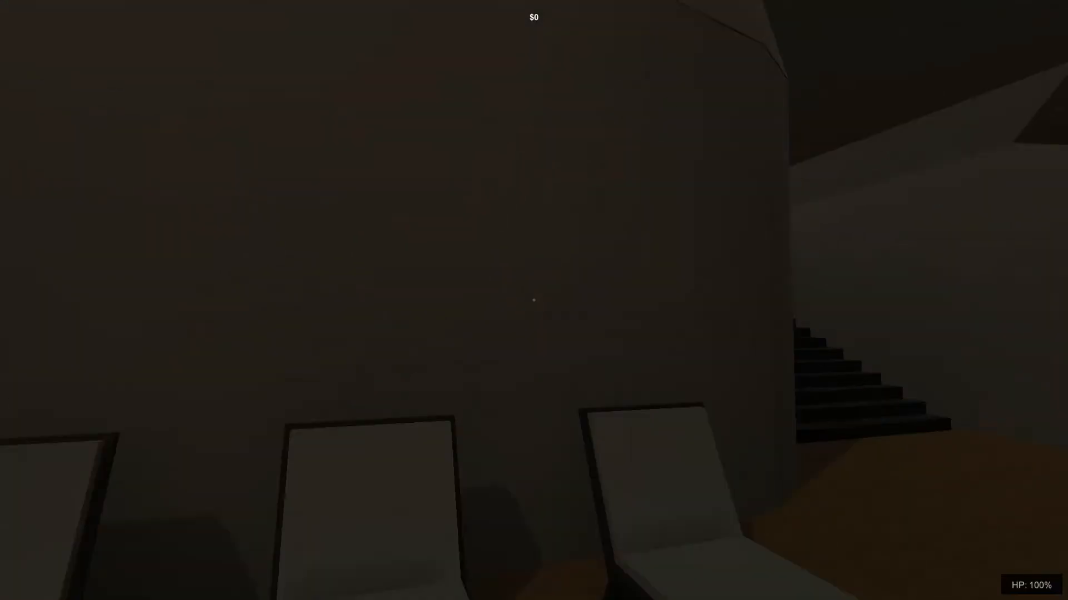
pyautogui.moveTo(533, 300)
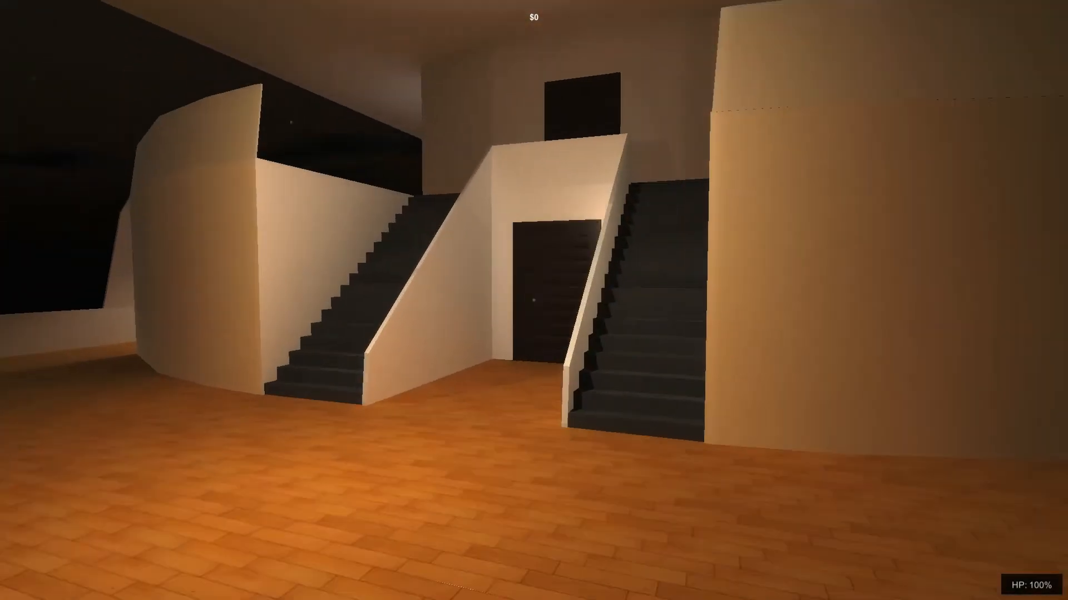
# Step: Open the door between the two staircases and walk into the carpeted hallway
pyautogui.press('w')
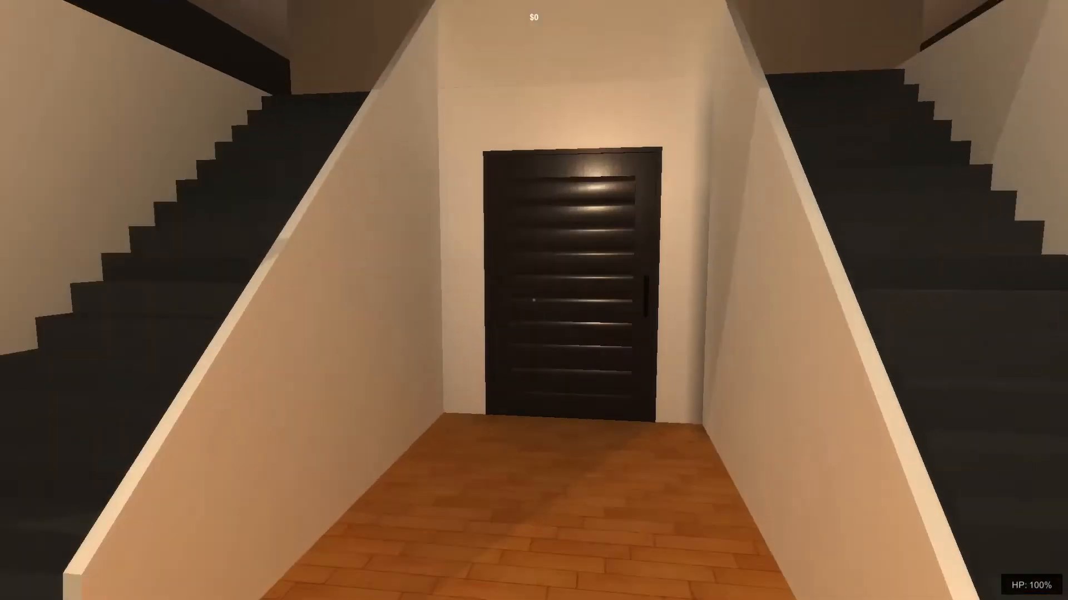
pyautogui.press('w')
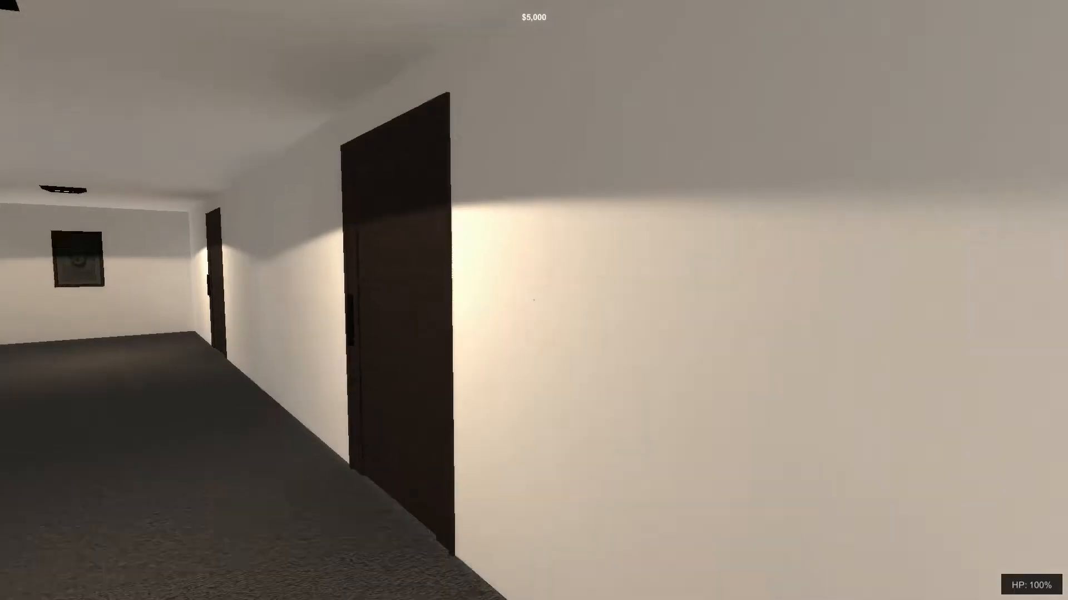
pyautogui.moveTo(533, 301)
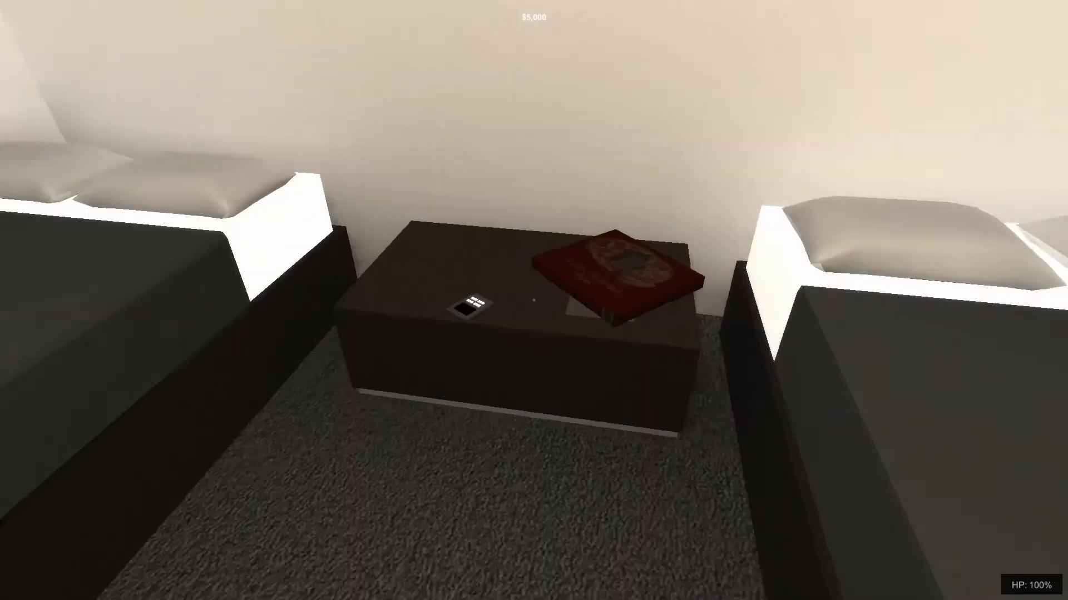
pyautogui.moveTo(533, 300)
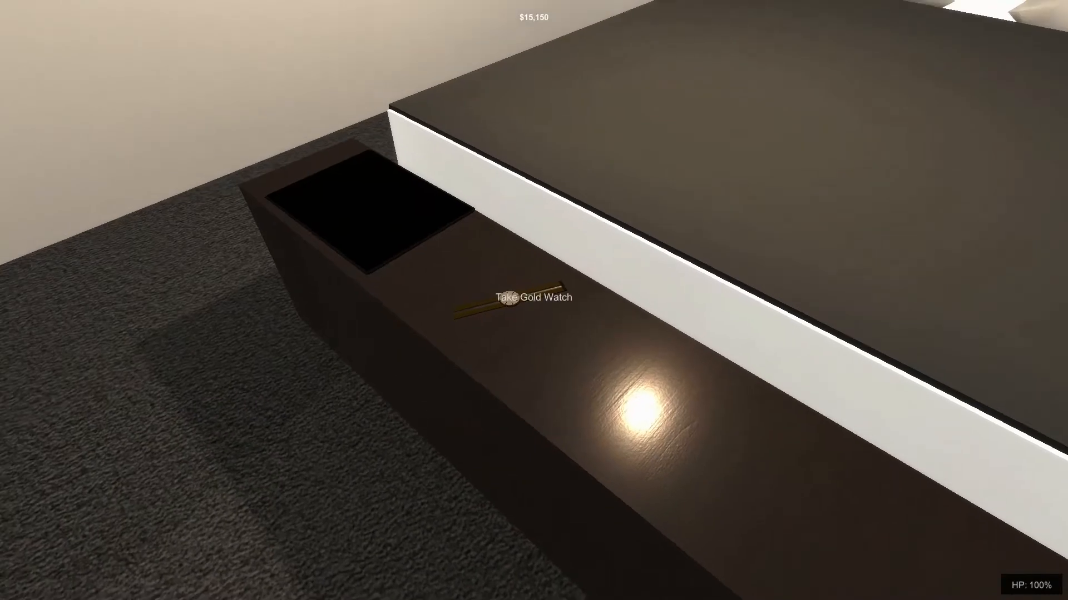
# Step: Steal the gold watch from the bedside table, raising the haul to $16,650
pyautogui.click(531, 298)
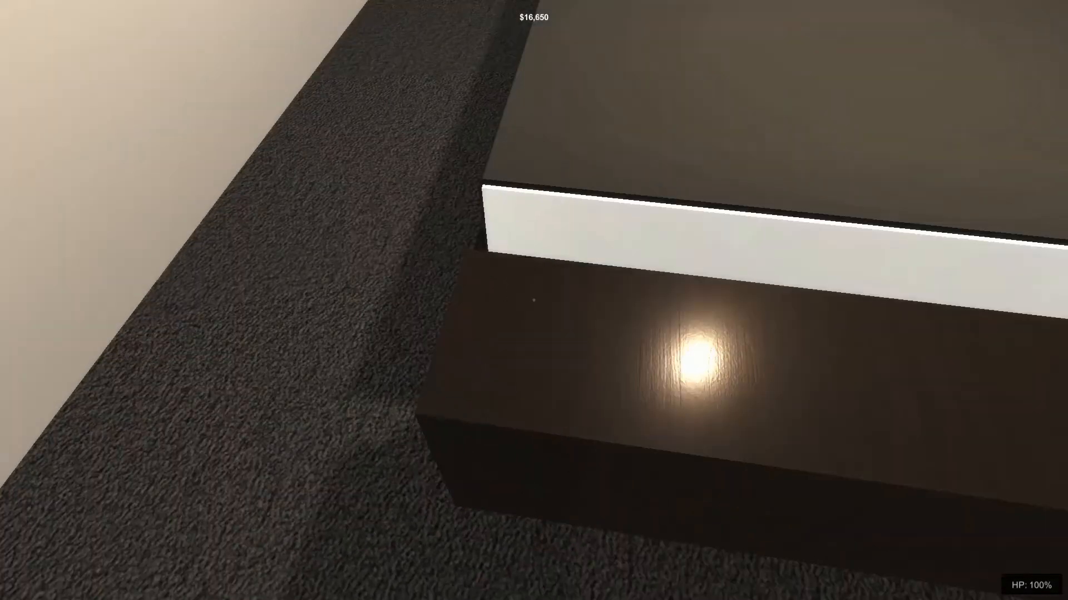
pyautogui.moveTo(534, 300)
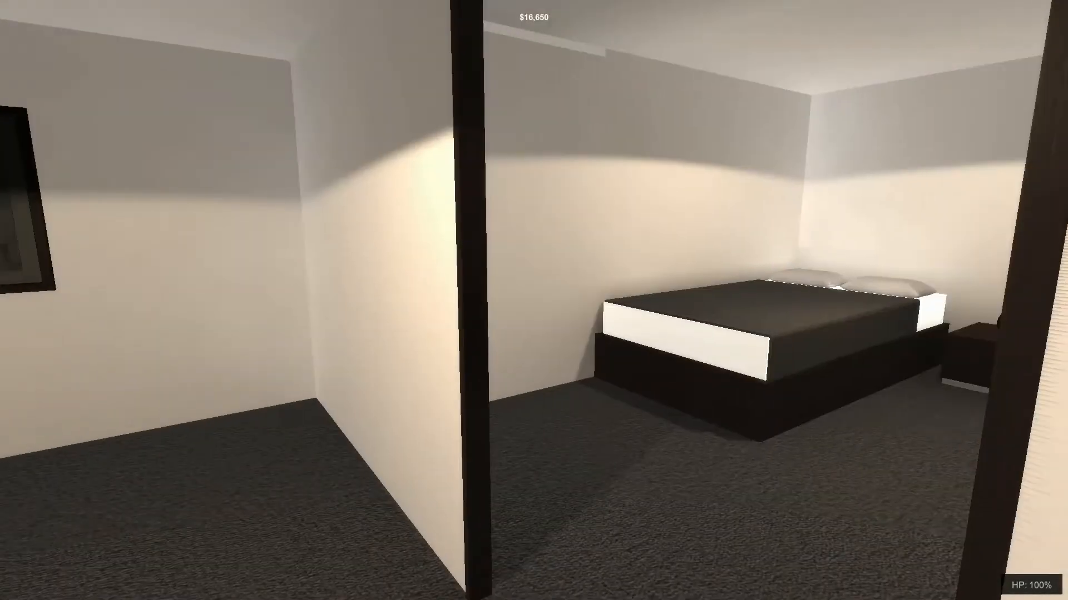
pyautogui.moveTo(534, 300)
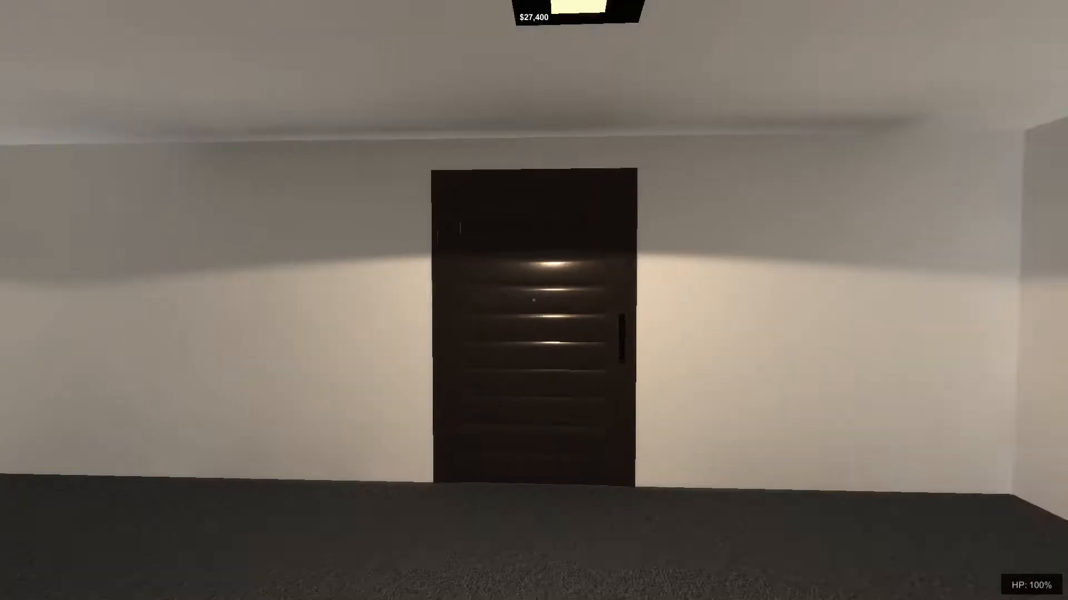
# Step: Open the bedroom door, head back toward the pool deck and close the door behind
pyautogui.press('w')
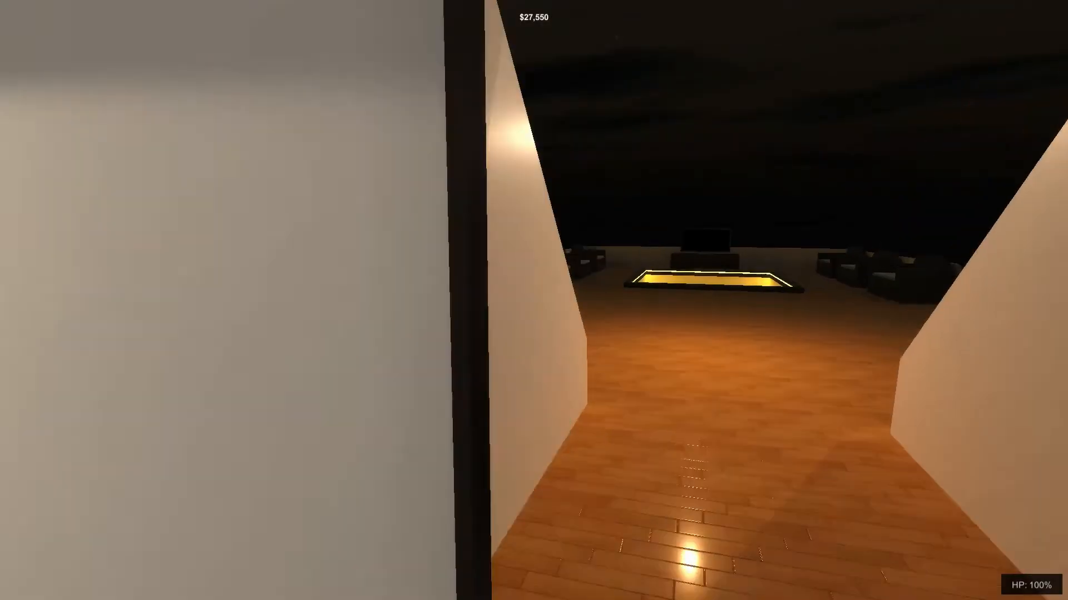
pyautogui.moveTo(534, 300)
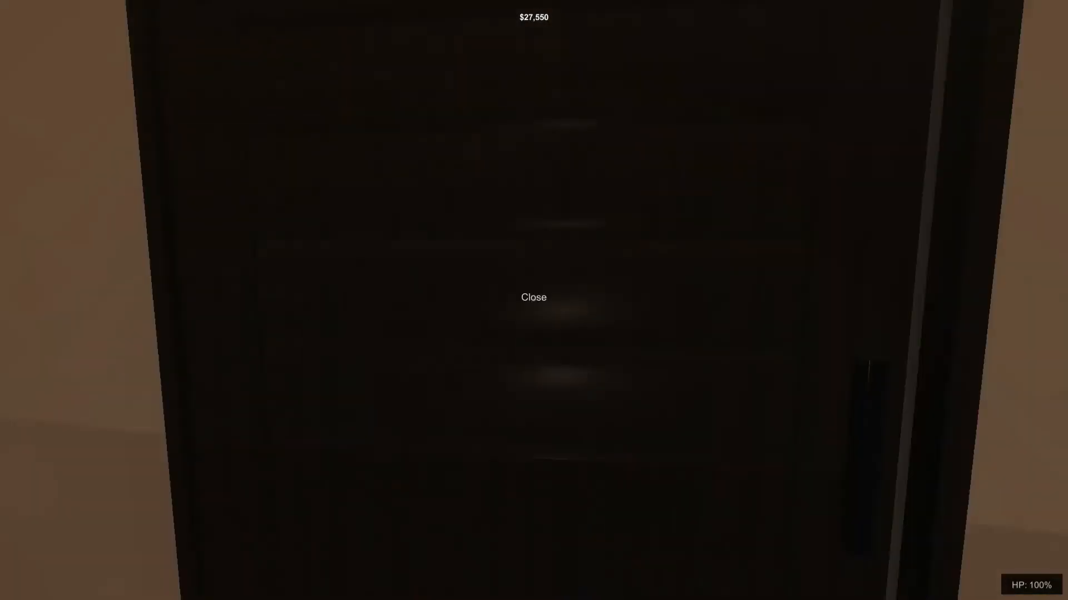
pyautogui.click(532, 298)
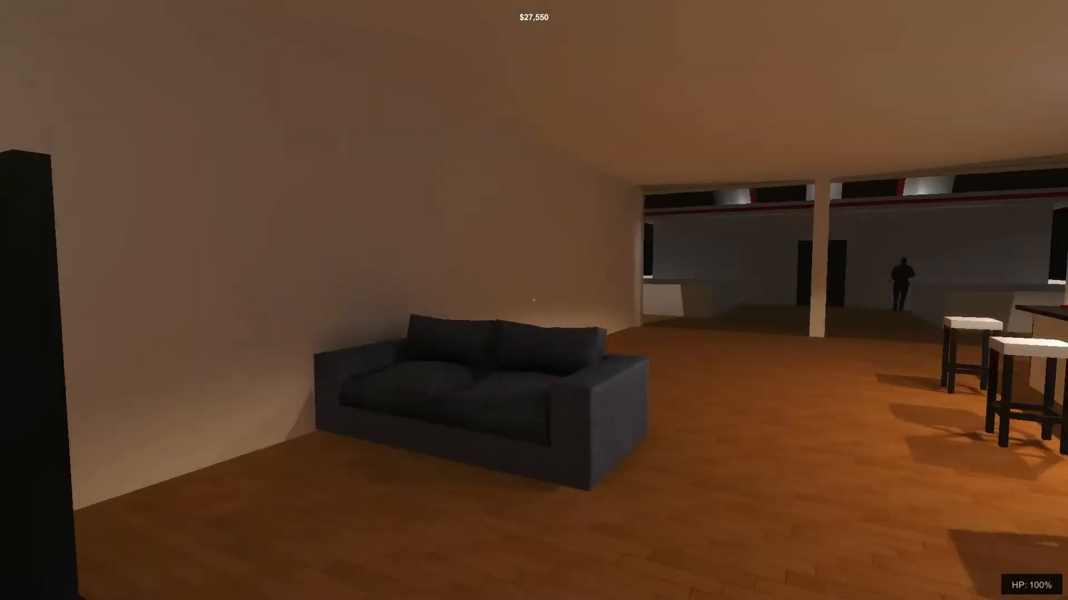
pyautogui.moveTo(533, 301)
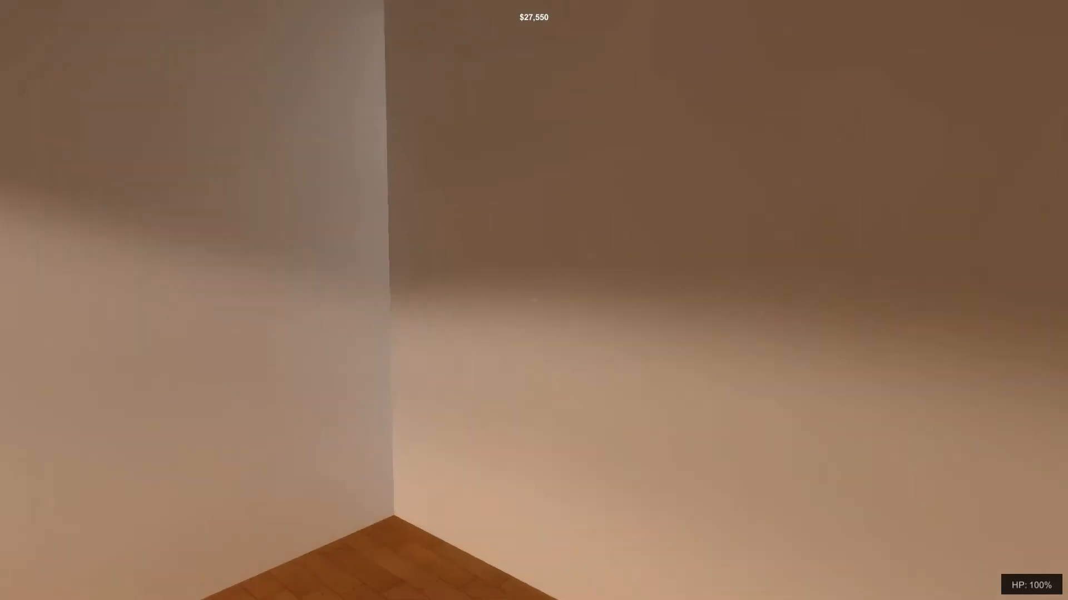
pyautogui.moveTo(534, 300)
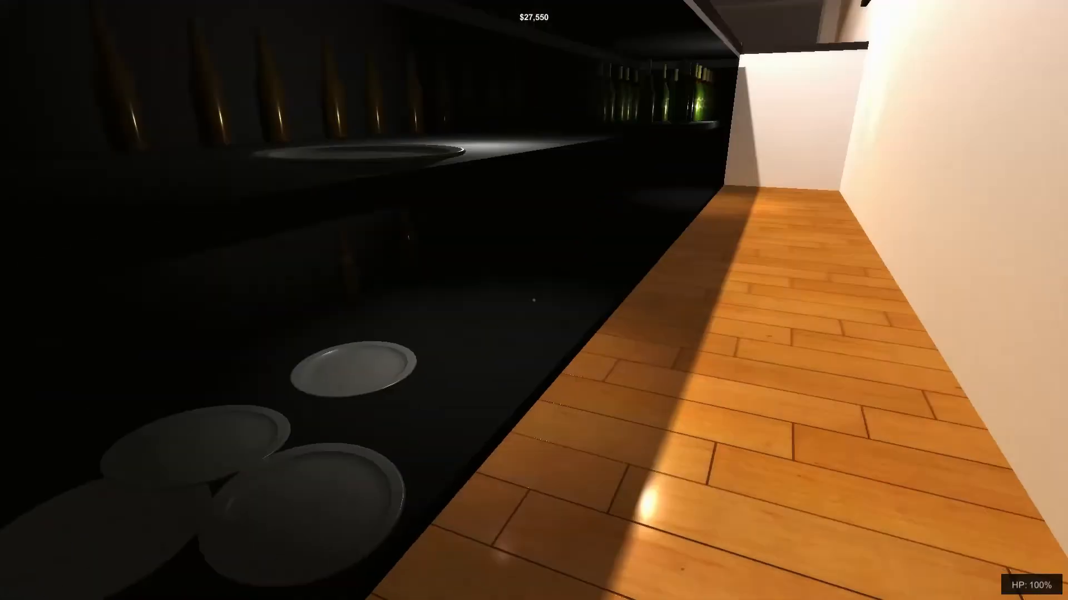
pyautogui.moveTo(534, 300)
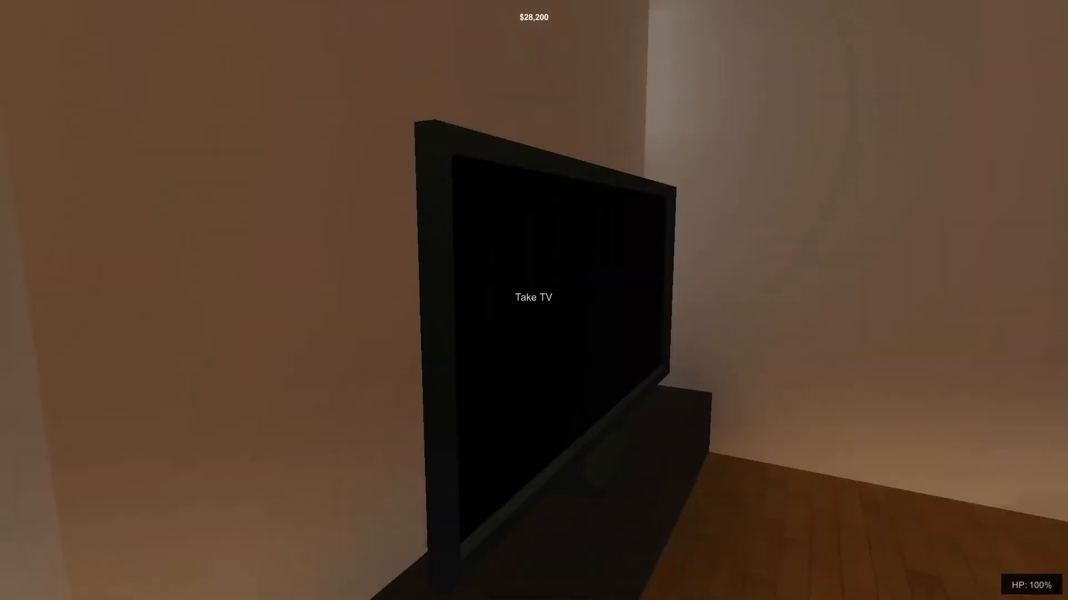
# Step: Steal the TV from the yacht lounge, lifting the haul to $29,450
pyautogui.click(534, 296)
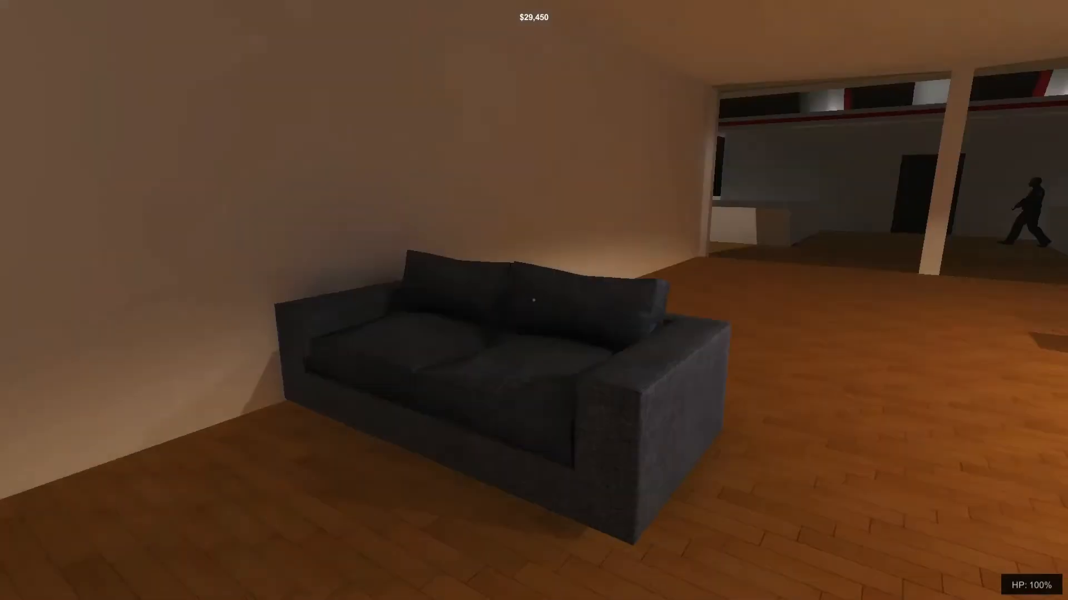
pyautogui.moveTo(534, 301)
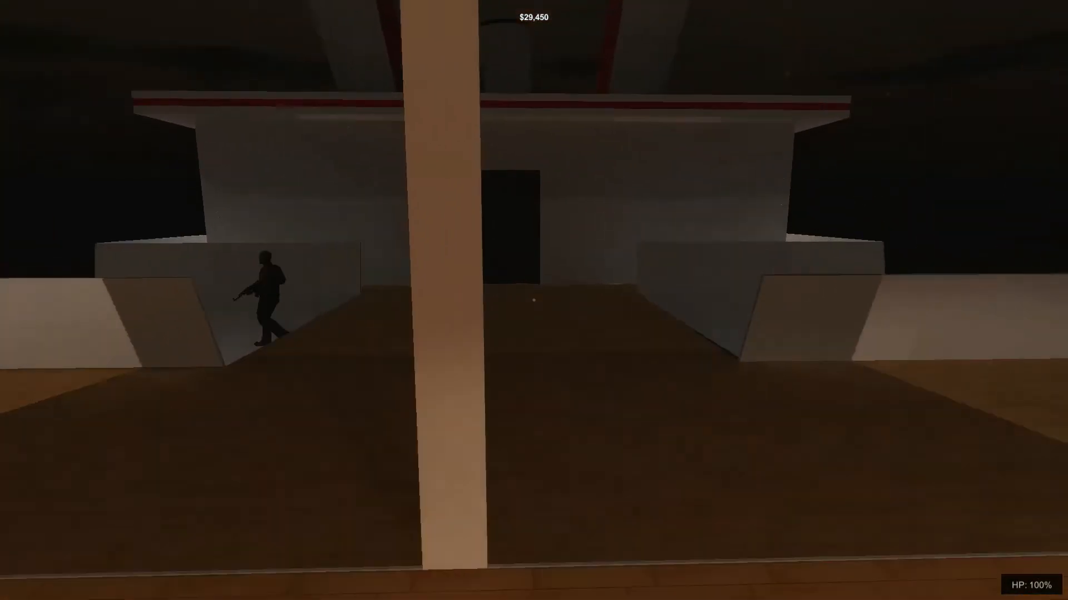
pyautogui.moveTo(534, 300)
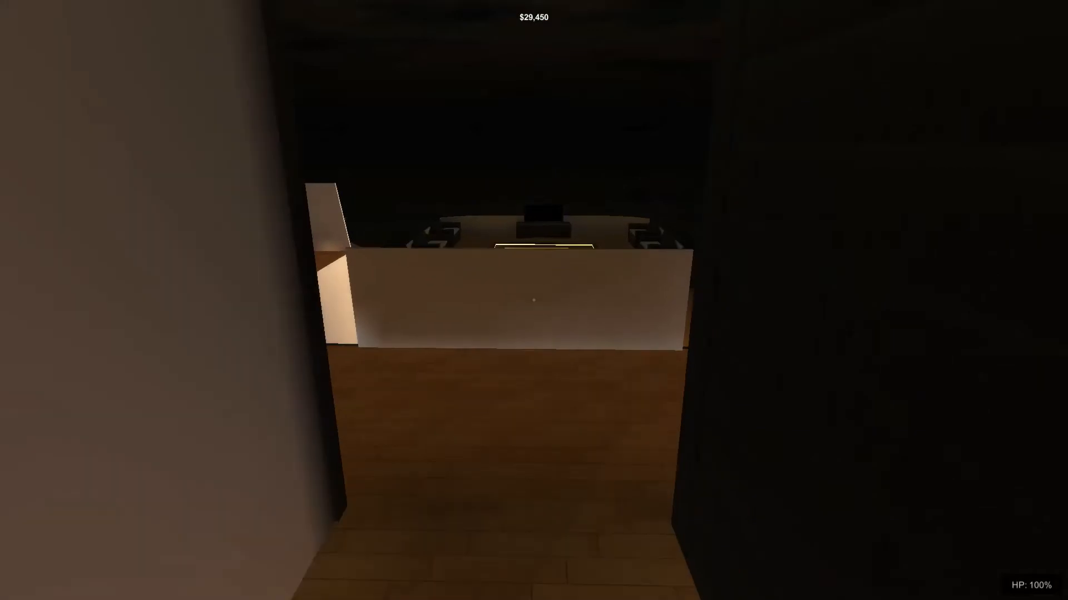
pyautogui.moveTo(533, 300)
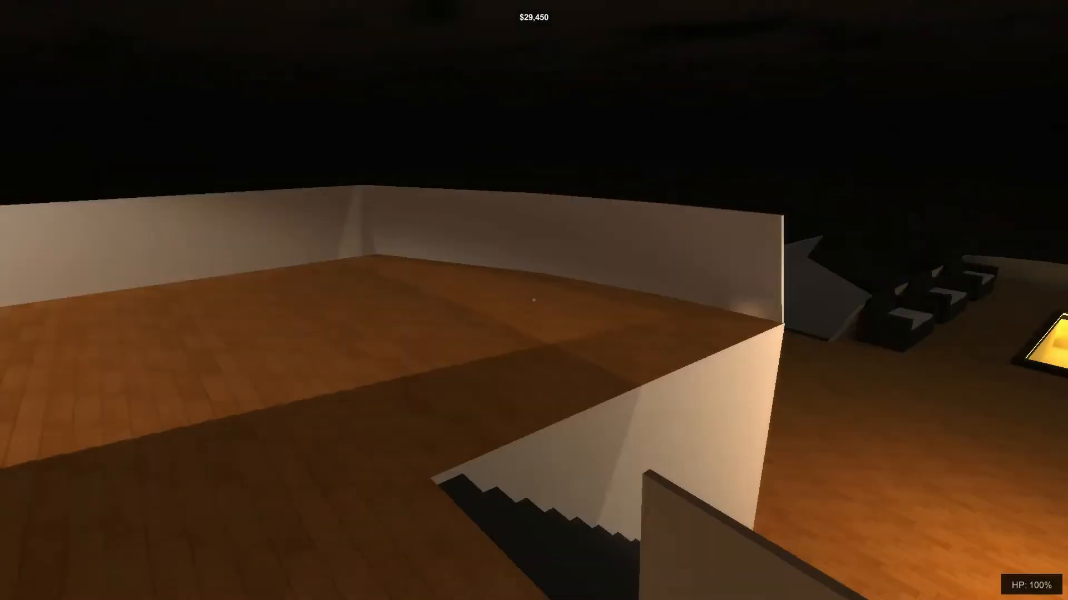
pyautogui.moveTo(534, 301)
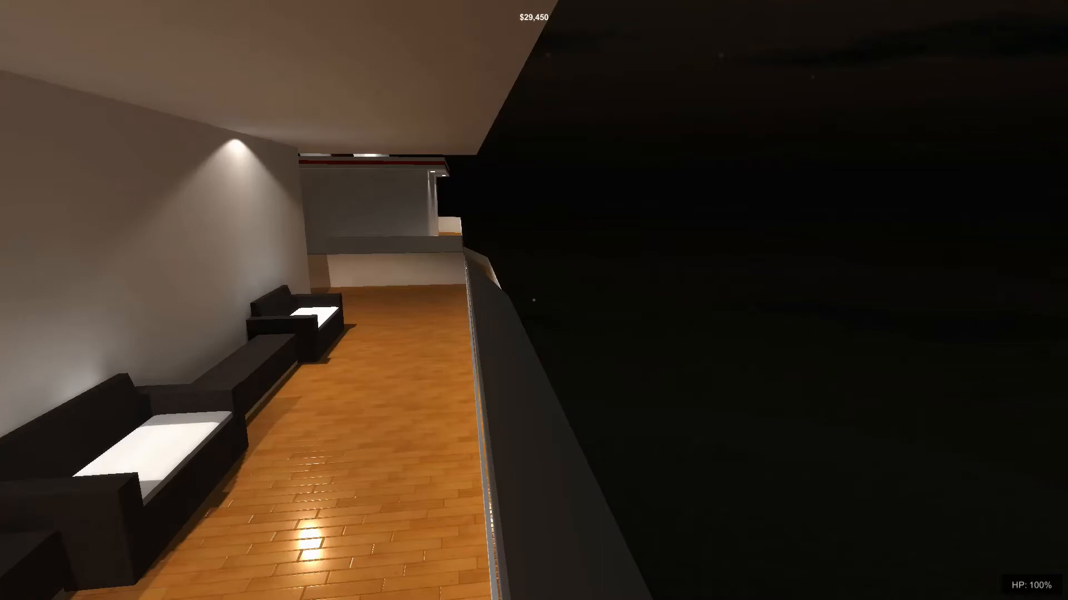
pyautogui.moveTo(534, 300)
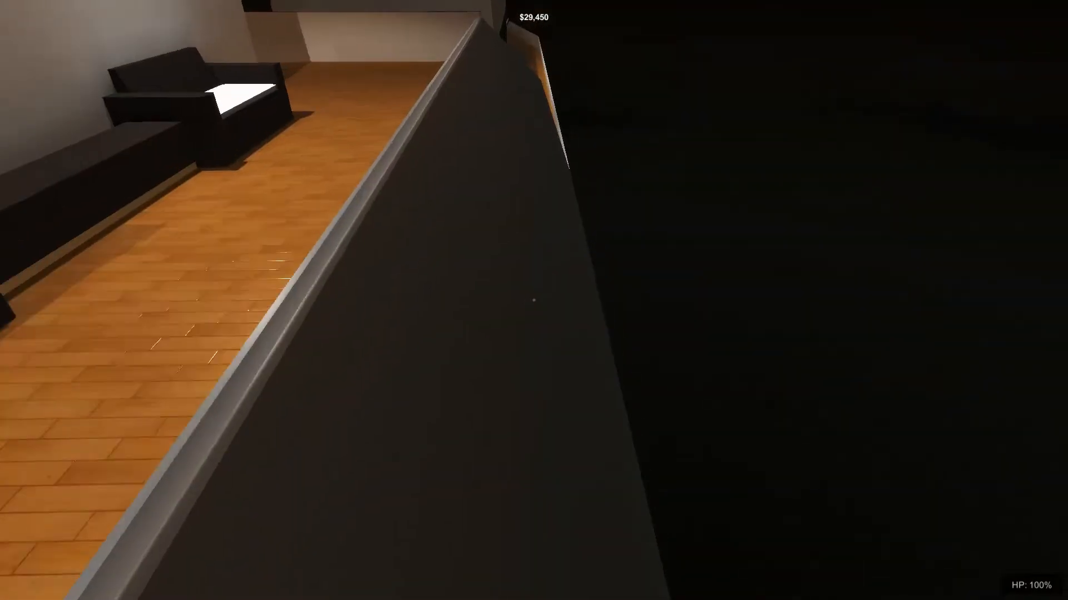
pyautogui.moveTo(534, 300)
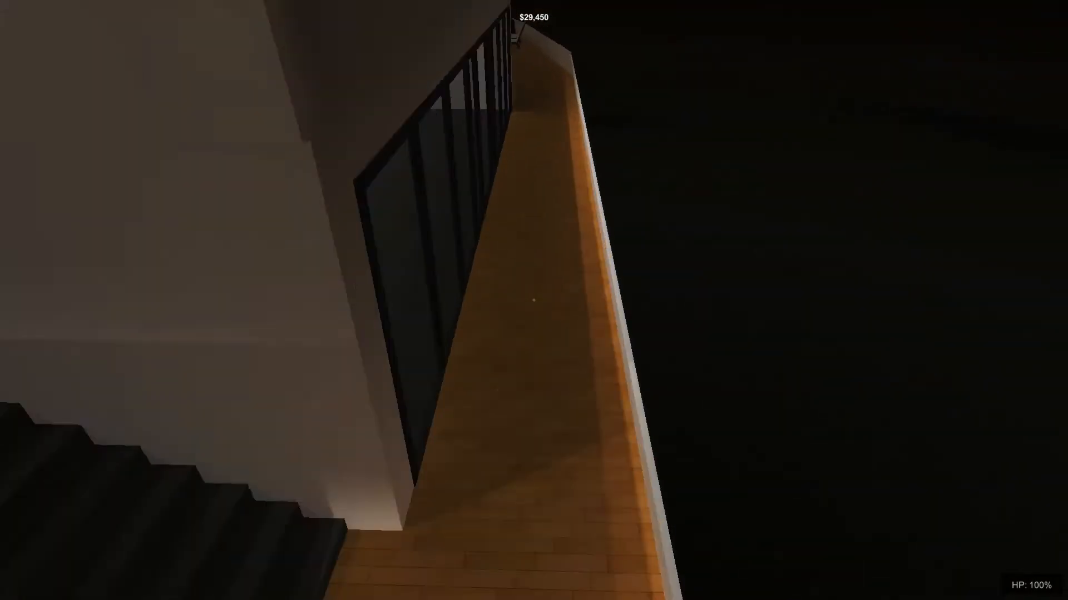
pyautogui.moveTo(534, 300)
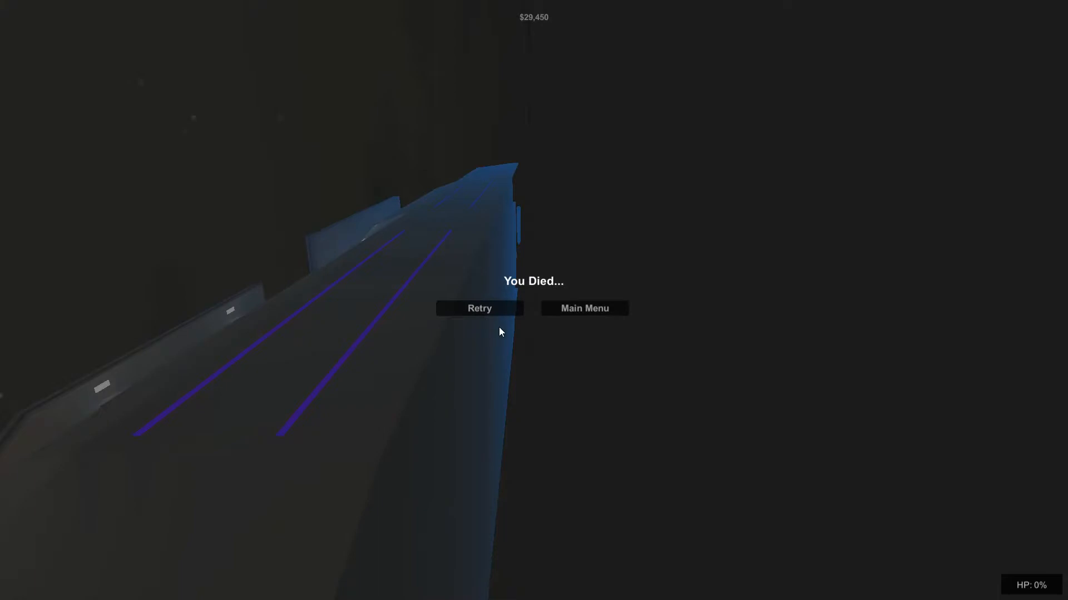
# Step: Retry, quit to the main menu, and start Home Invasion from Level Selection
pyautogui.click(478, 308)
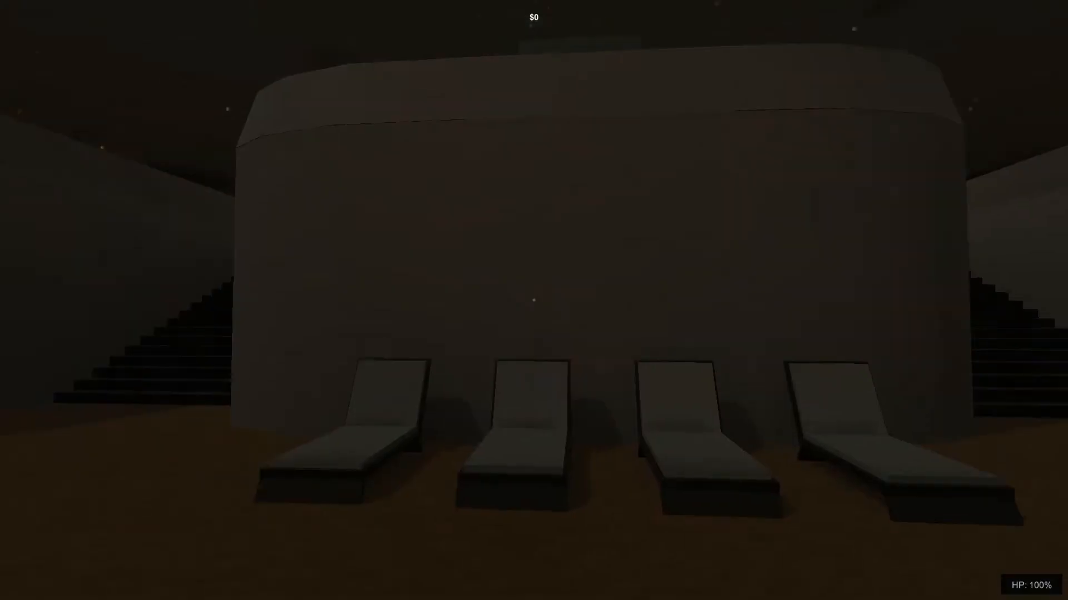
pyautogui.press('Escape')
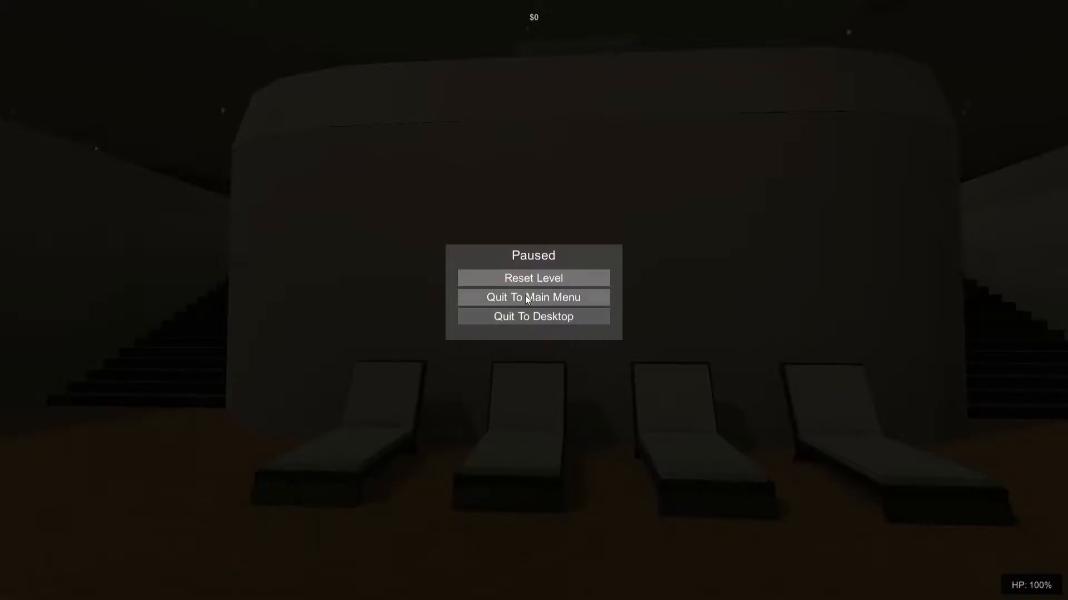
pyautogui.click(532, 298)
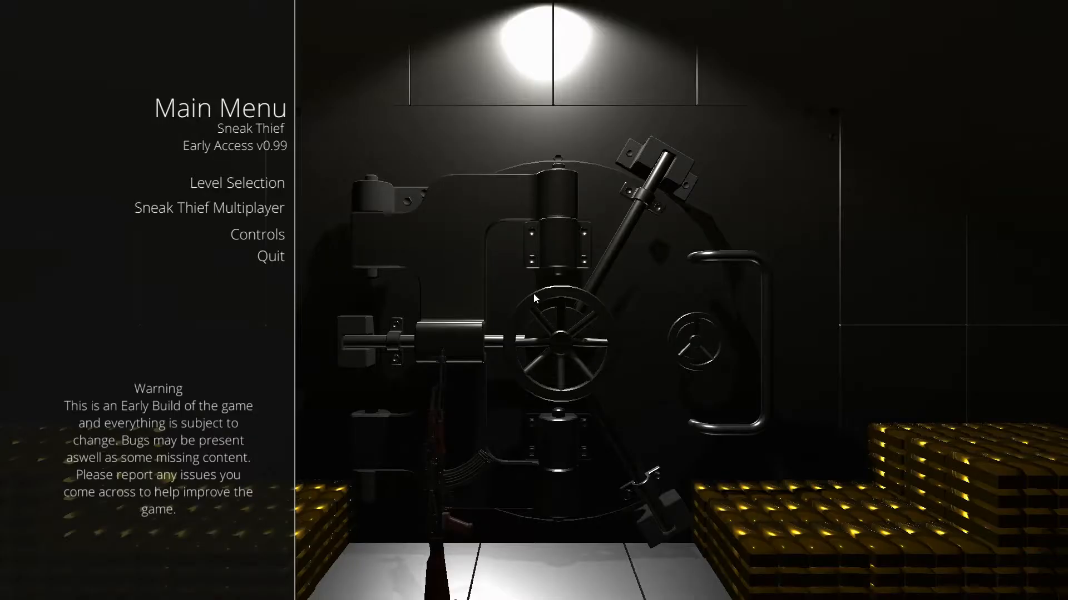
pyautogui.click(237, 182)
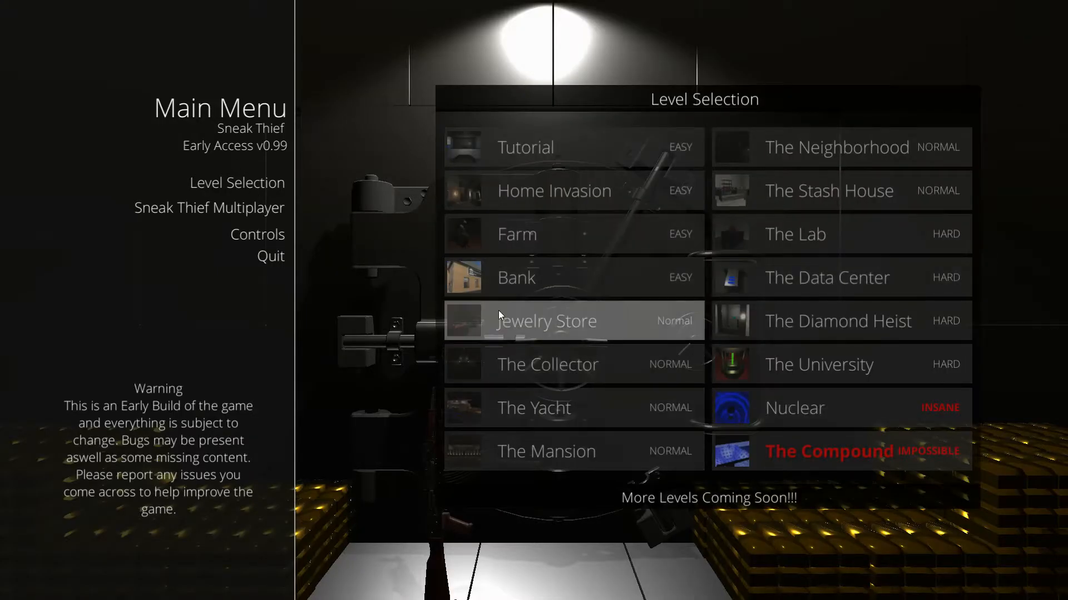
pyautogui.moveTo(554, 191)
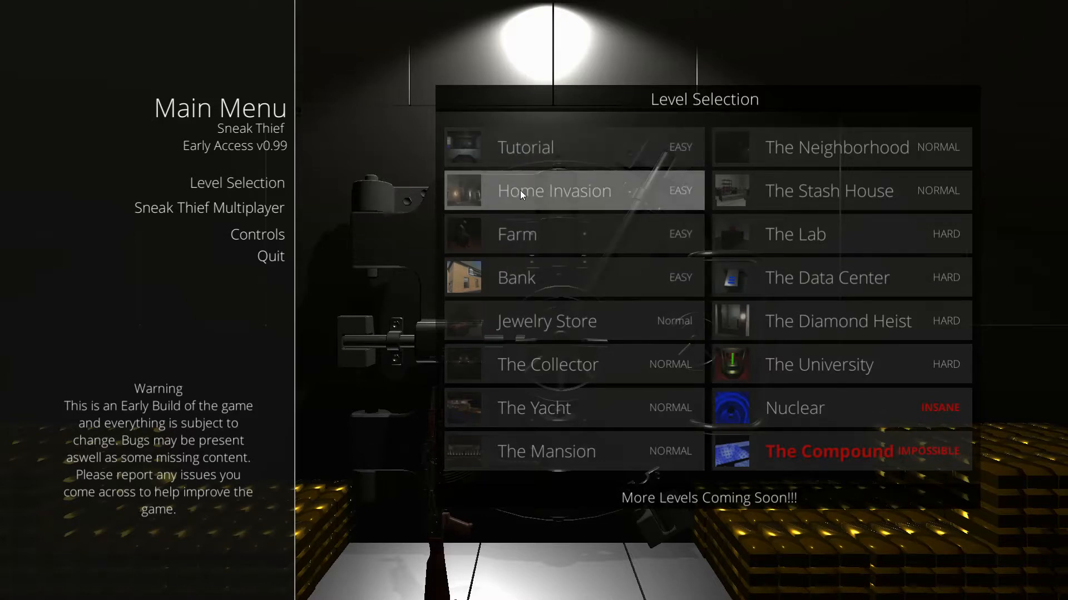
pyautogui.click(552, 190)
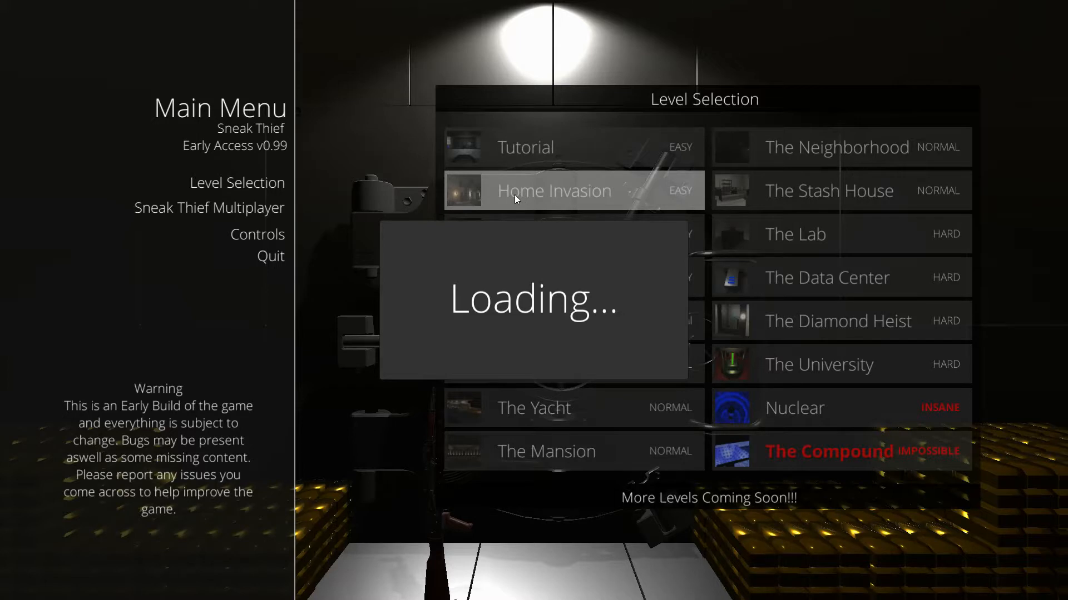
pyautogui.moveTo(347, 436)
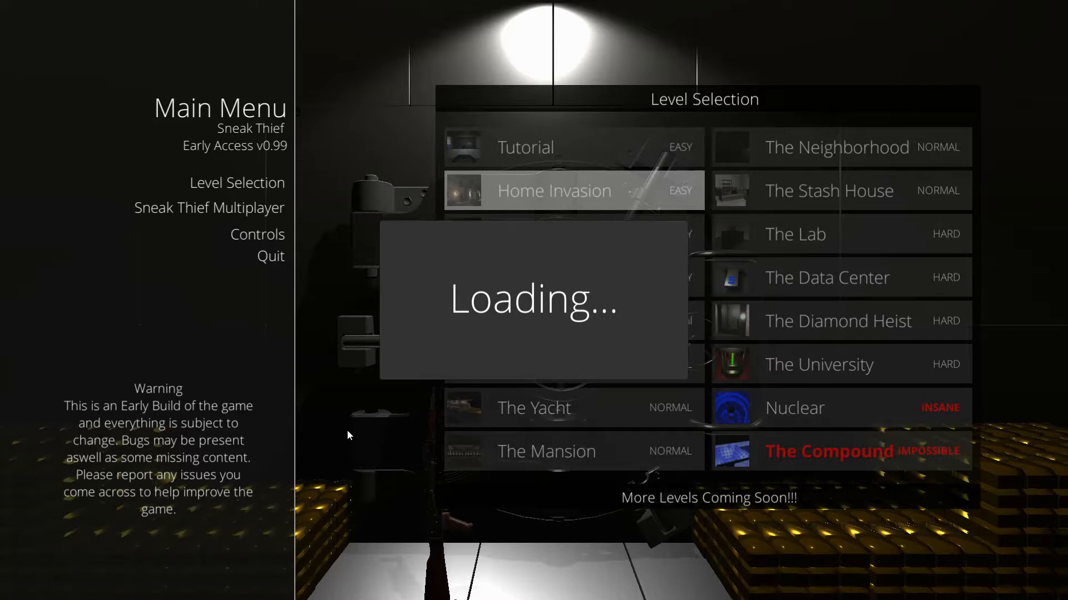
pyautogui.moveTo(527, 315)
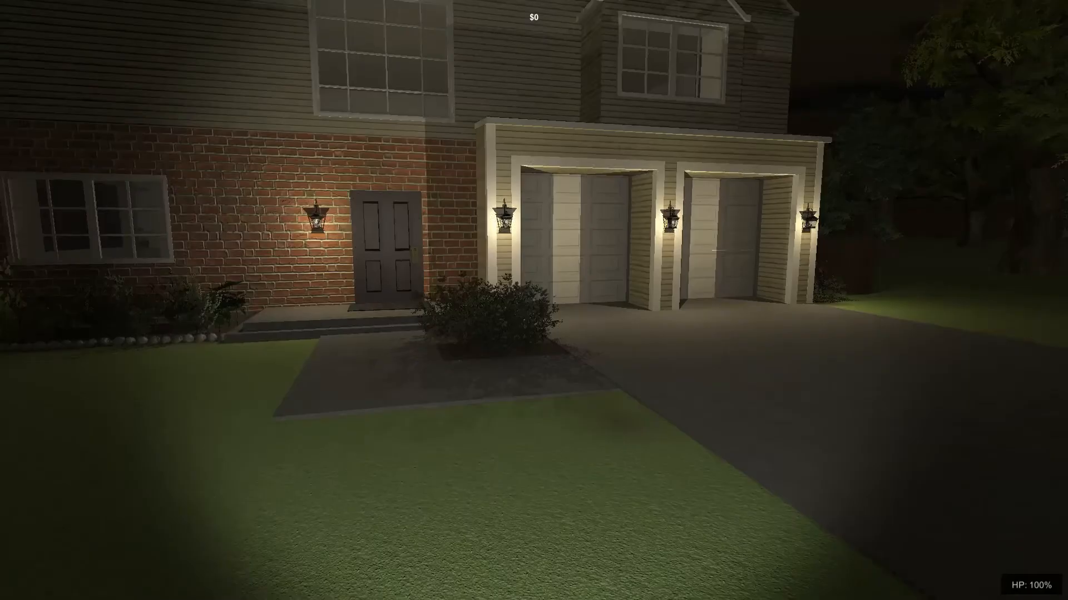
pyautogui.moveTo(534, 301)
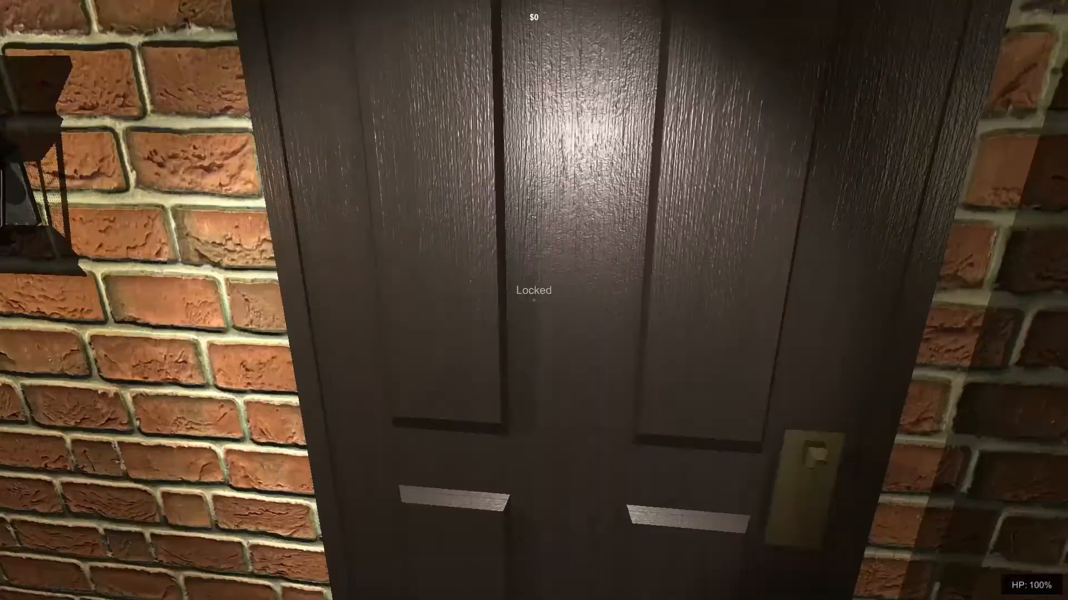
pyautogui.moveTo(534, 300)
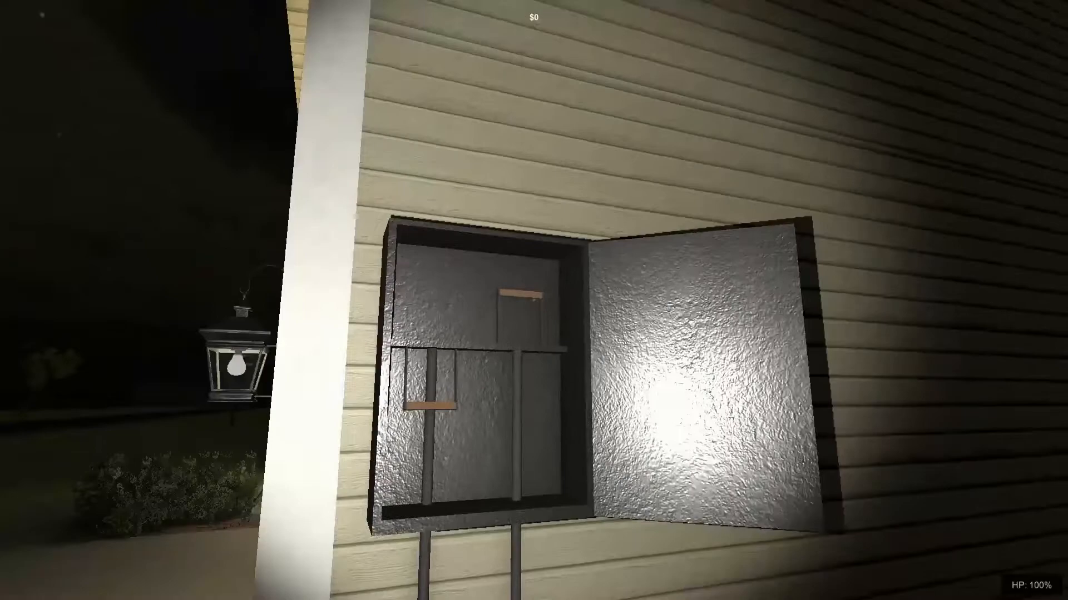
pyautogui.moveTo(534, 300)
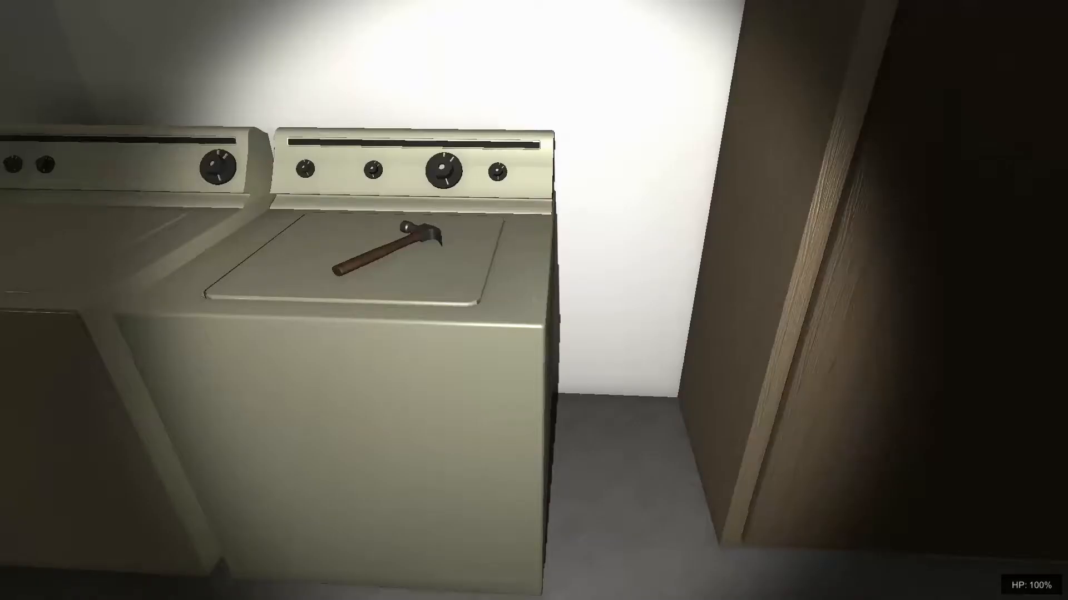
# Step: Pick up the hammer from the washing machine in the laundry room
pyautogui.click(378, 259)
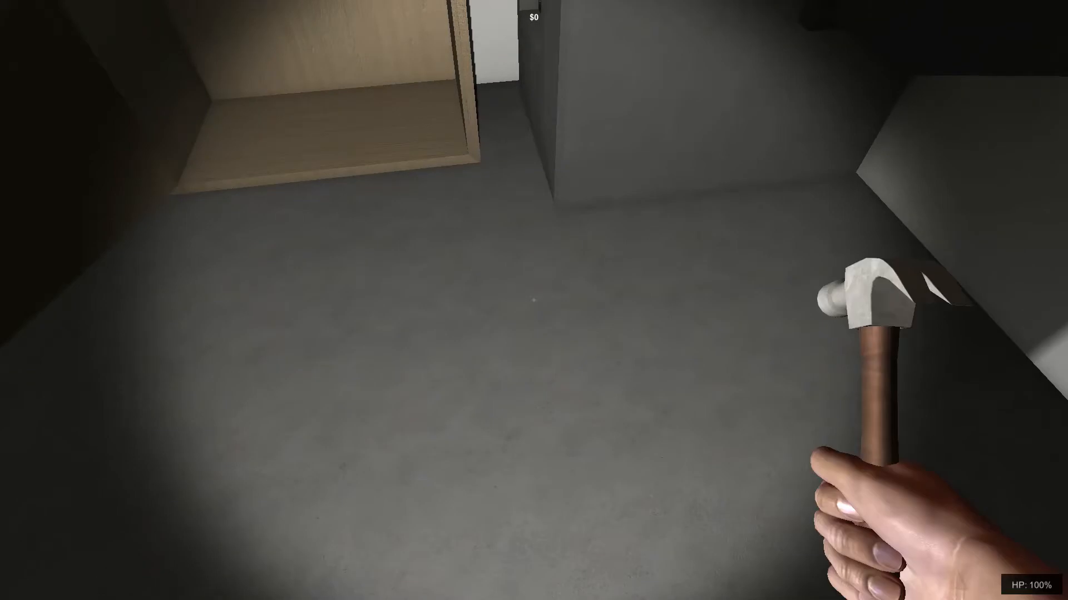
pyautogui.moveTo(534, 300)
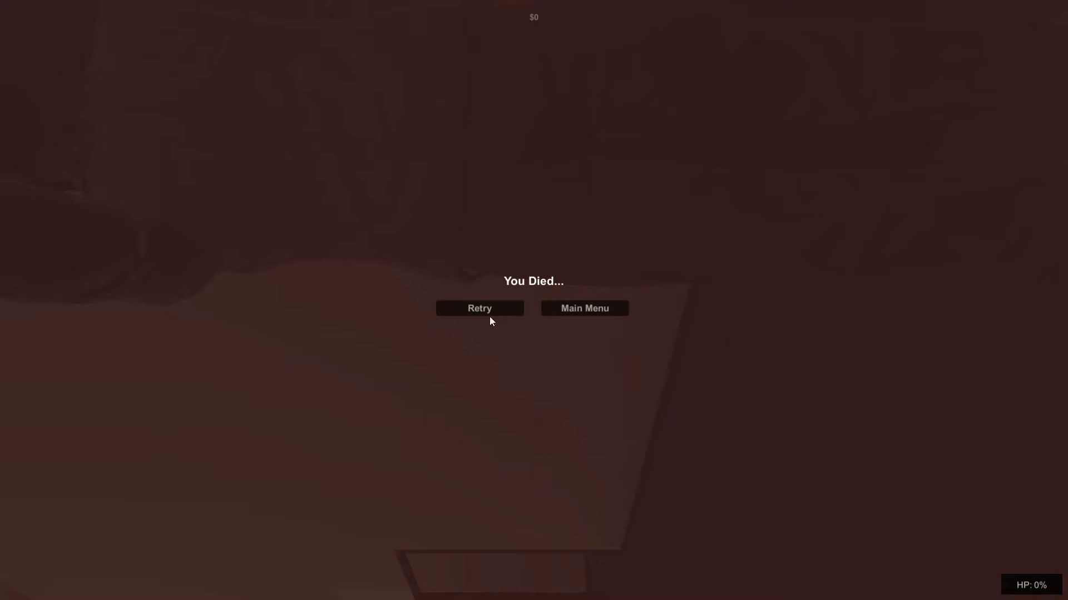
# Step: Retry Home Invasion after dying and open the wall electrical box revealing the grid puzzle
pyautogui.click(478, 308)
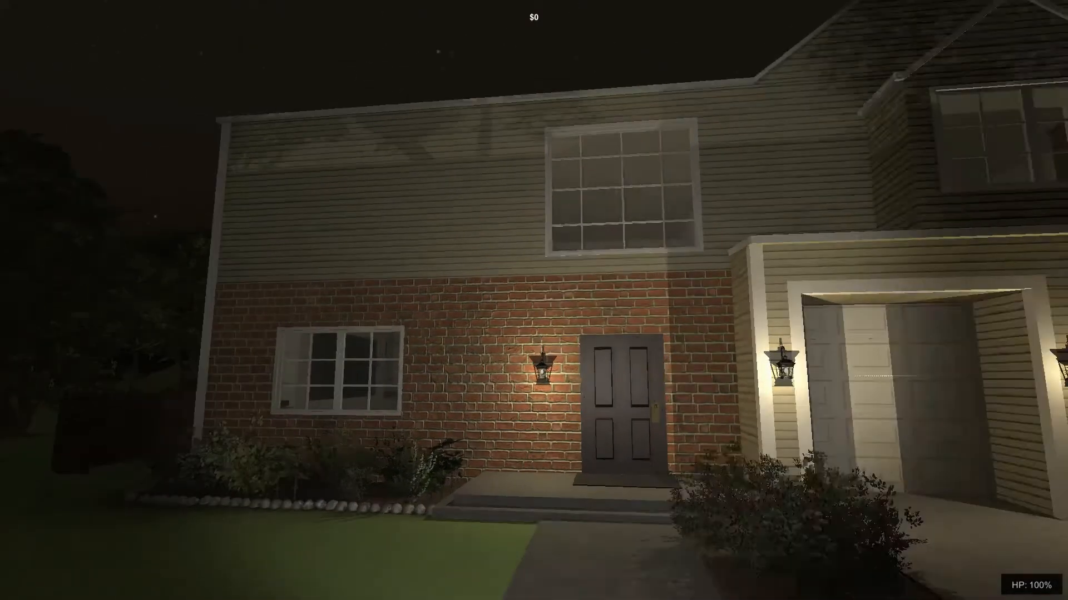
pyautogui.moveTo(534, 300)
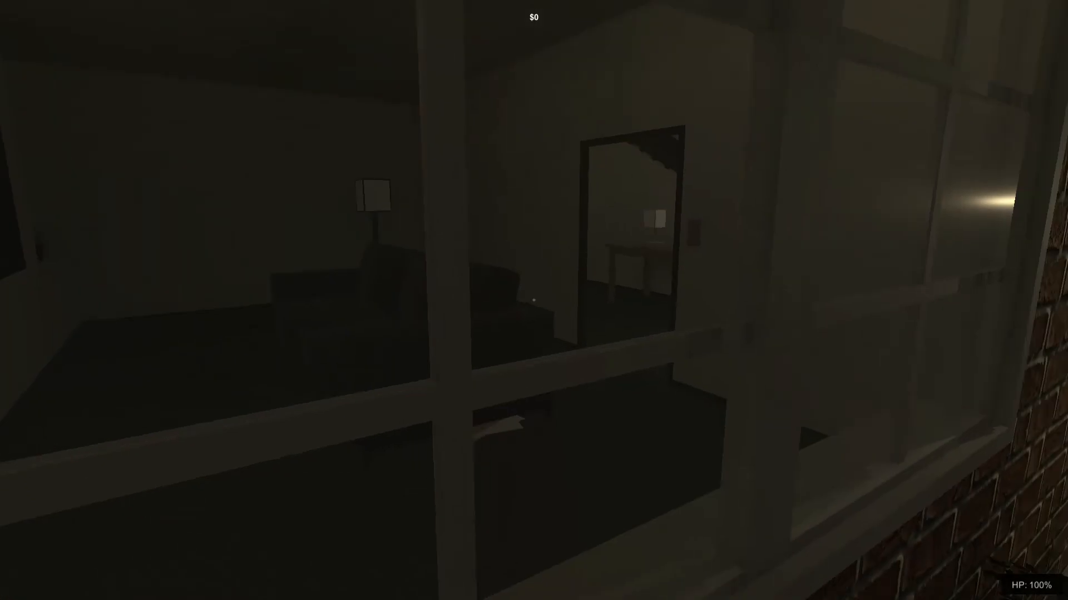
pyautogui.moveTo(533, 300)
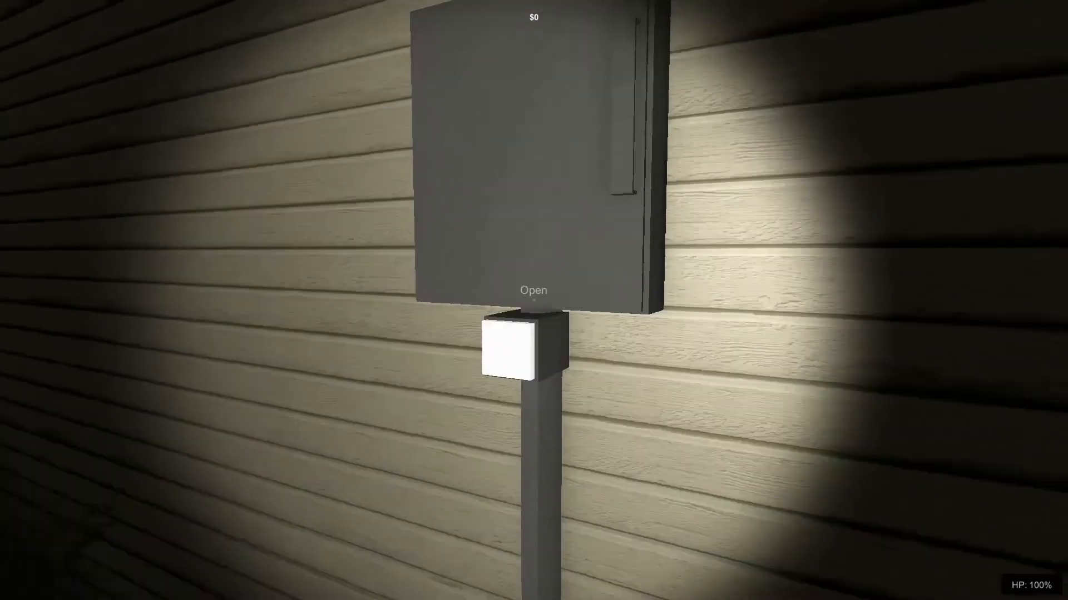
pyautogui.click(533, 289)
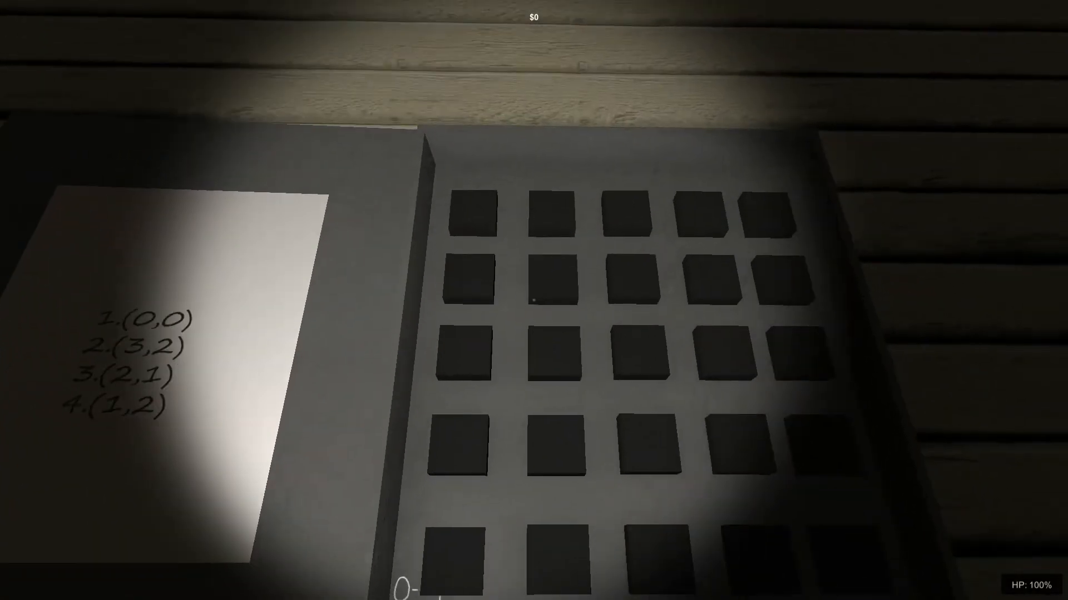
pyautogui.moveTo(534, 300)
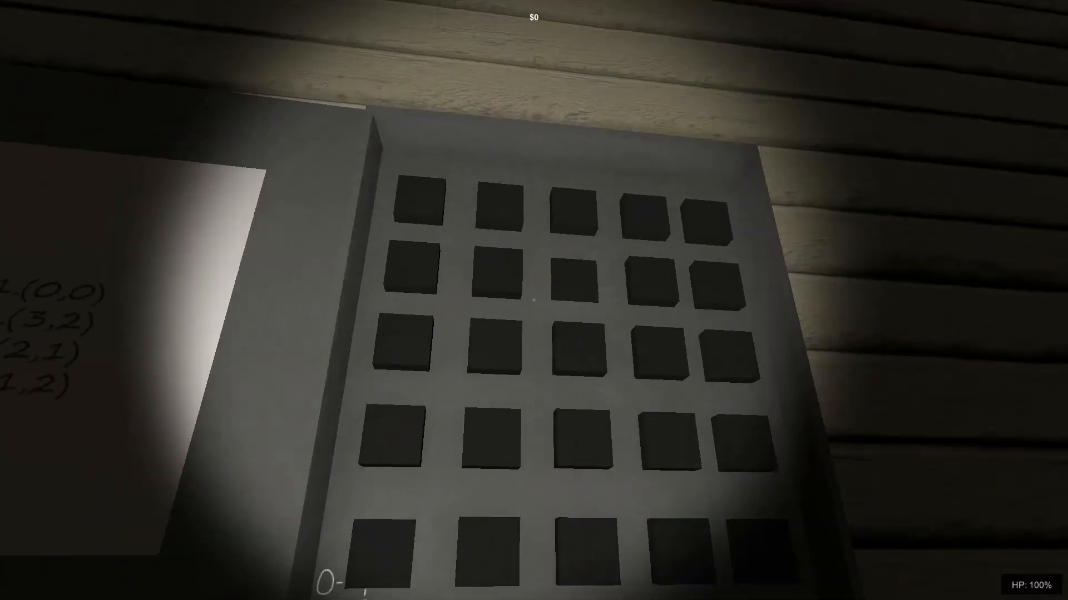
pyautogui.moveTo(534, 300)
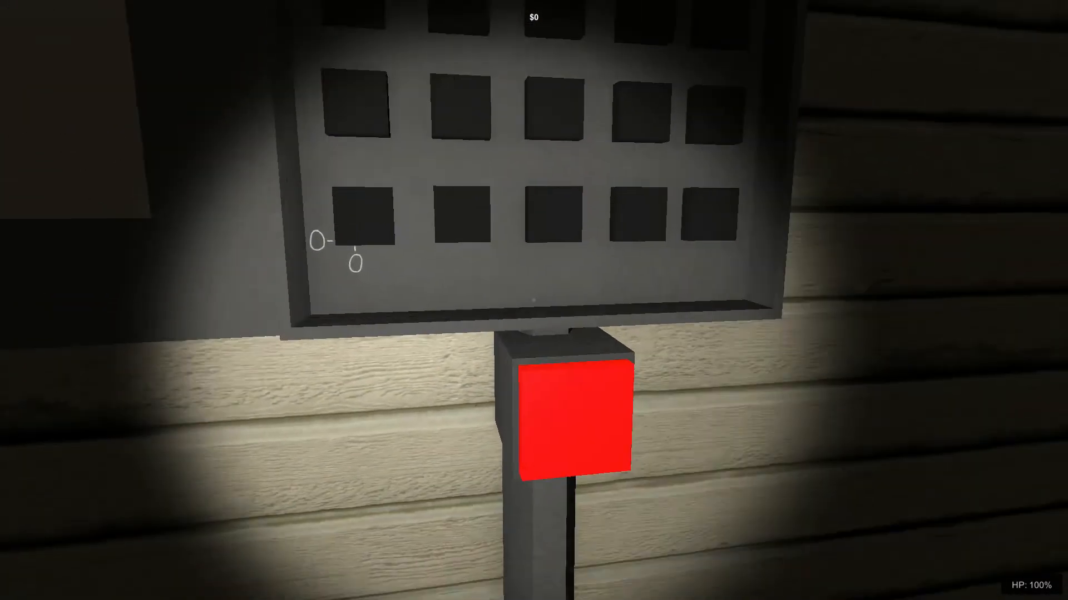
pyautogui.moveTo(534, 300)
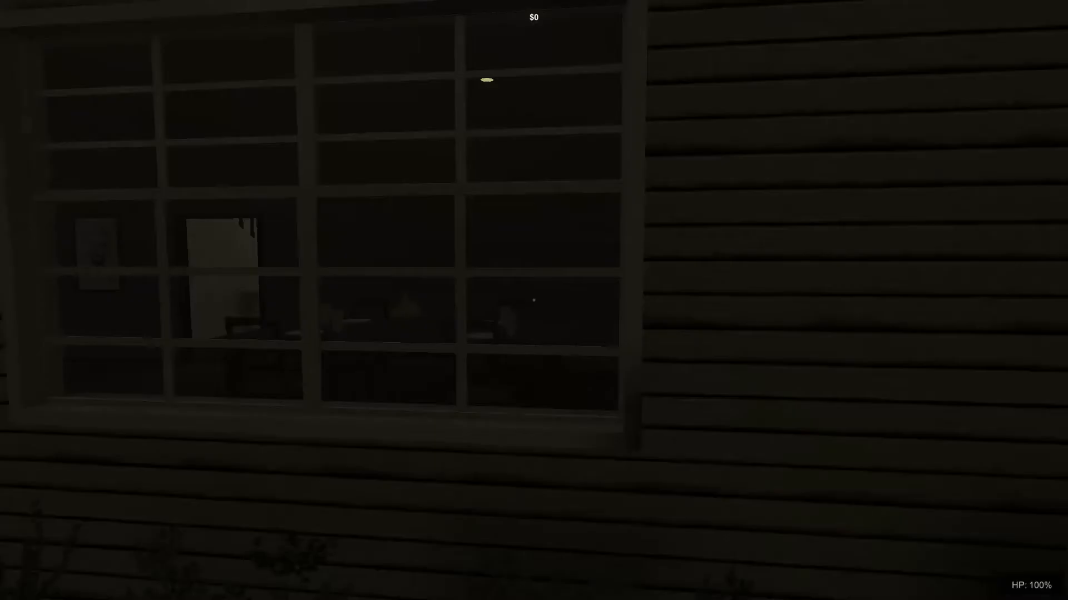
pyautogui.moveTo(533, 291)
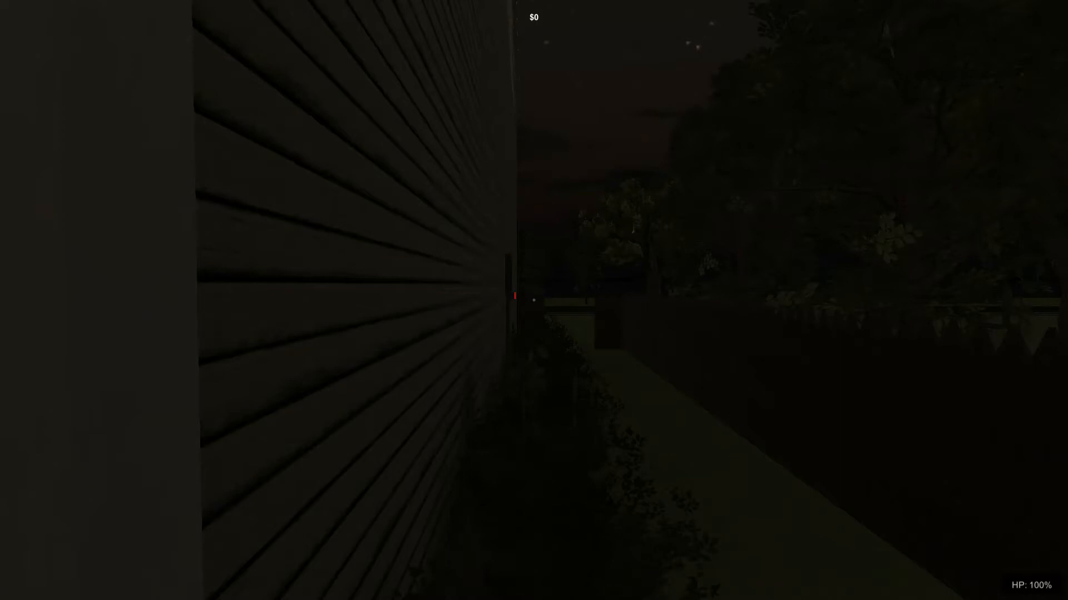
pyautogui.moveTo(534, 300)
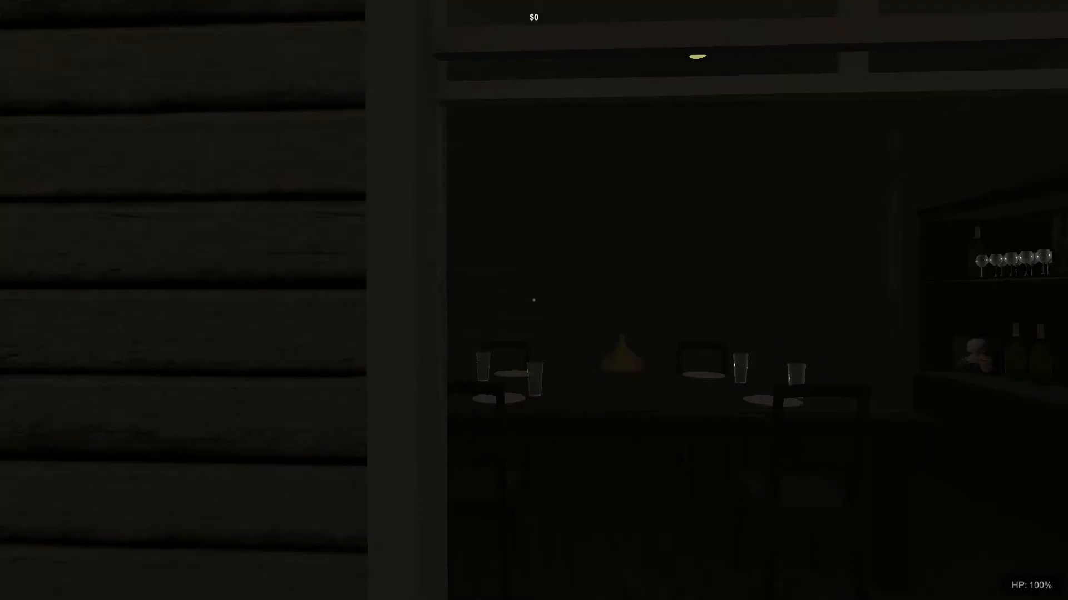
pyautogui.moveTo(534, 300)
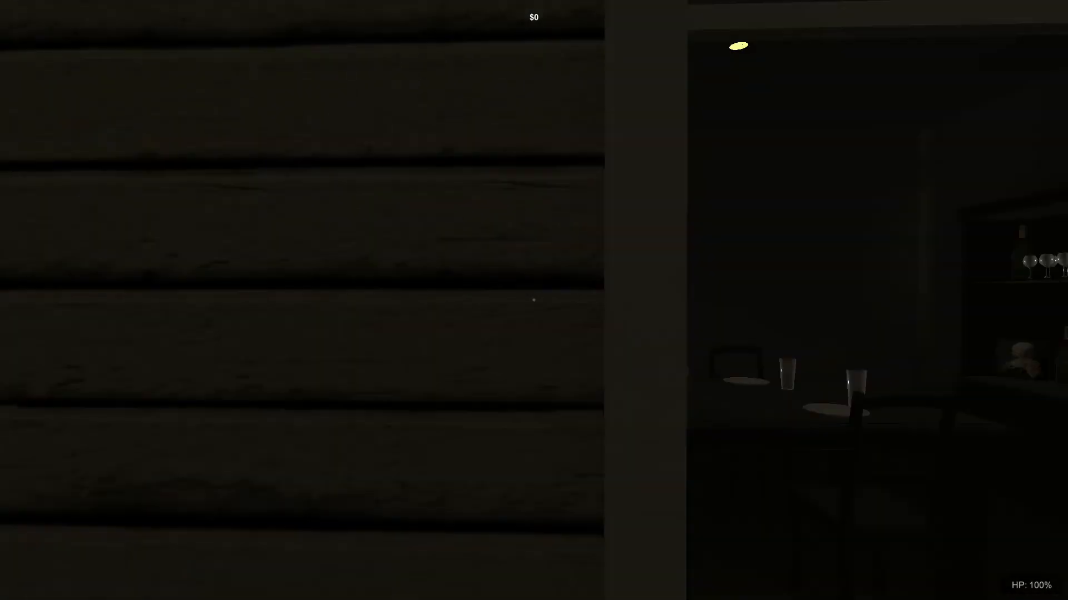
pyautogui.moveTo(534, 300)
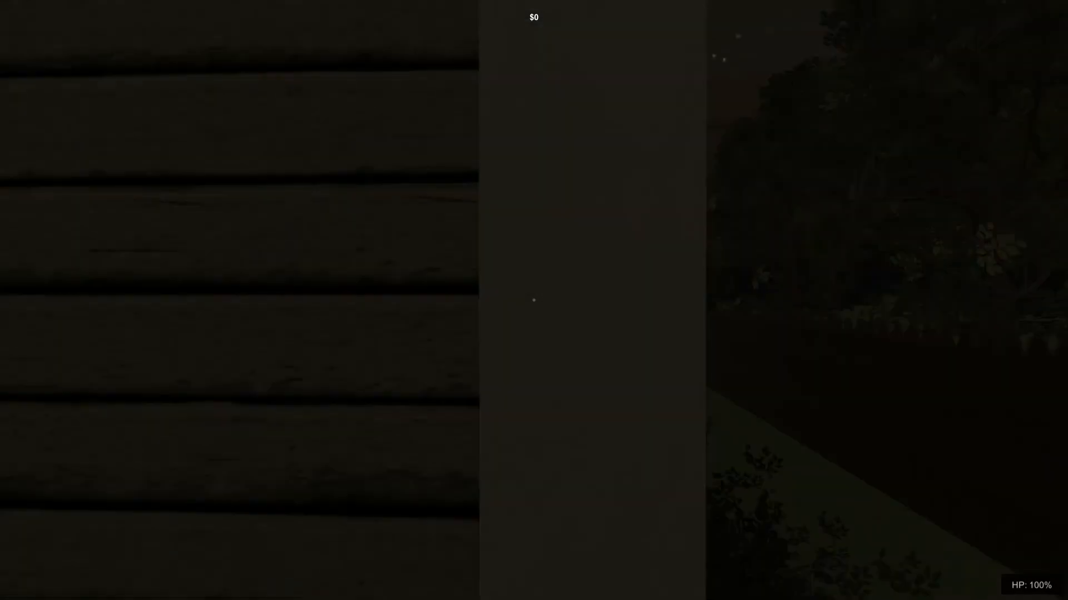
pyautogui.moveTo(533, 301)
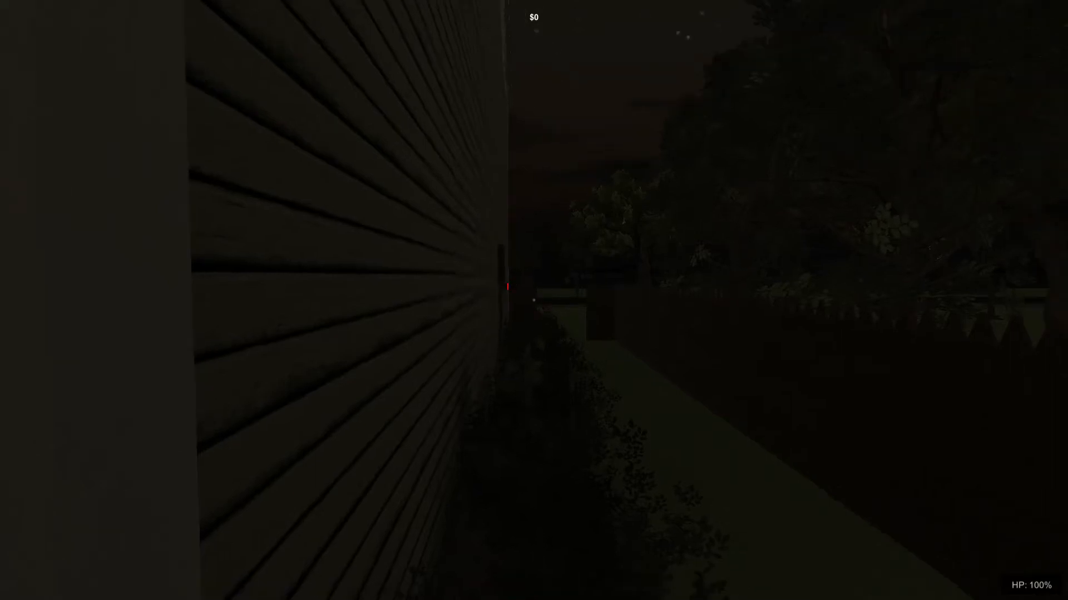
pyautogui.moveTo(534, 300)
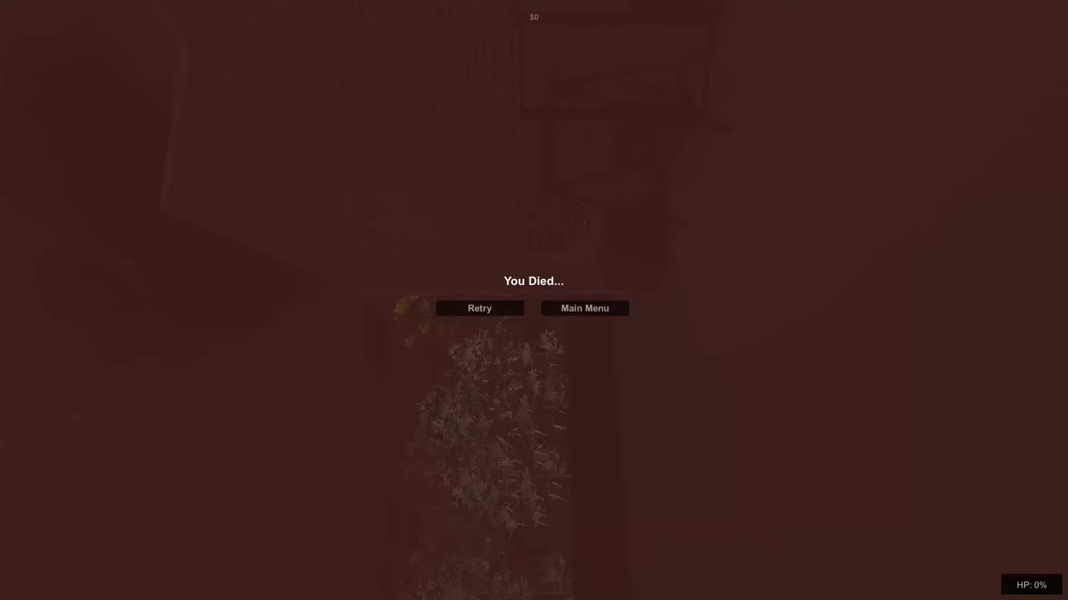
# Step: Choose Retry on the You Died screen to restart the level
pyautogui.click(478, 308)
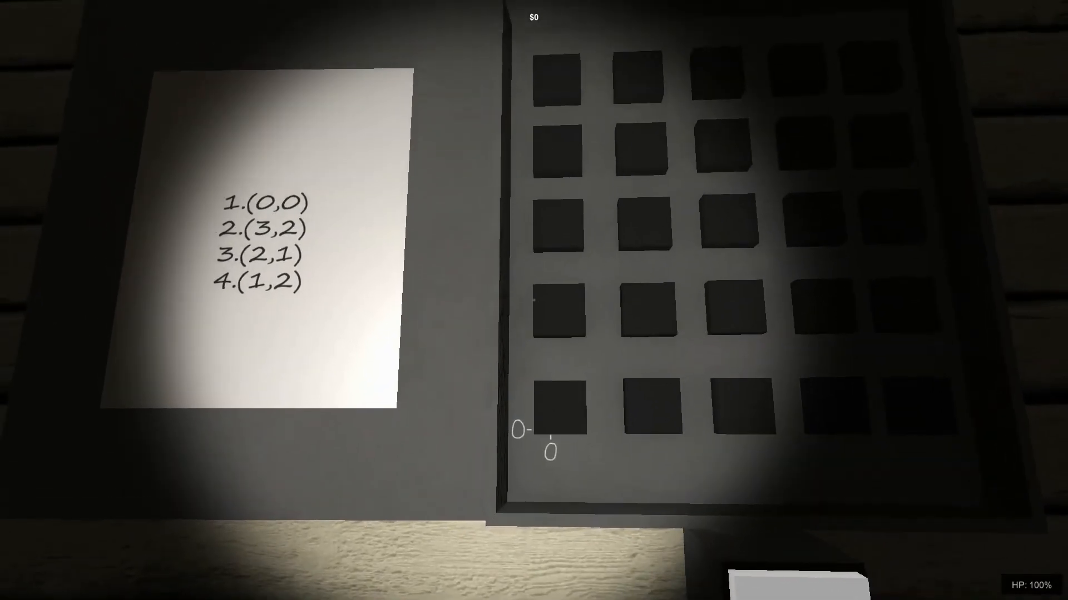
pyautogui.moveTo(534, 272)
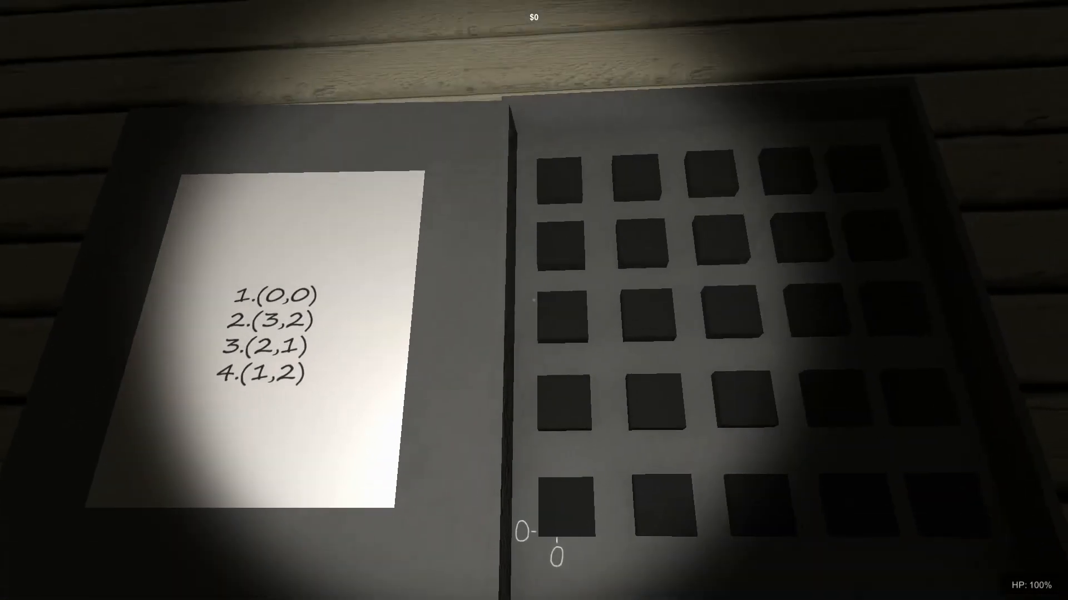
# Step: Reset the level from the pause menu, walk back to the grid puzzle and close its panel
pyautogui.press('Escape')
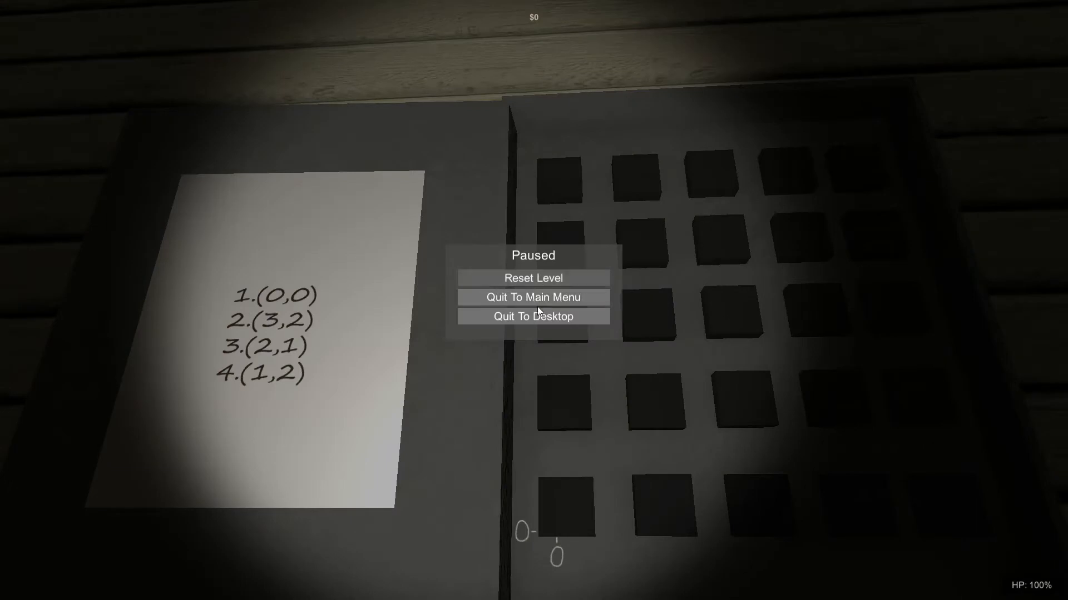
pyautogui.moveTo(532, 278)
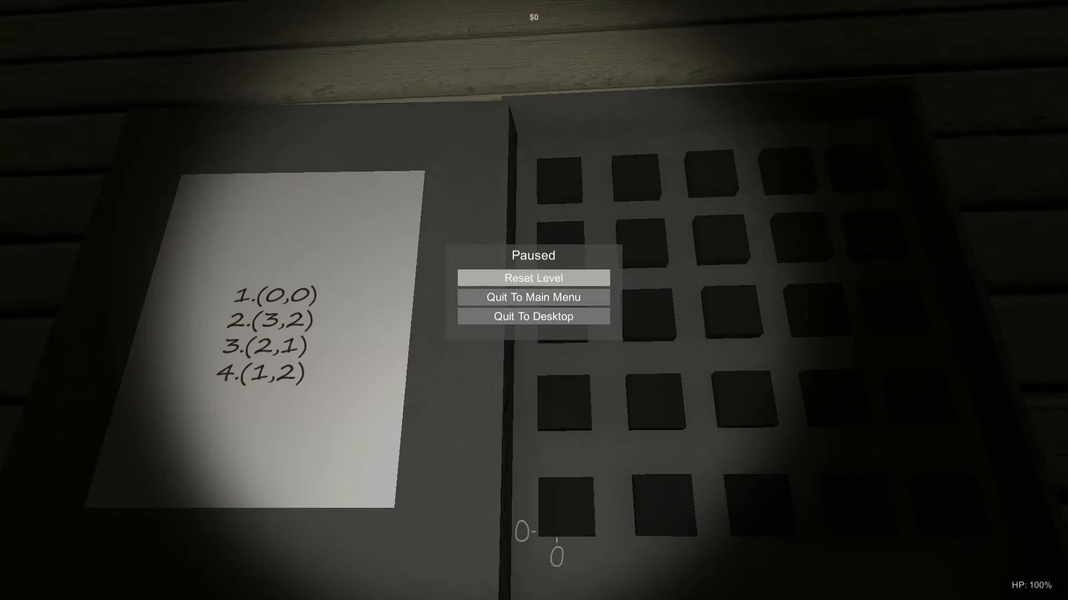
pyautogui.click(533, 278)
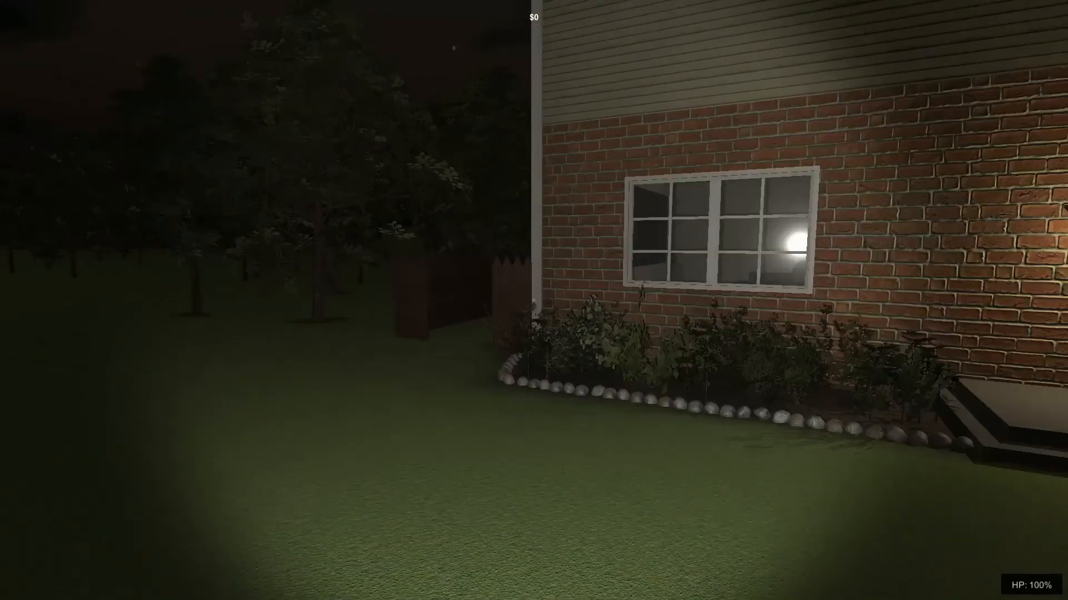
pyautogui.moveTo(534, 300)
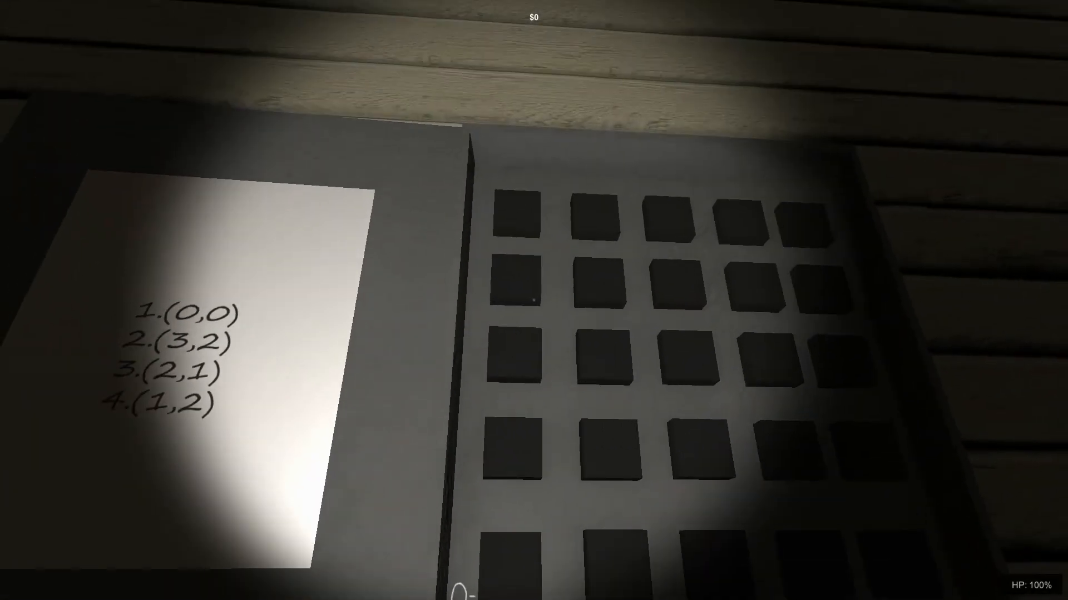
pyautogui.moveTo(533, 301)
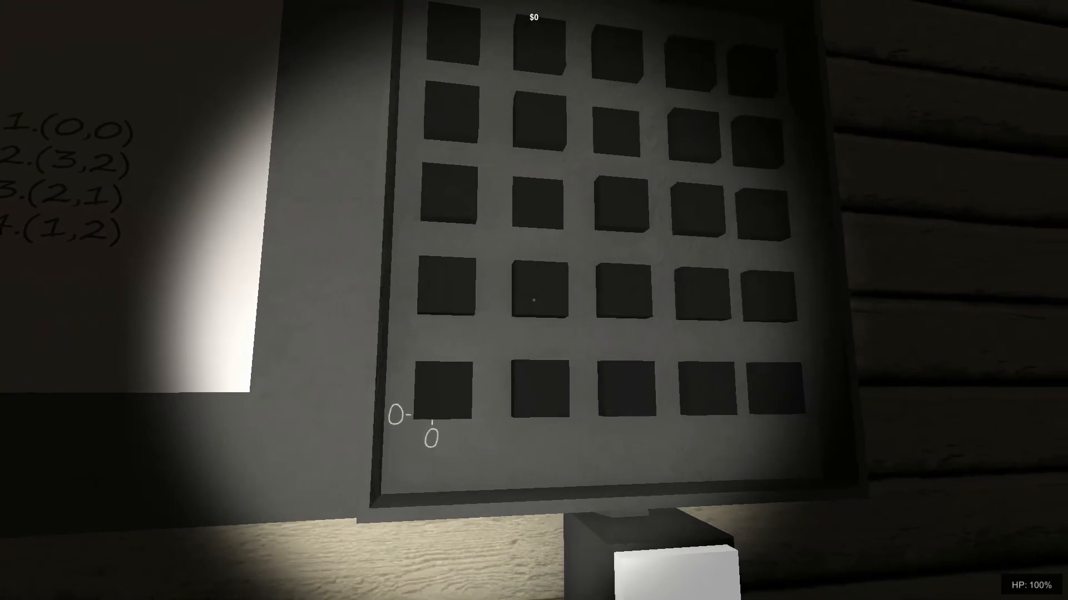
pyautogui.moveTo(534, 300)
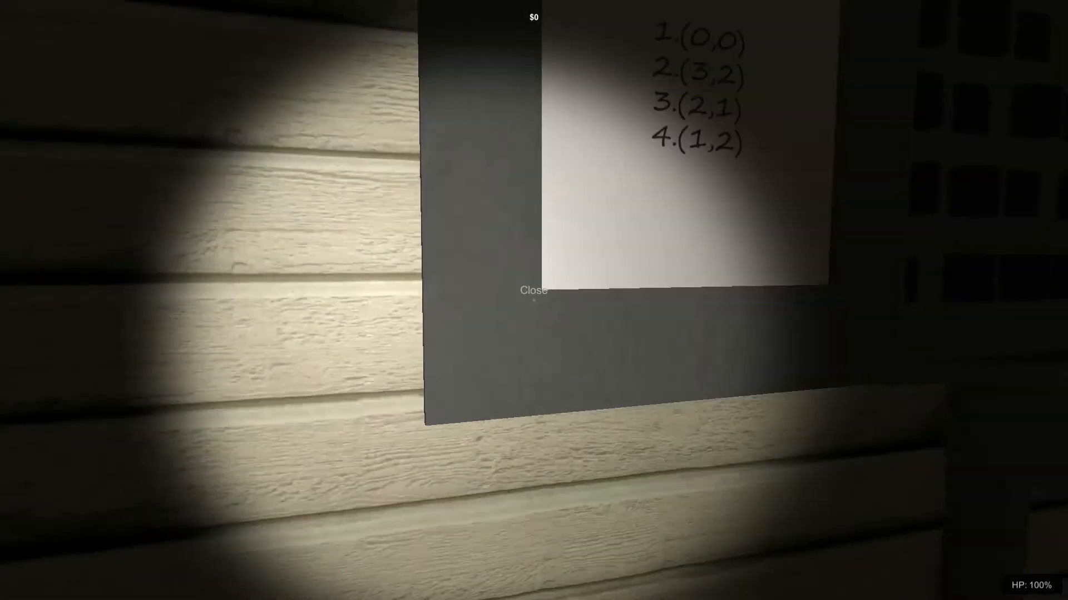
pyautogui.click(533, 290)
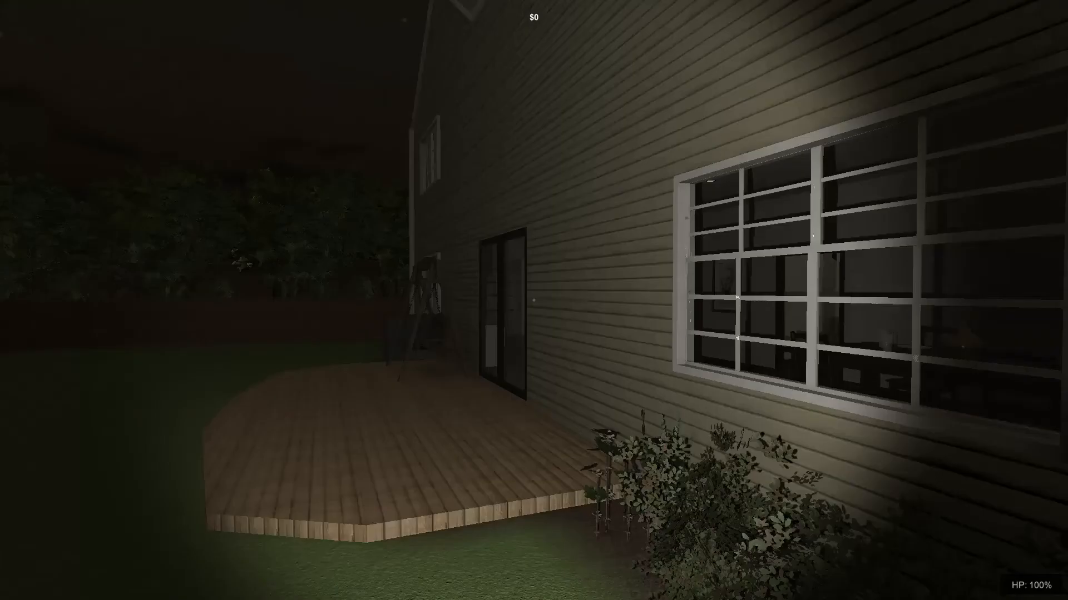
pyautogui.moveTo(534, 300)
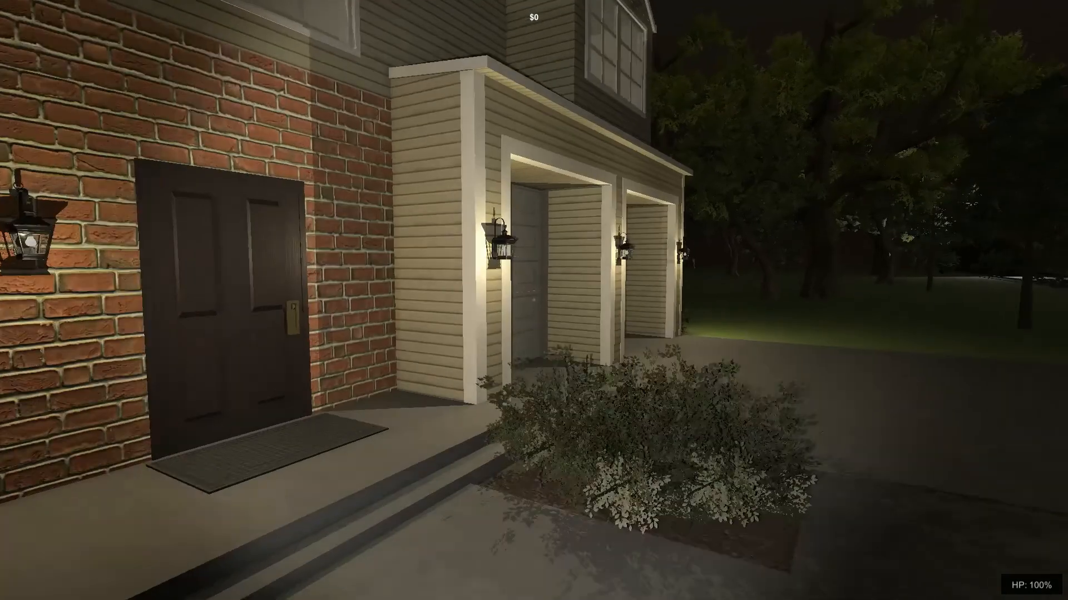
pyautogui.moveTo(534, 300)
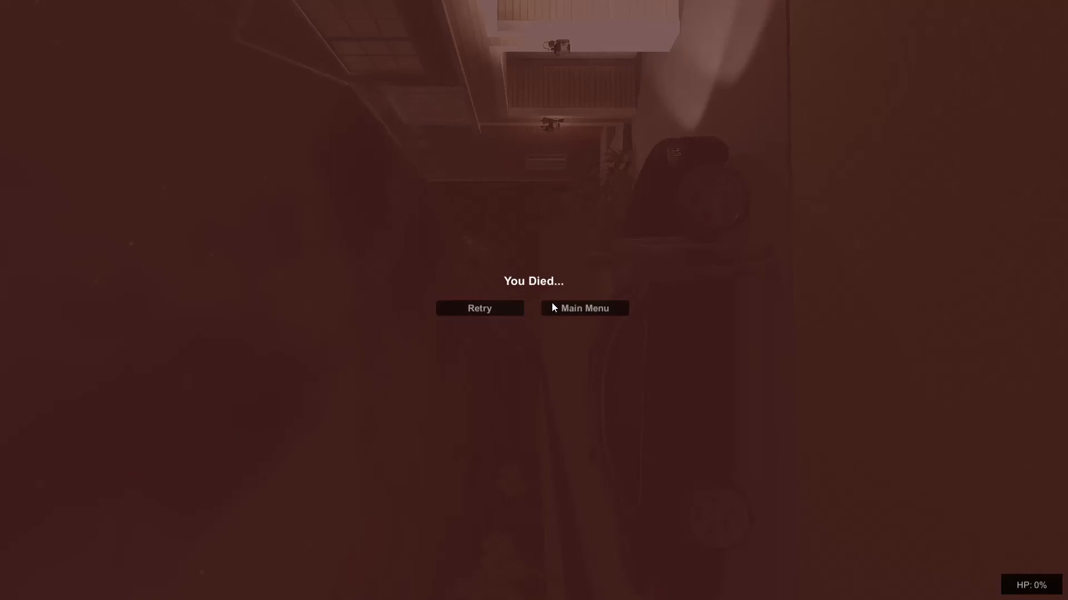
pyautogui.moveTo(534, 310)
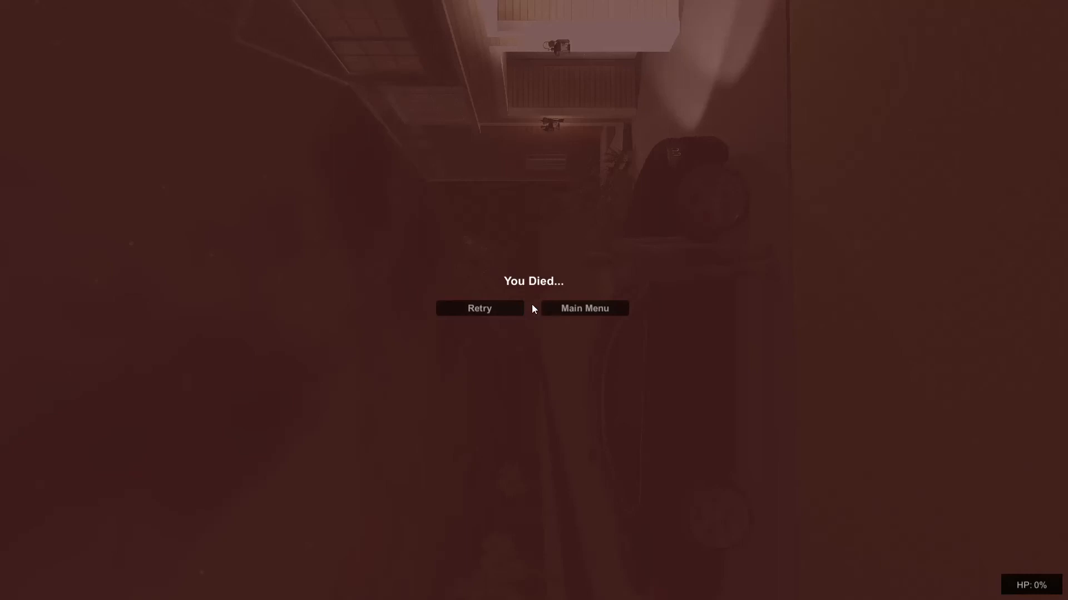
pyautogui.moveTo(572, 317)
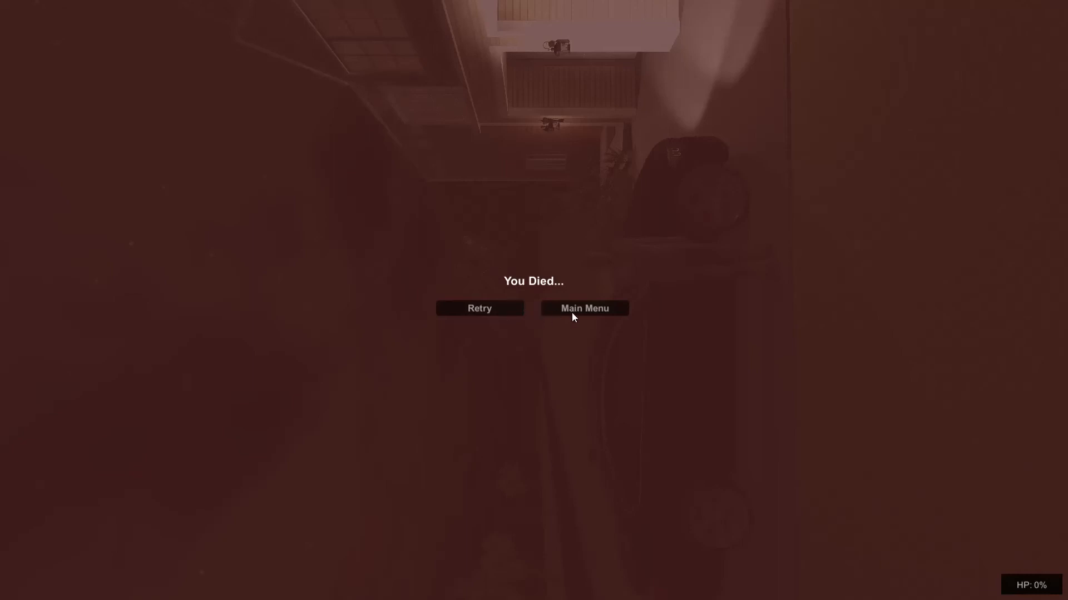
# Step: Return to the main menu from the death screen after dying near the front door
pyautogui.click(584, 308)
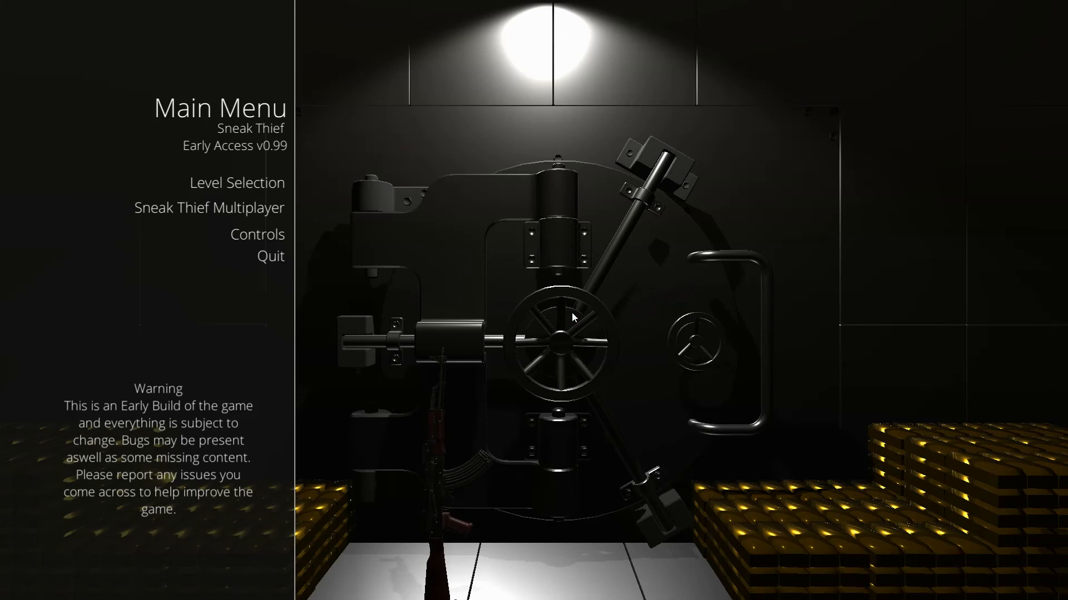
pyautogui.moveTo(942, 137)
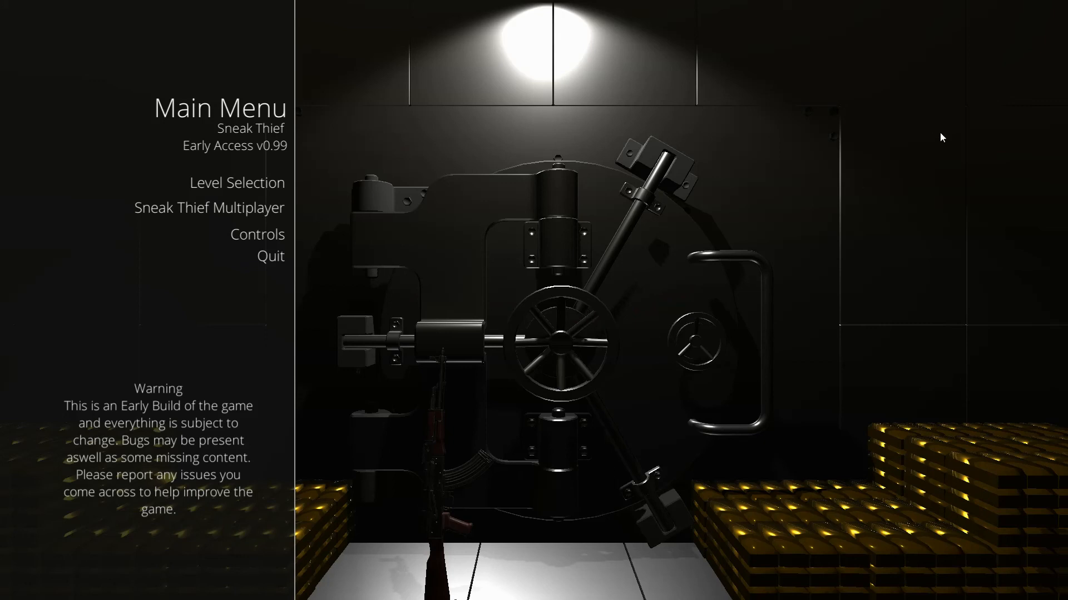